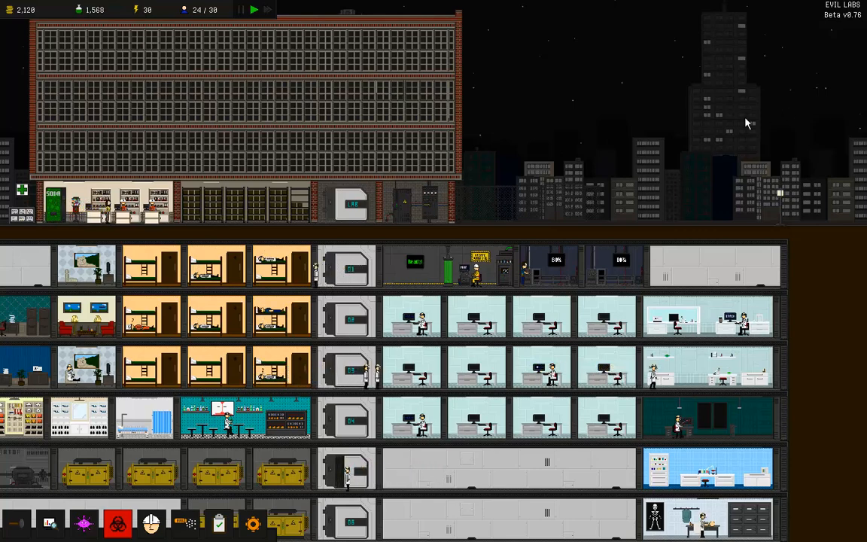
mouse_move(669, 139)
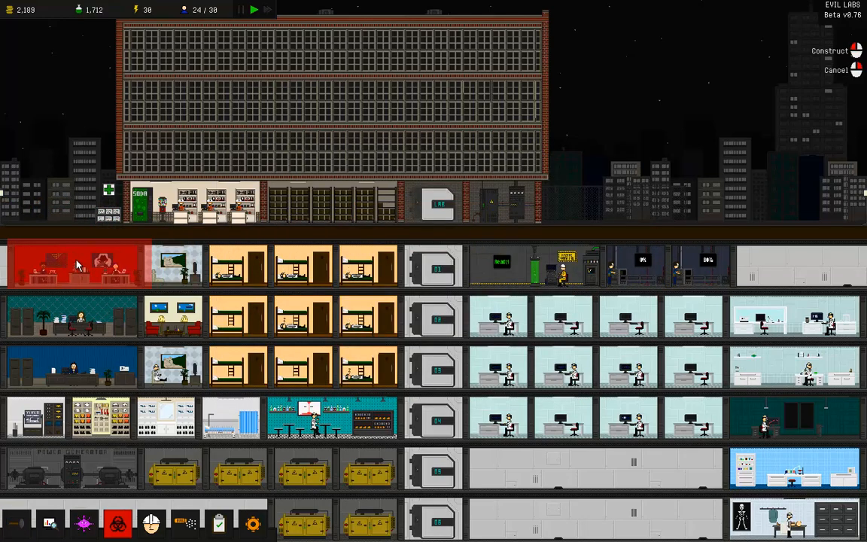
Step: Build the Marketing Office on the top floor, then browse the Staff and Admin research trees
click(71, 265)
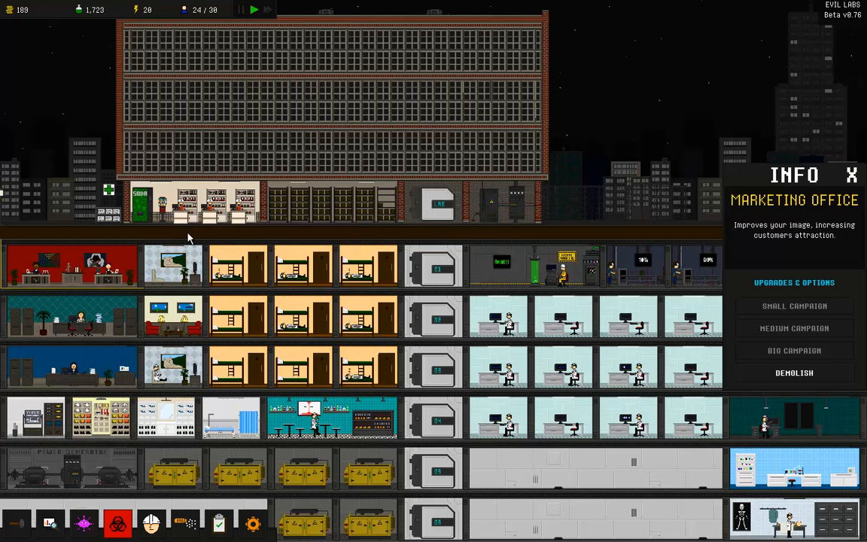
mouse_move(676, 75)
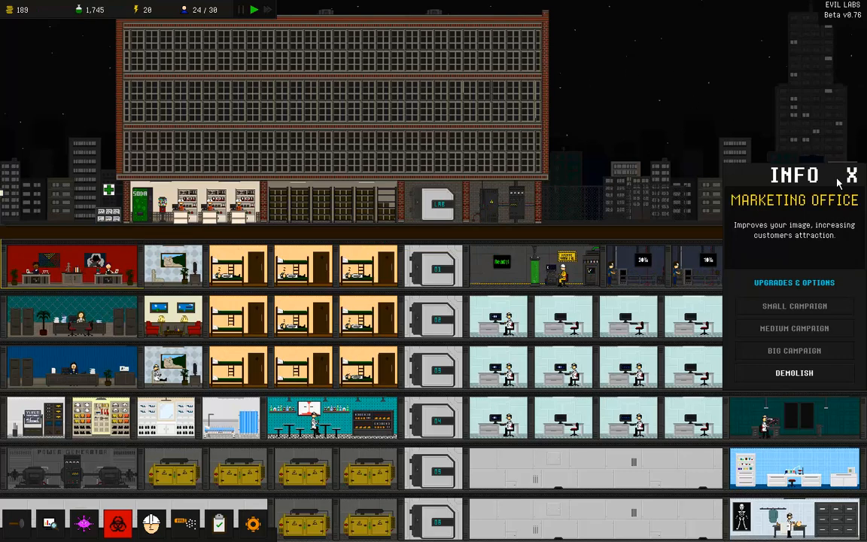
click(854, 176)
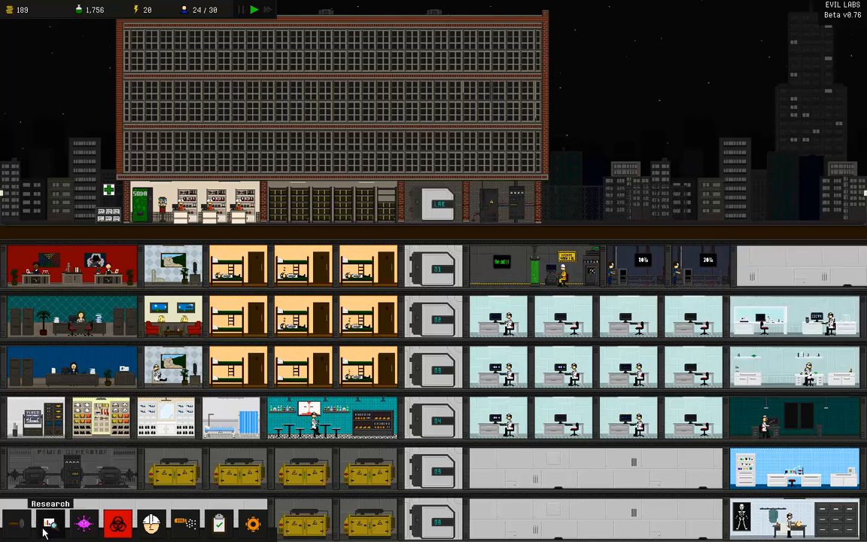
click(50, 523)
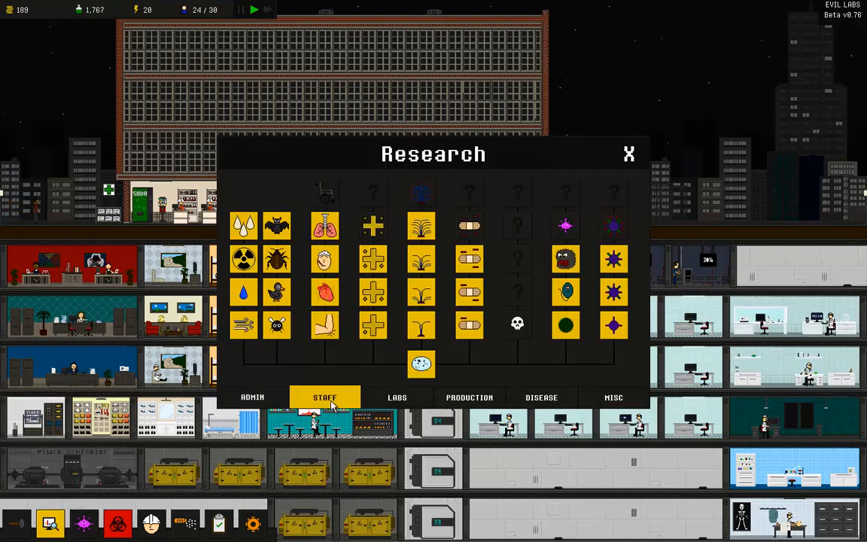
click(324, 397)
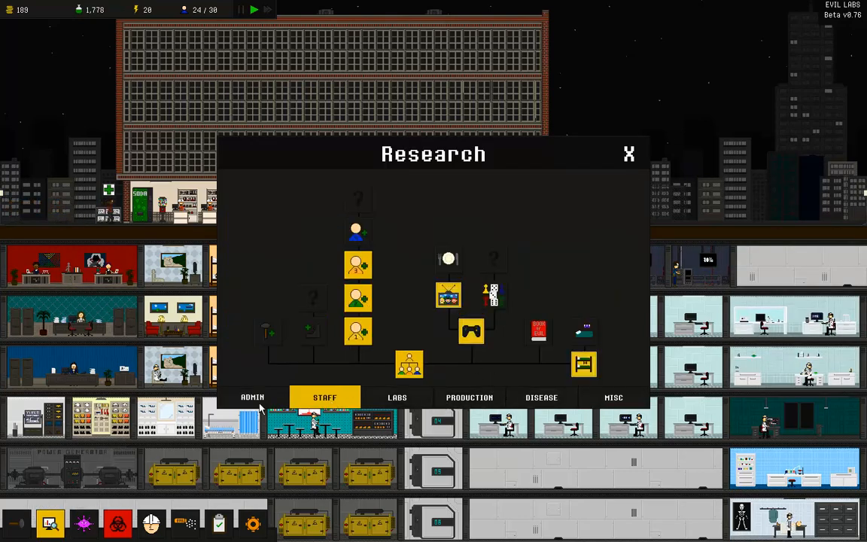
click(252, 397)
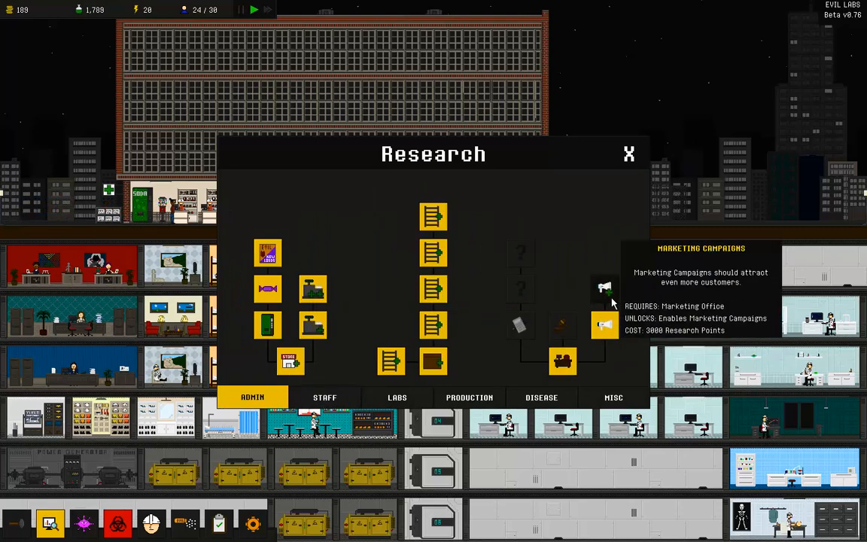
click(629, 154)
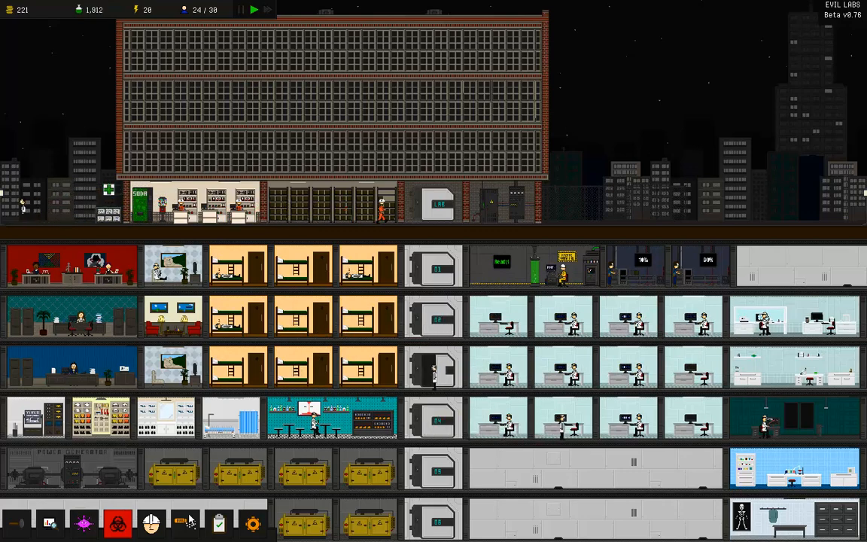
click(185, 523)
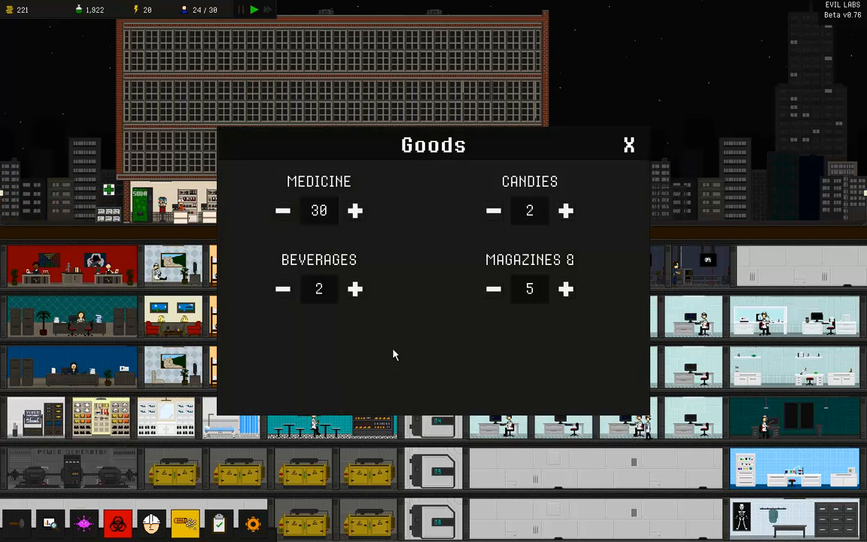
click(630, 145)
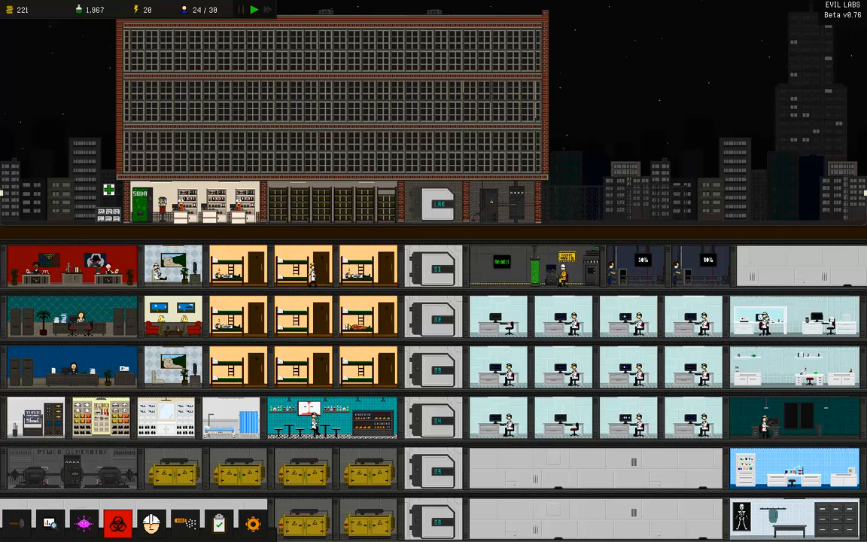
mouse_move(271, 66)
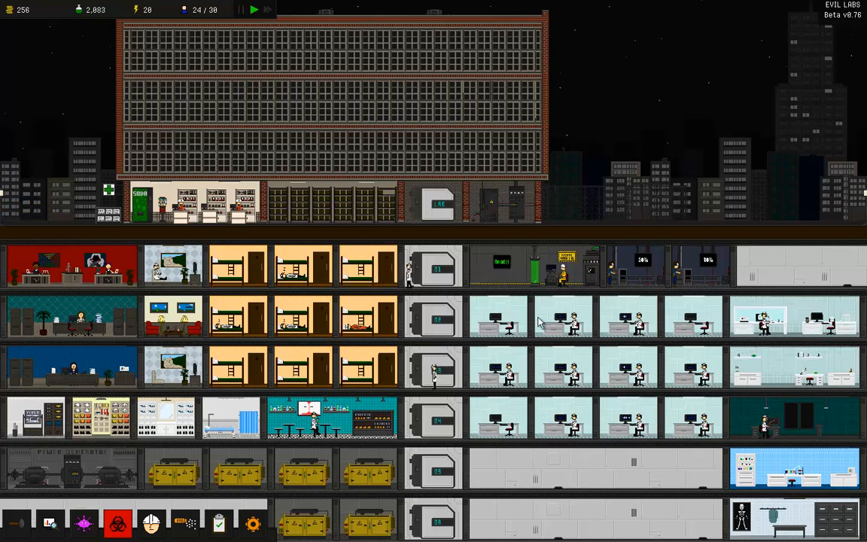
click(51, 523)
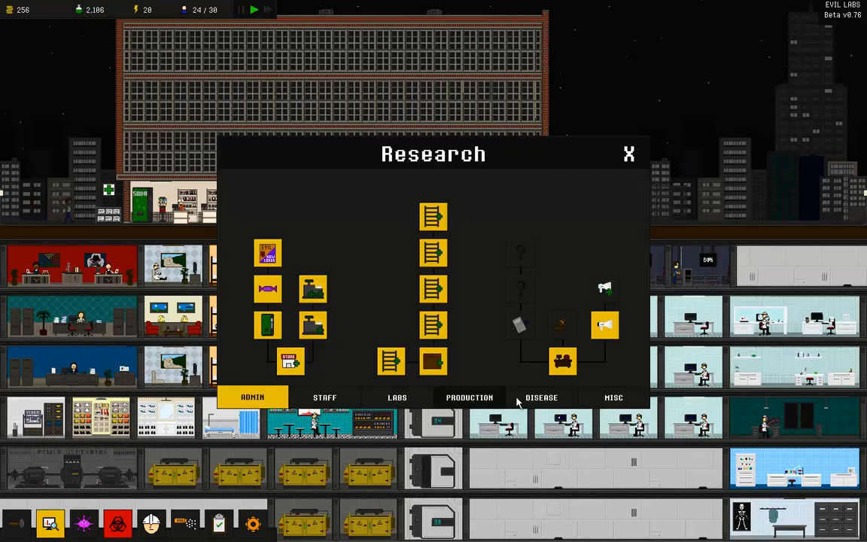
click(397, 397)
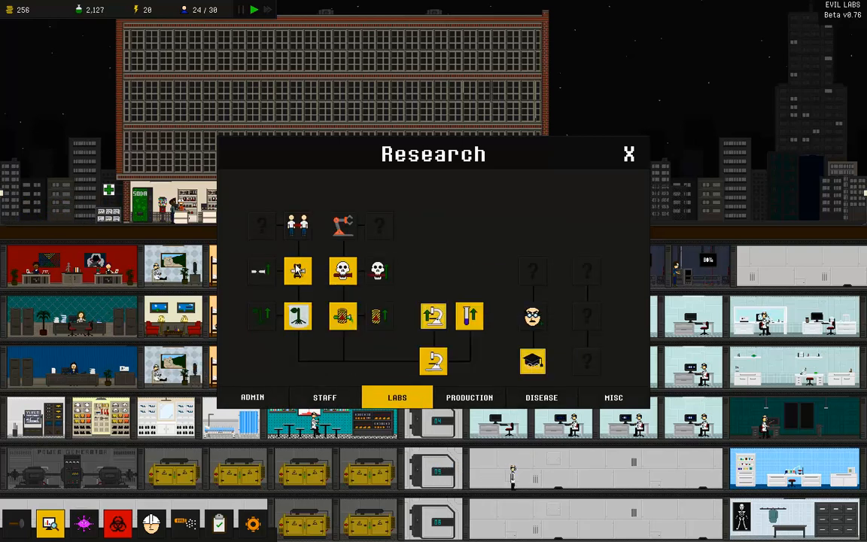
mouse_move(377, 271)
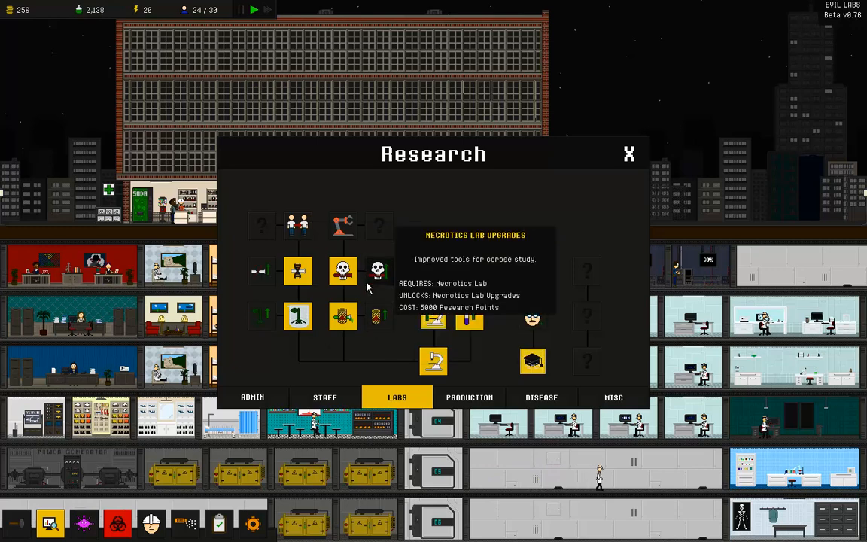
click(542, 397)
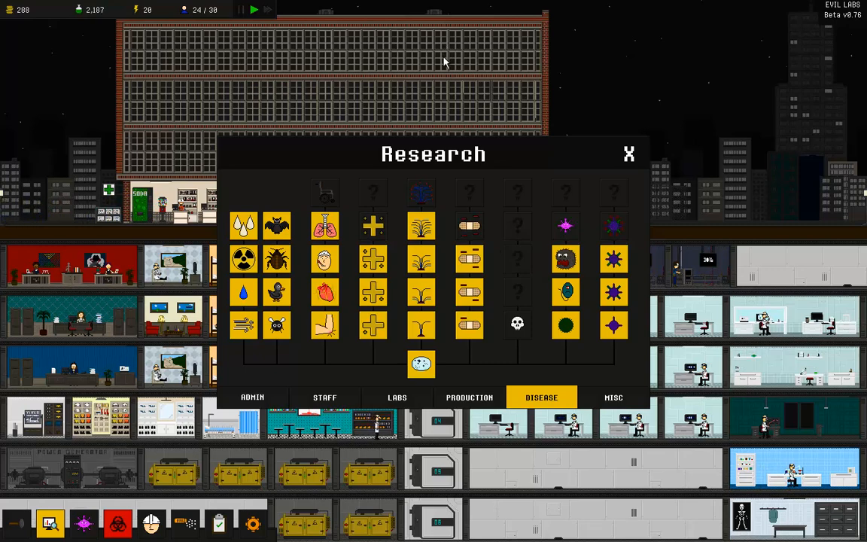
mouse_move(421, 193)
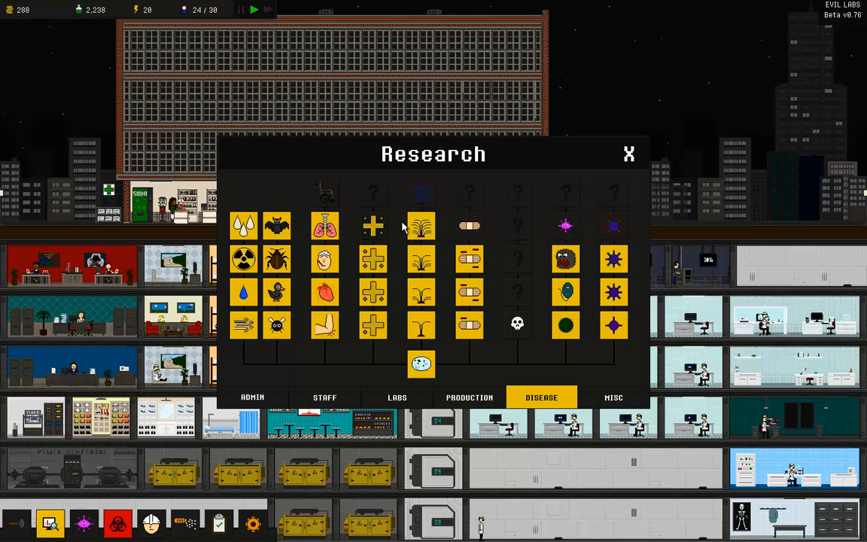
click(629, 154)
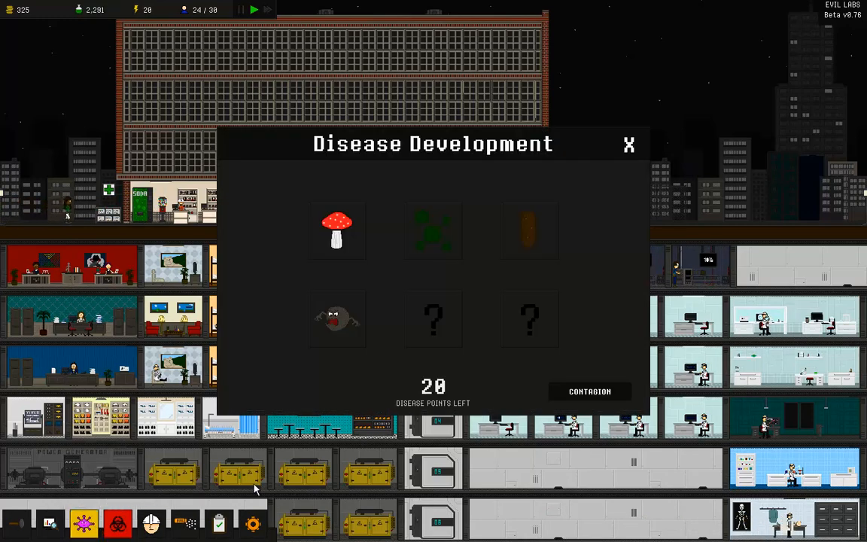
mouse_move(530, 231)
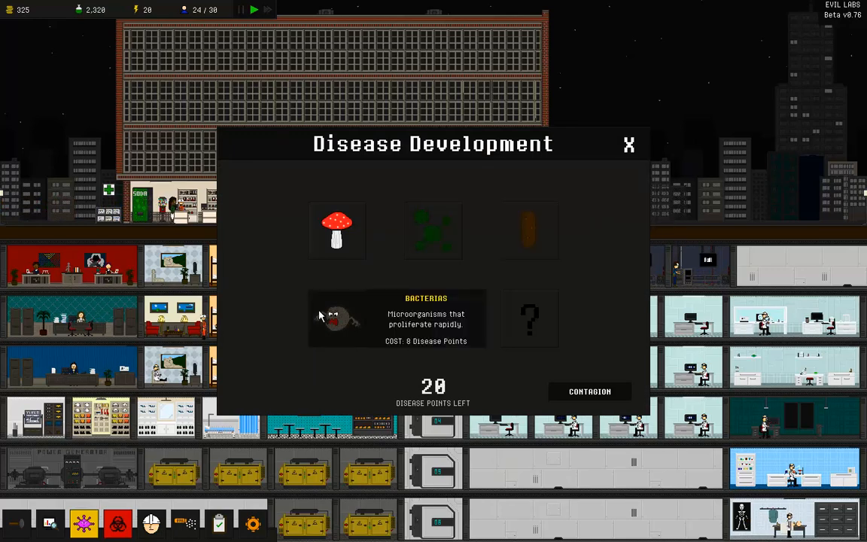
Step: Choose Bacterias as the pathogen and advance to the Symptoms page
click(337, 318)
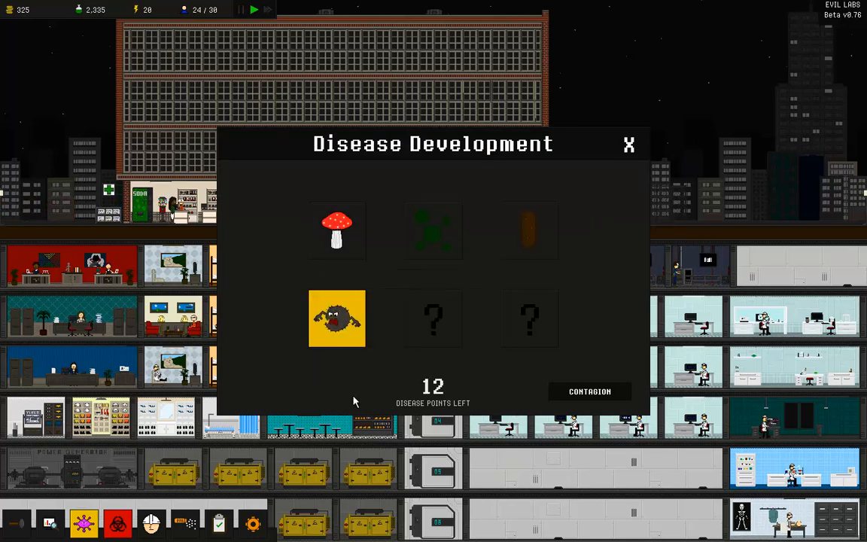
click(590, 391)
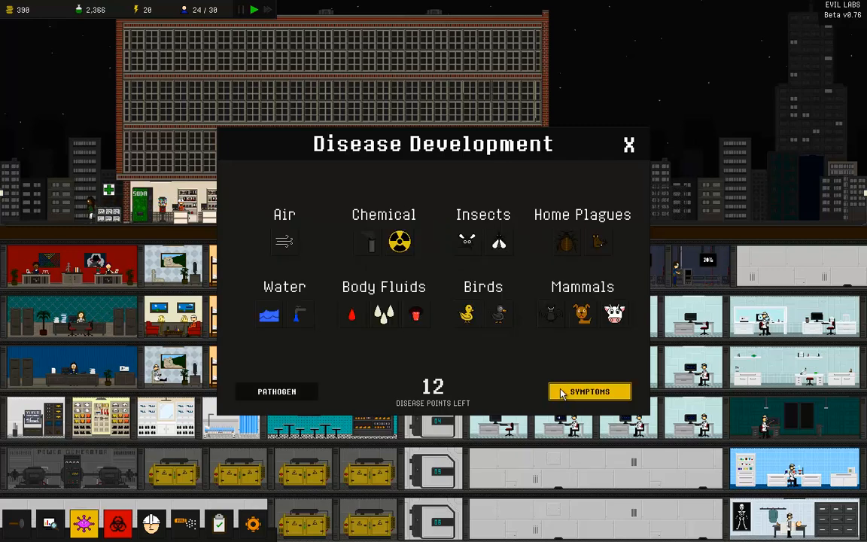
click(590, 391)
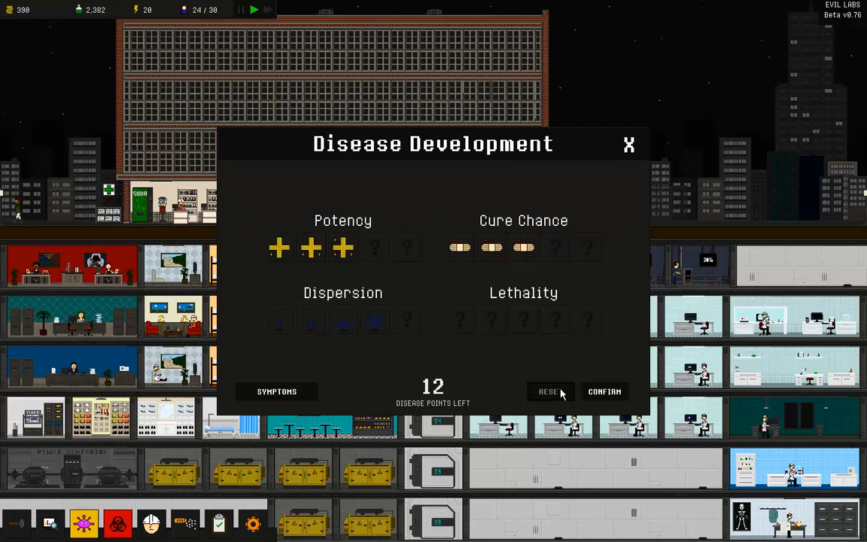
mouse_move(511, 257)
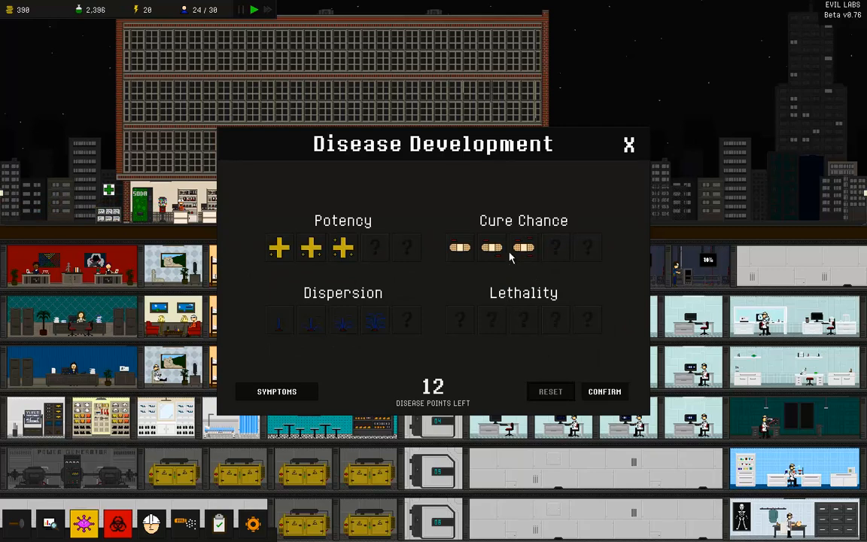
Step: Buy the Dispersion upgrade and raise Potency to level 3
click(525, 247)
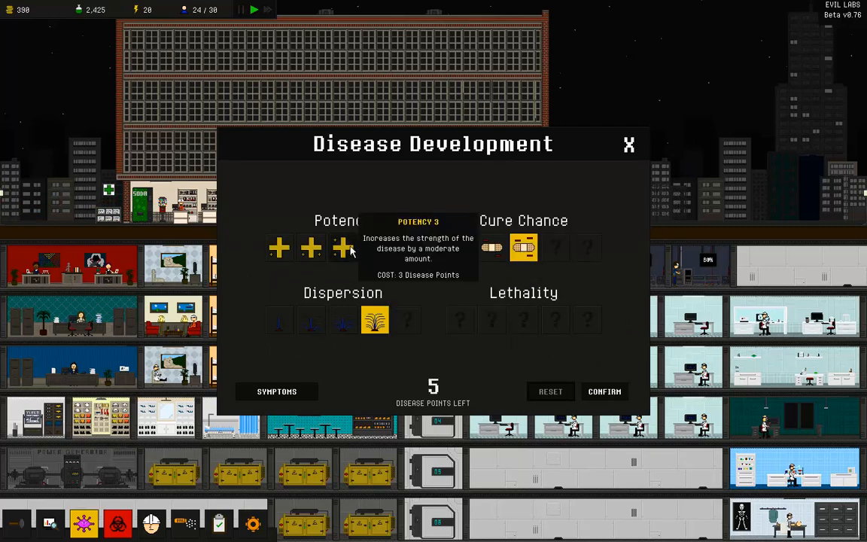
click(343, 247)
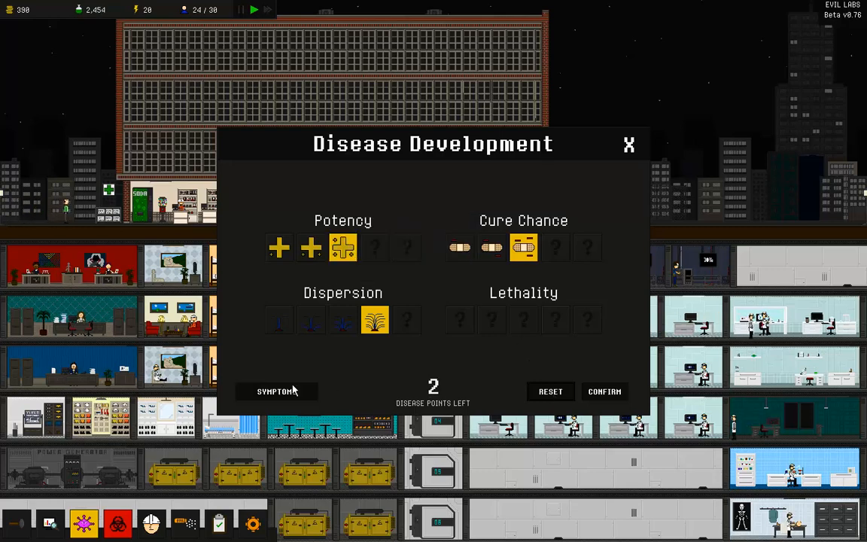
click(277, 392)
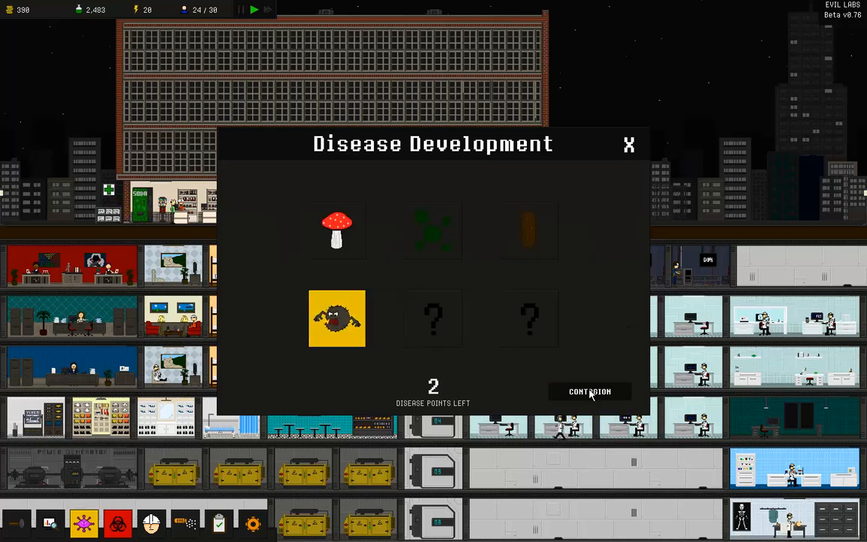
Step: Make the disease spread through Sweat under Body Fluids
click(590, 392)
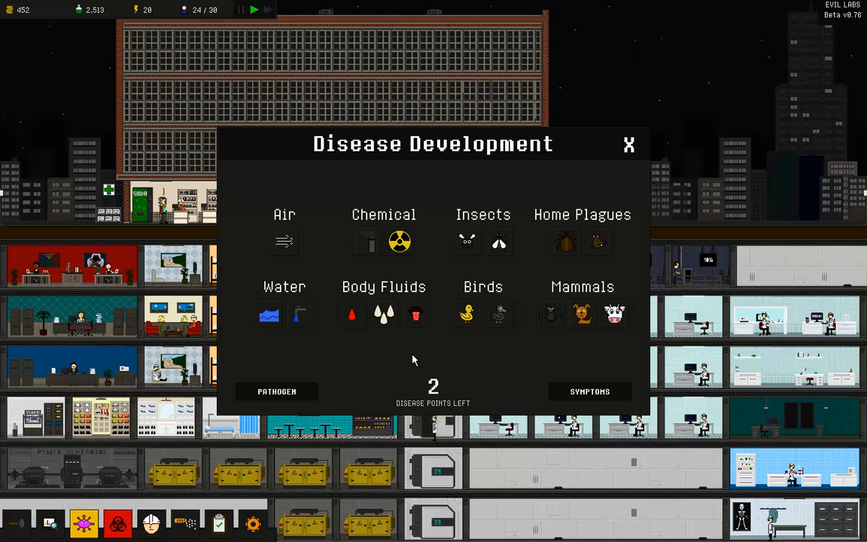
mouse_move(367, 369)
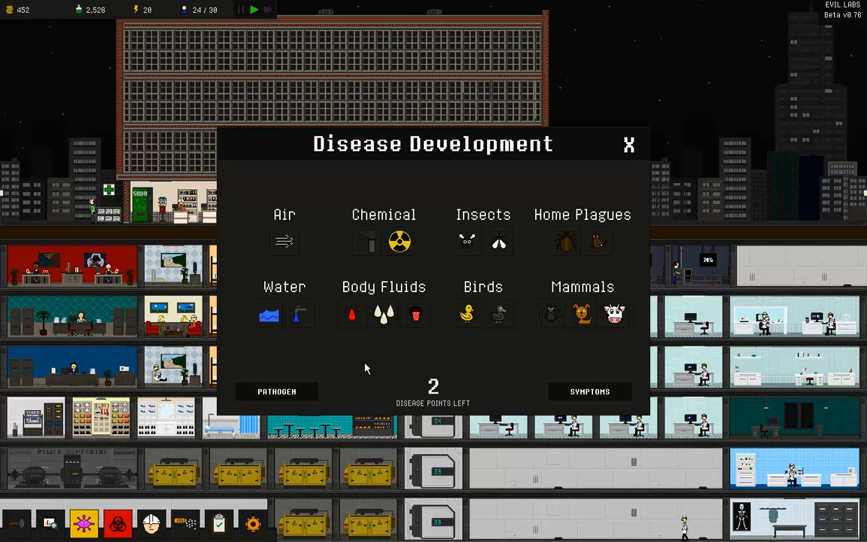
mouse_move(566, 241)
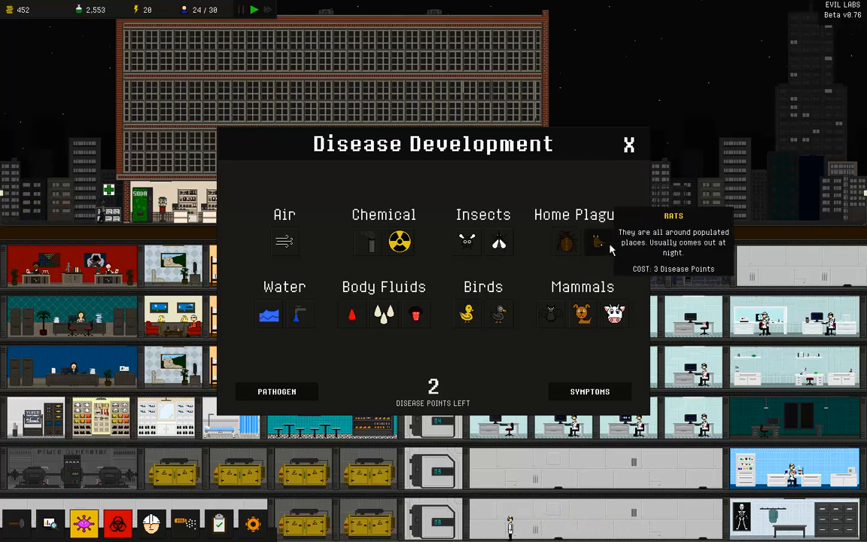
mouse_move(392, 391)
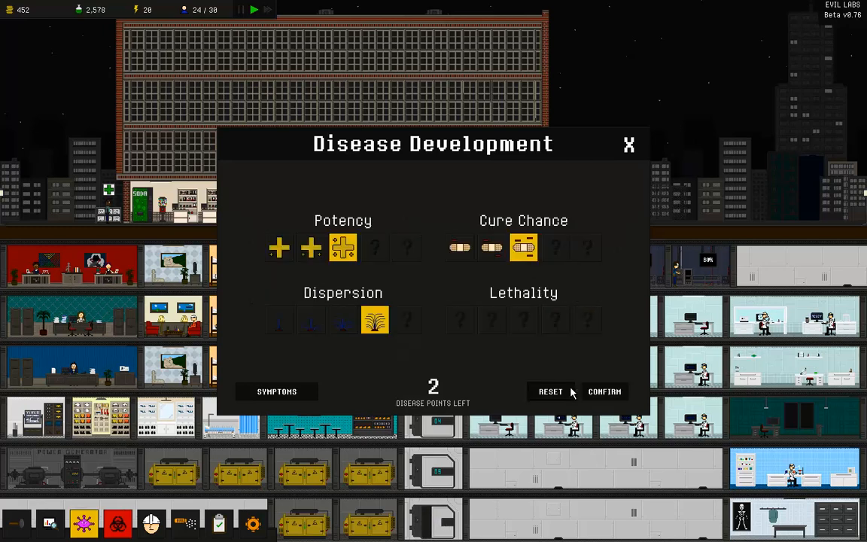
mouse_move(341, 351)
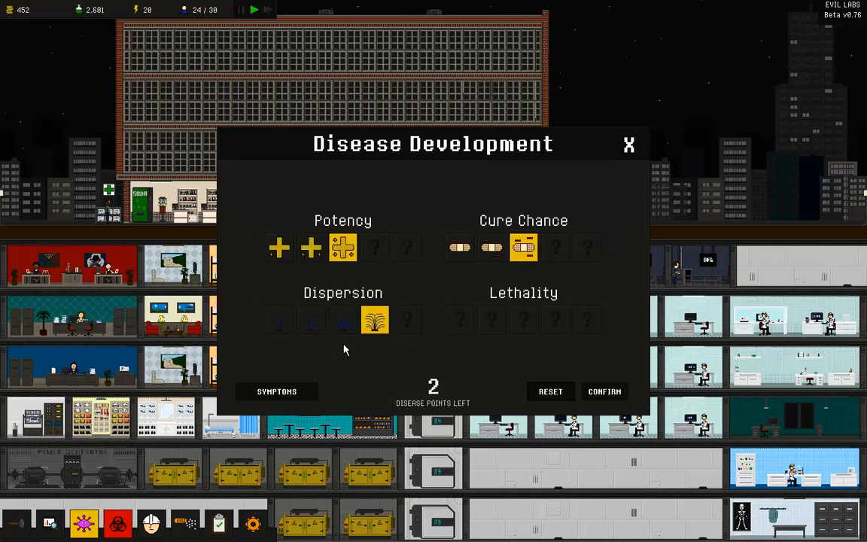
mouse_move(343, 249)
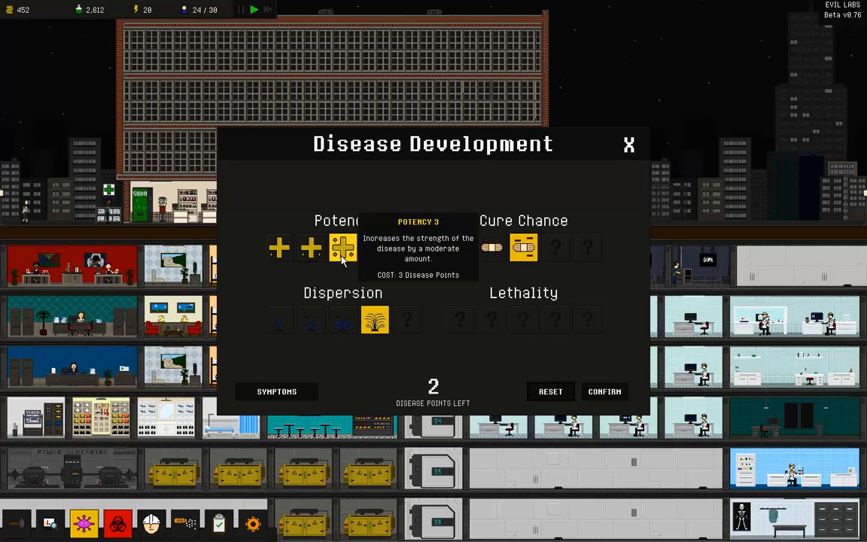
mouse_move(523, 247)
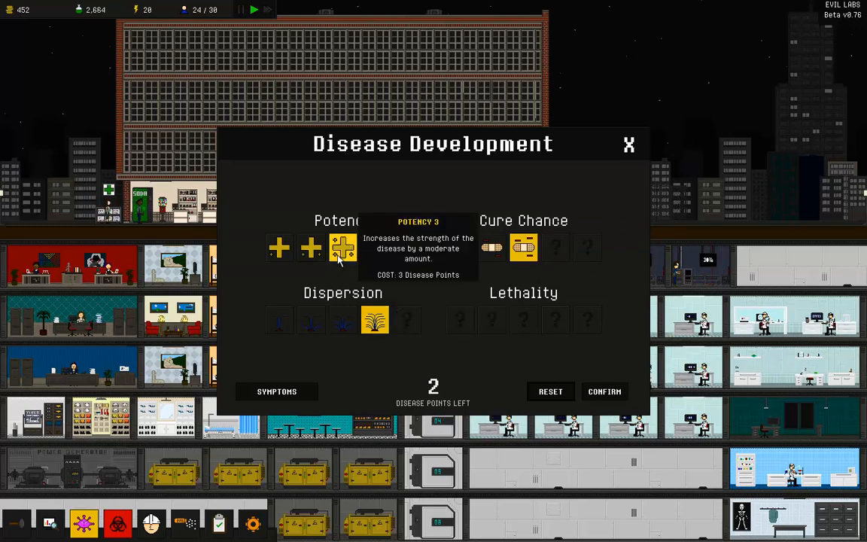
click(276, 391)
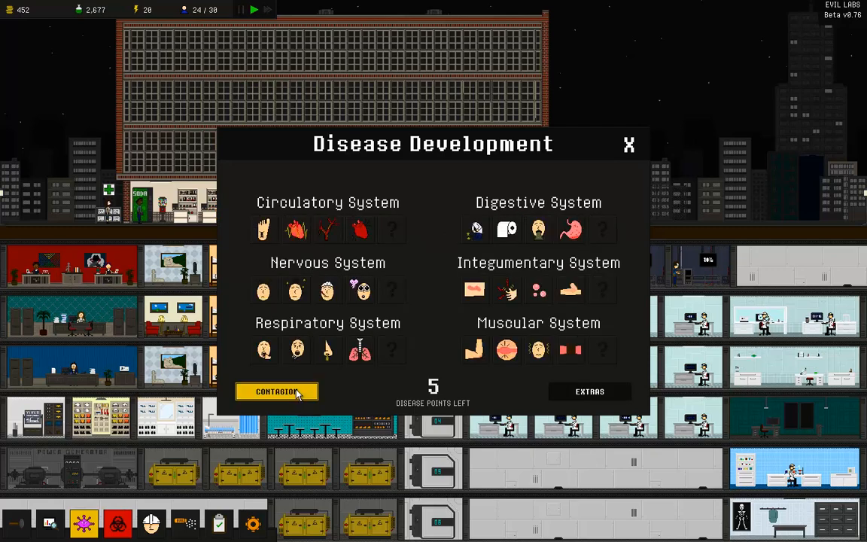
click(277, 392)
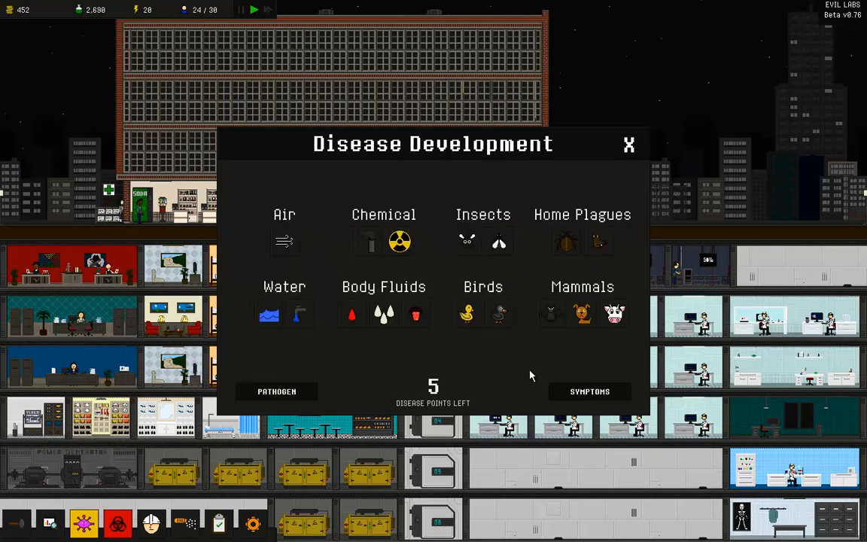
mouse_move(566, 243)
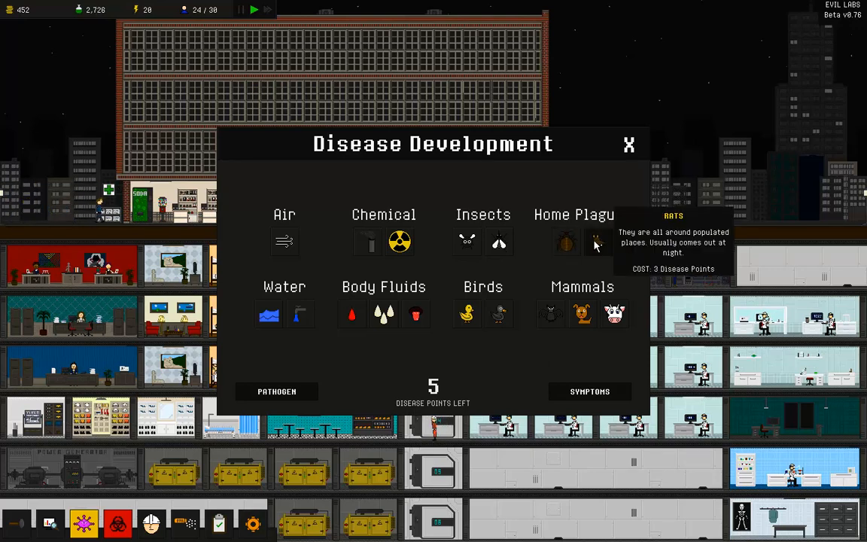
mouse_move(384, 314)
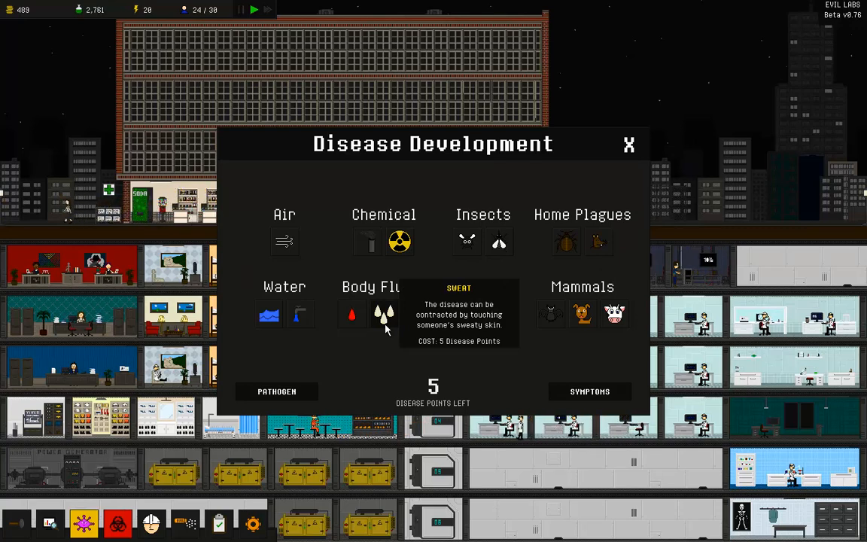
click(384, 314)
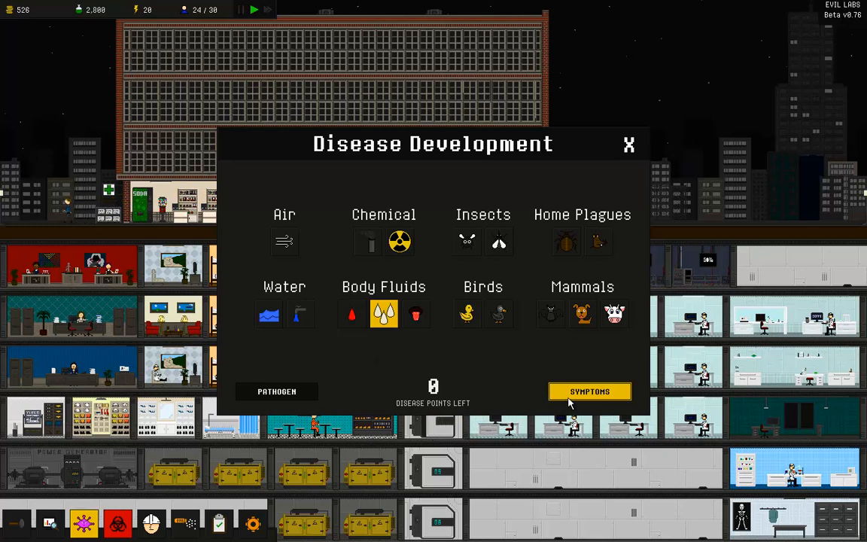
Step: Remove both Dispersion upgrades from the pathogen page, leaving 4 disease points
click(589, 390)
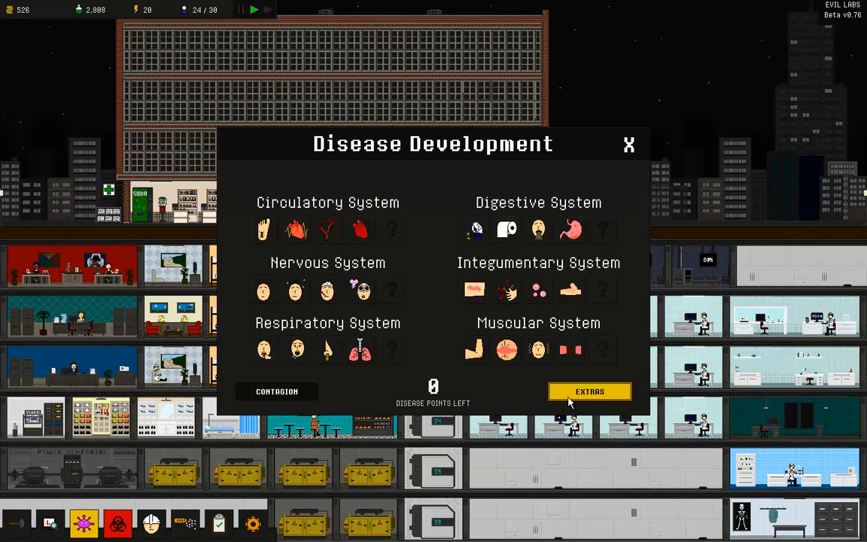
click(590, 391)
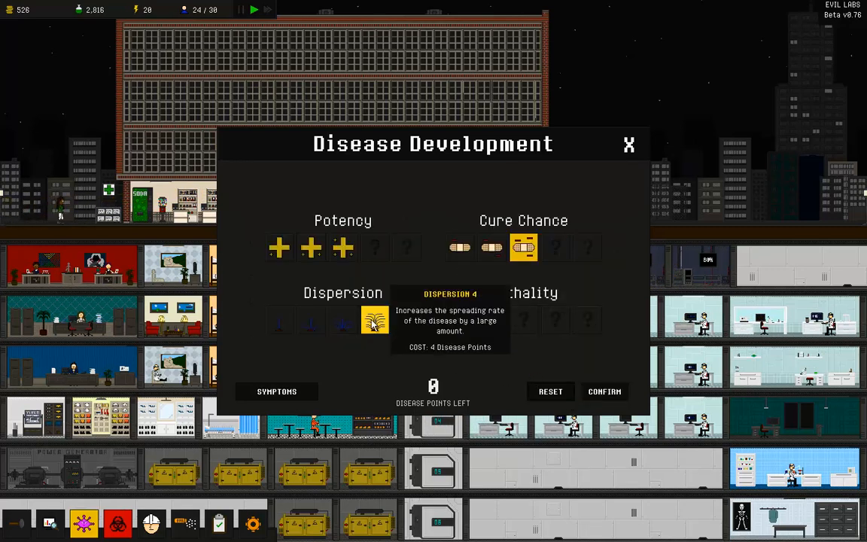
click(343, 320)
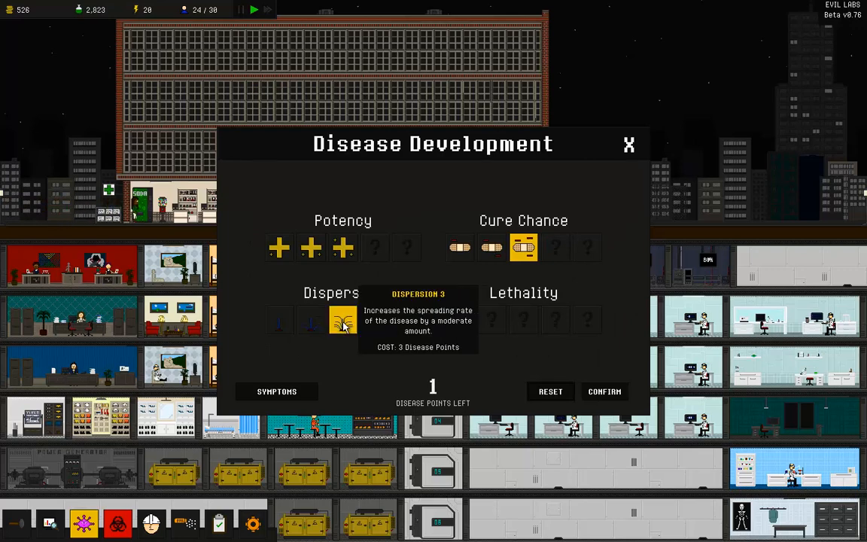
click(343, 319)
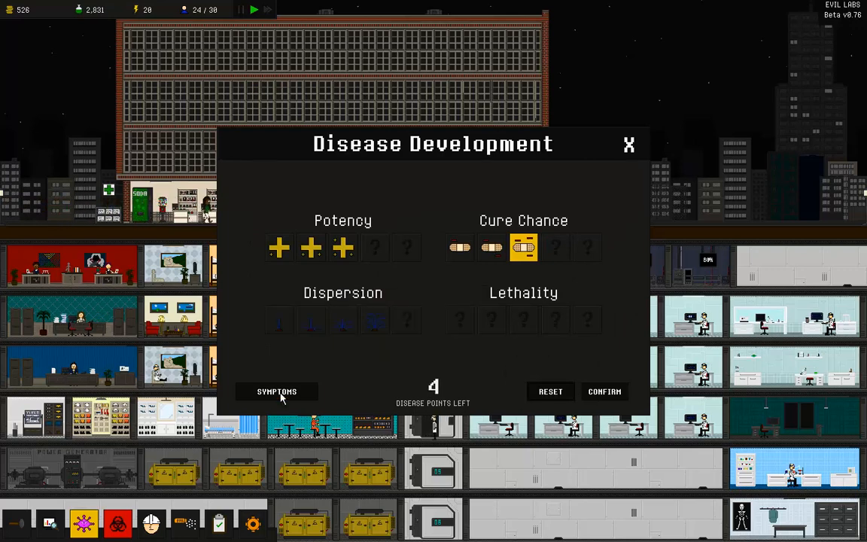
mouse_move(524, 247)
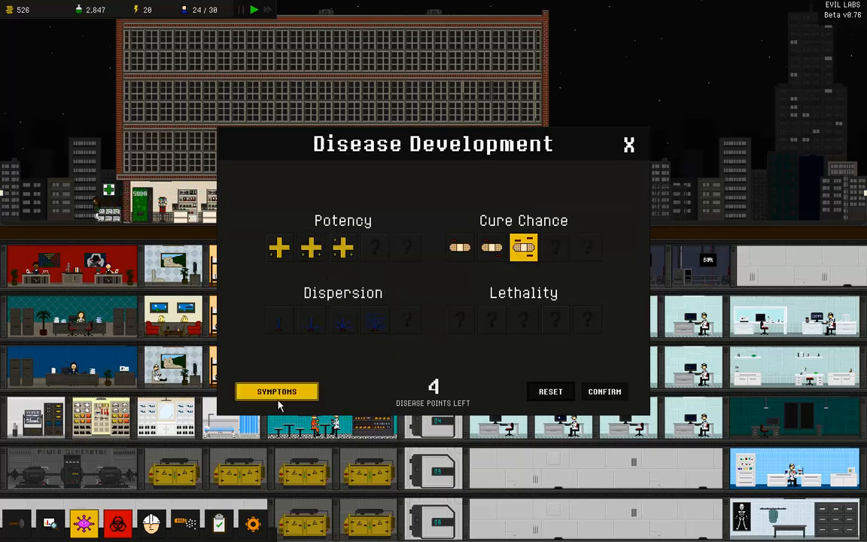
click(277, 391)
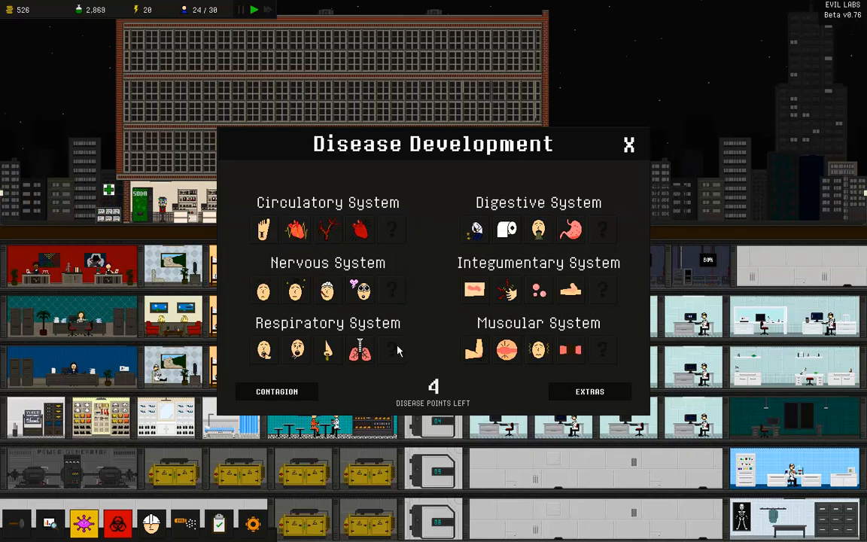
Step: Add Blisters and Tingling as symptoms, spending every remaining disease point
click(276, 391)
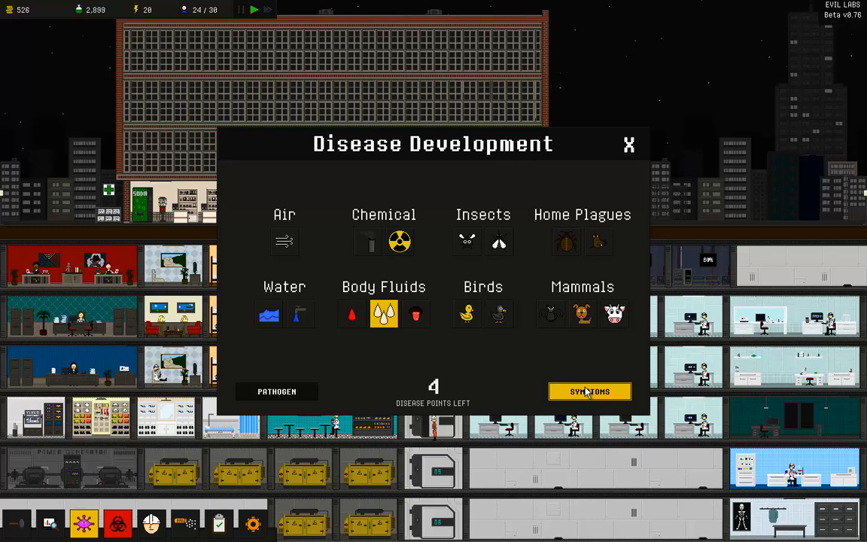
click(590, 391)
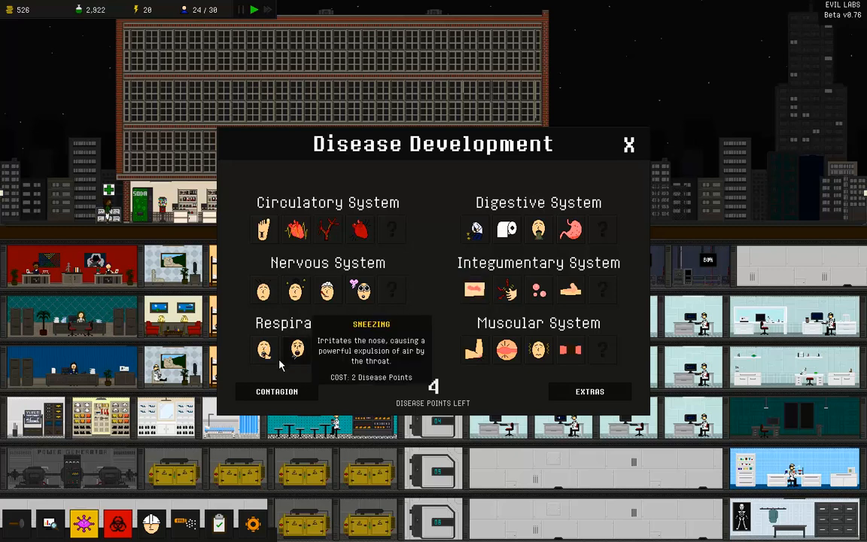
mouse_move(327, 349)
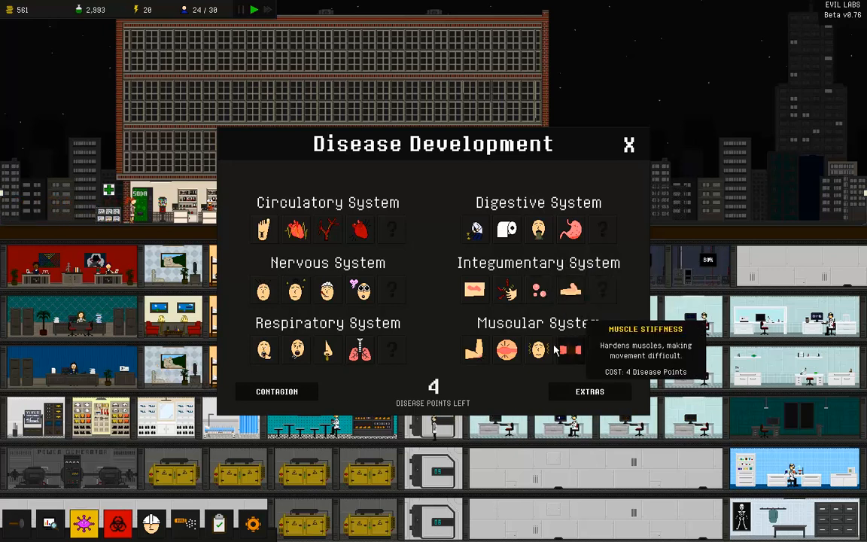
mouse_move(538, 254)
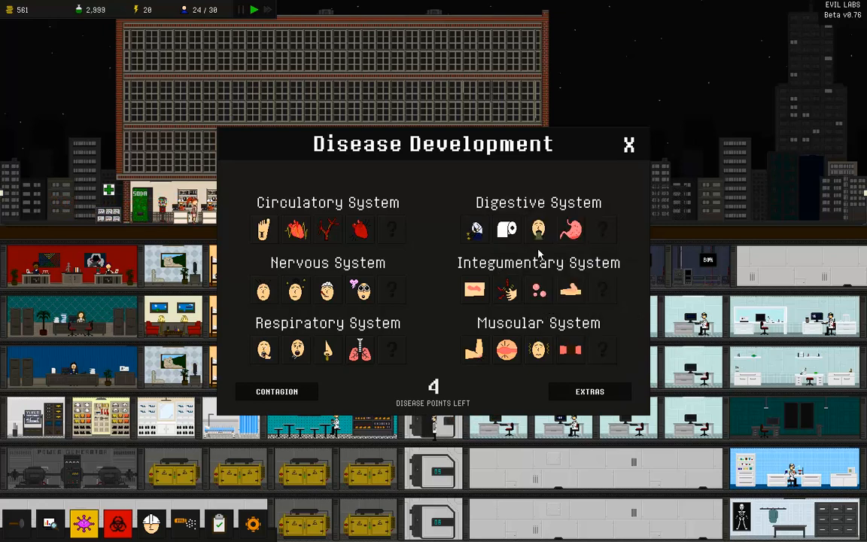
mouse_move(572, 230)
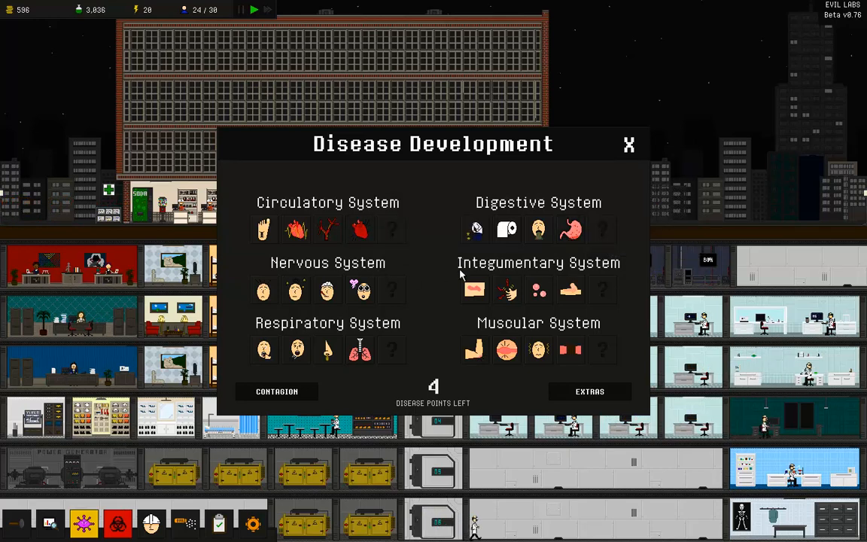
mouse_move(539, 229)
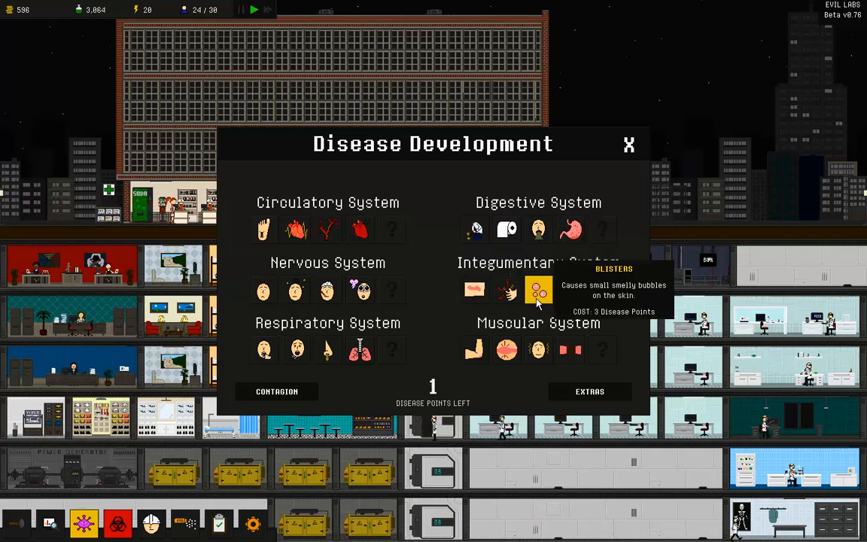
mouse_move(475, 290)
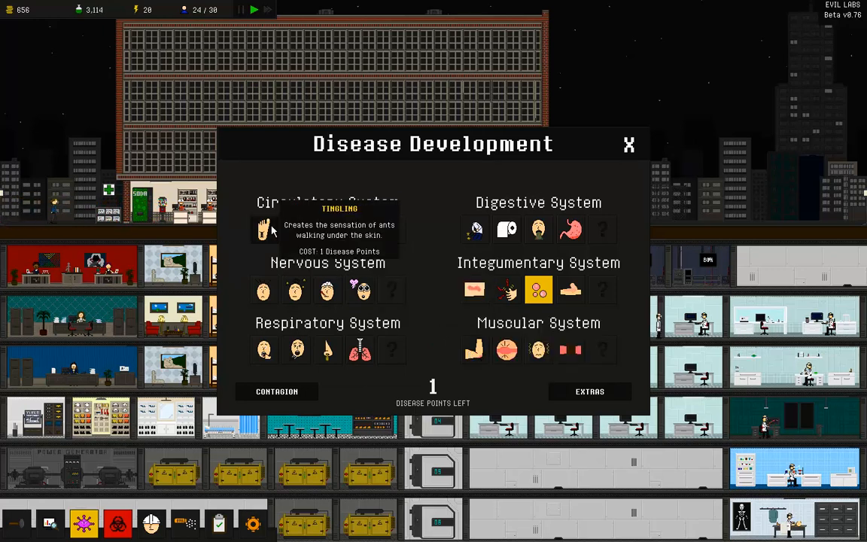
click(264, 230)
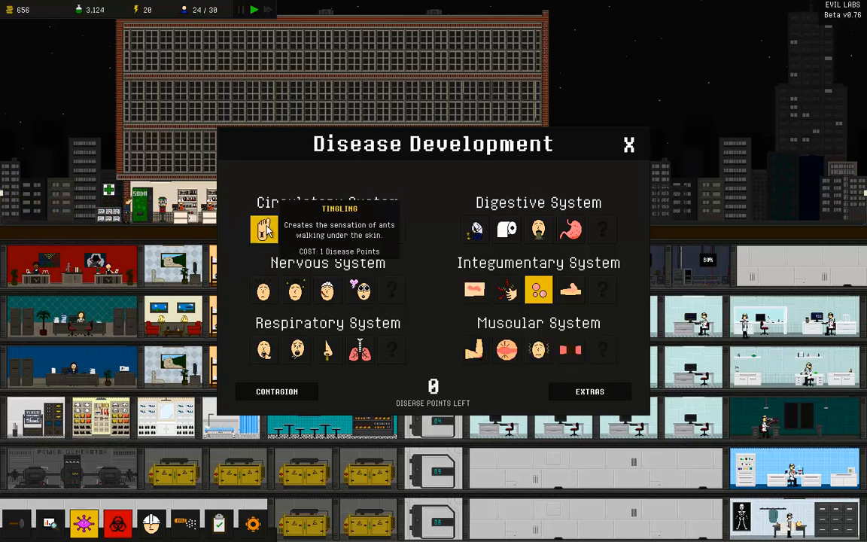
click(590, 391)
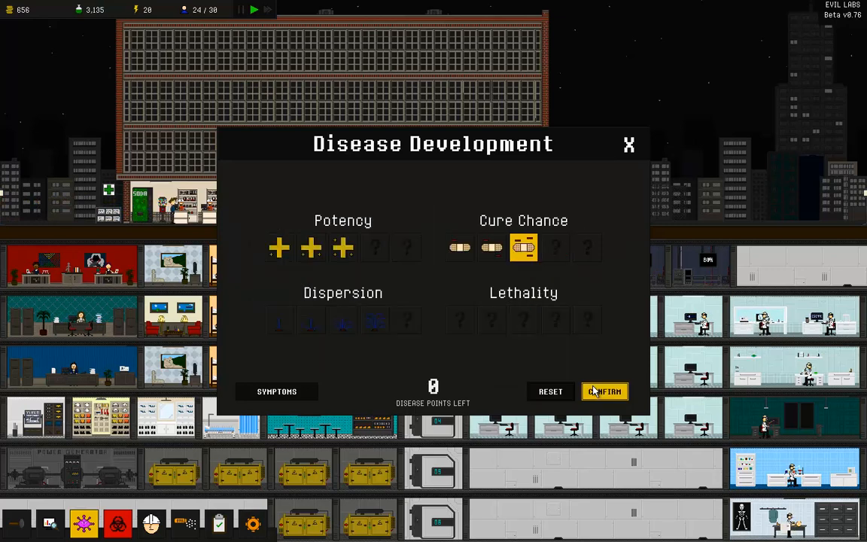
Step: Confirm the disease design, then inspect Red Island on the Infect map
click(605, 391)
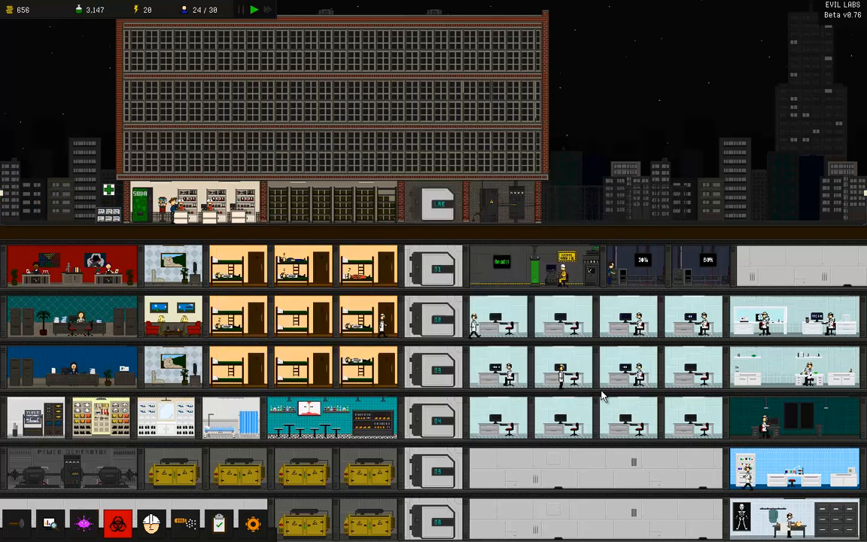
click(117, 521)
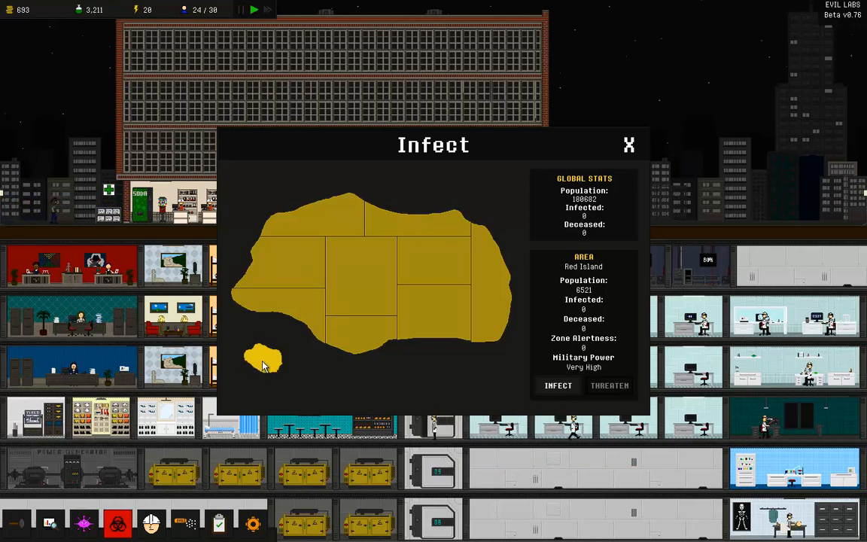
click(630, 144)
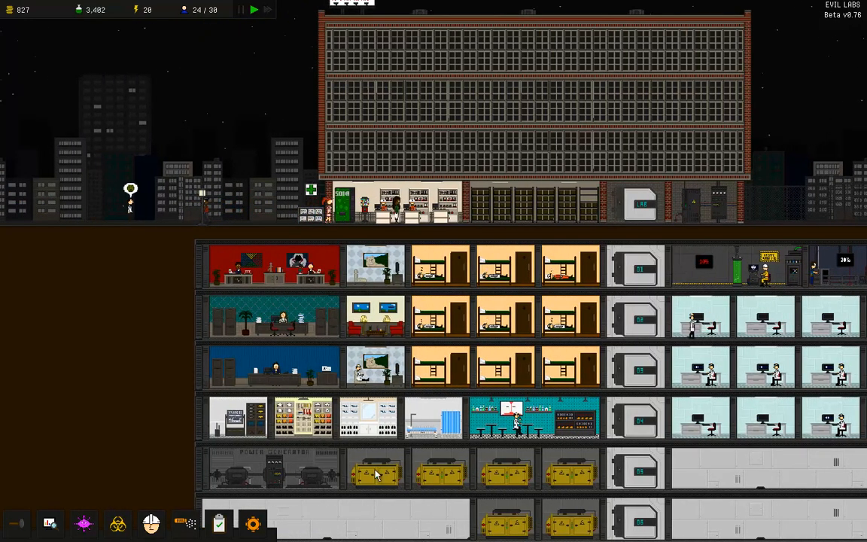
Step: Lower the Medicine price to 60 in the Goods window
click(185, 523)
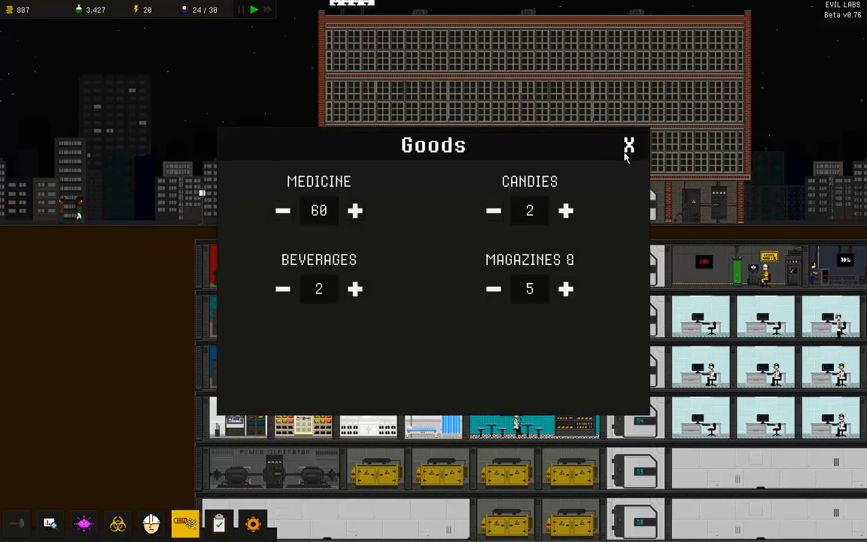
click(629, 143)
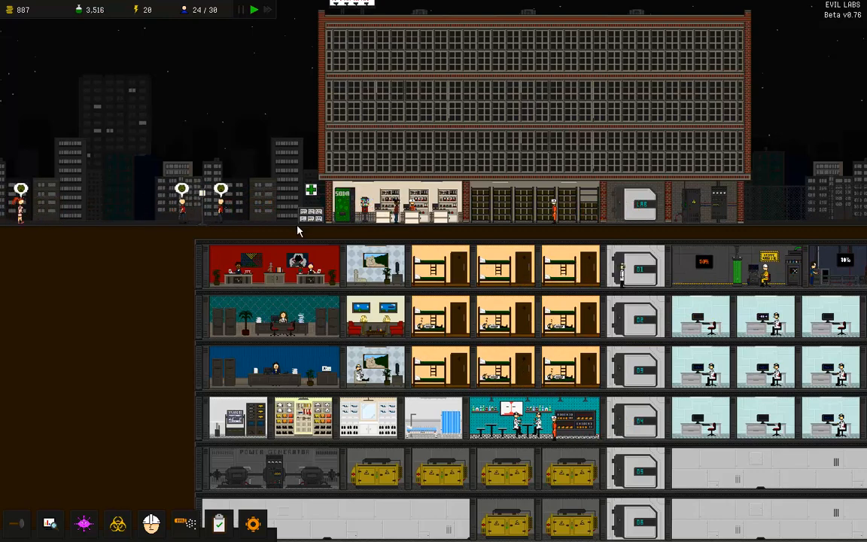
click(184, 523)
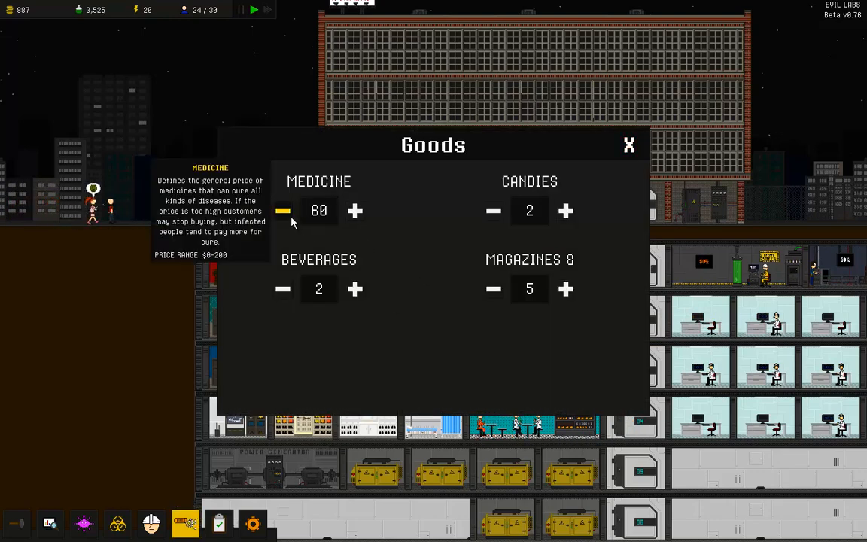
click(630, 145)
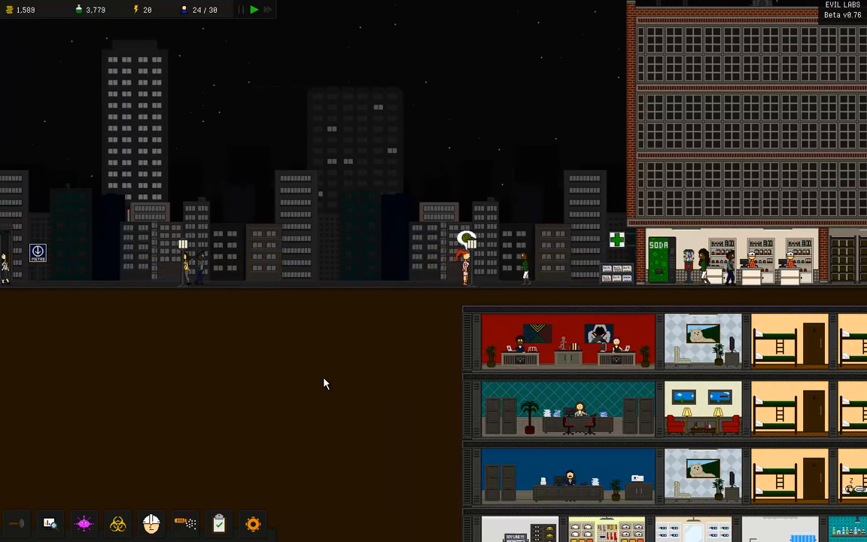
click(118, 524)
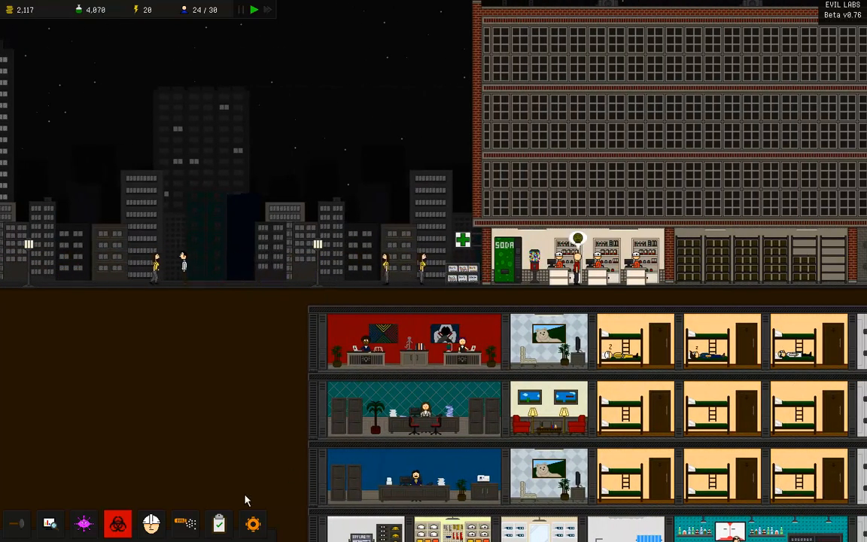
mouse_move(190, 523)
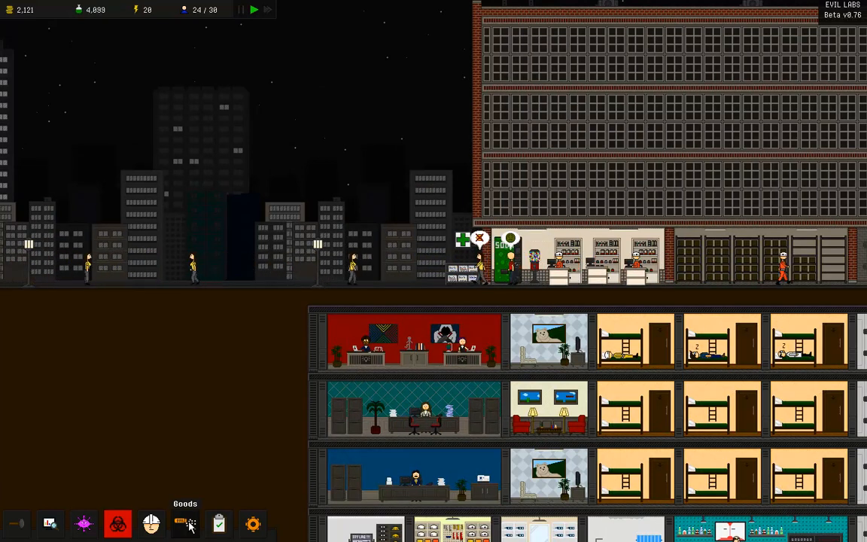
Step: Lower the Medicine price to 40 in the Goods window
click(185, 523)
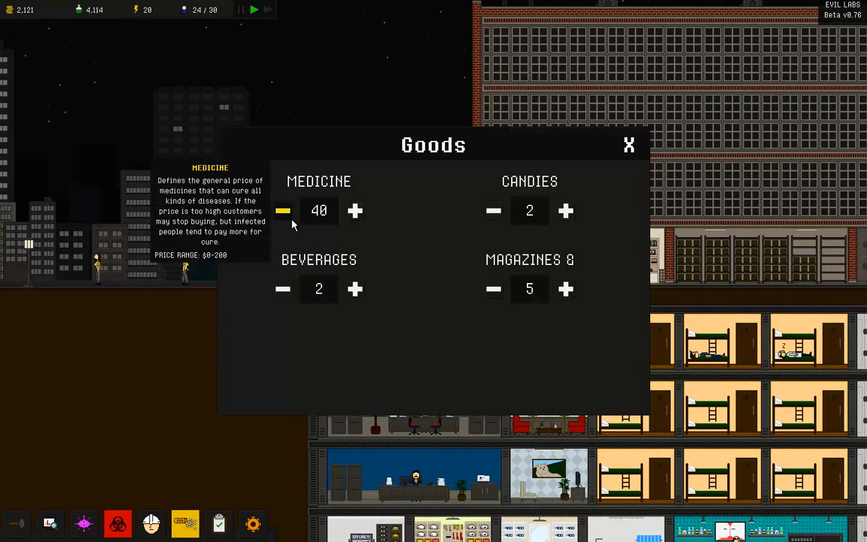
click(629, 145)
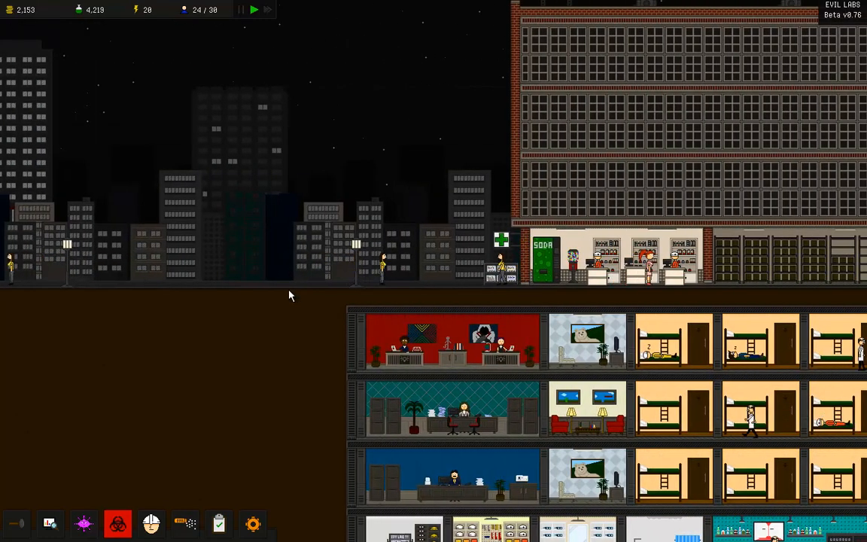
mouse_move(267, 297)
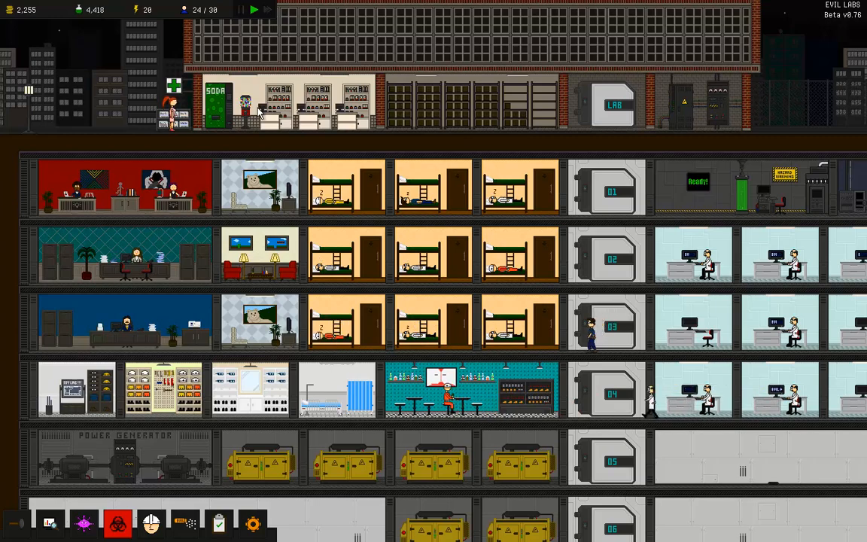
Step: Scroll down through the lowest underground floors, then bring up the research tree
scroll(down, 3)
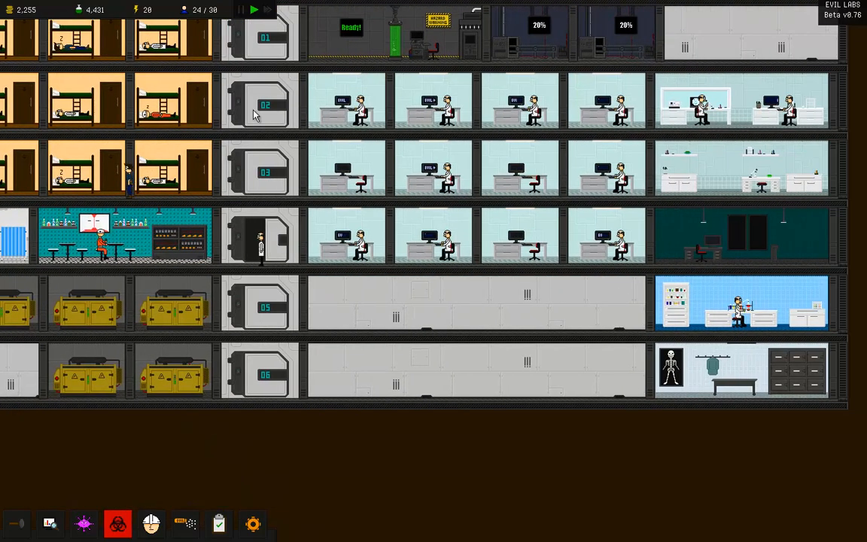
scroll(down, 3)
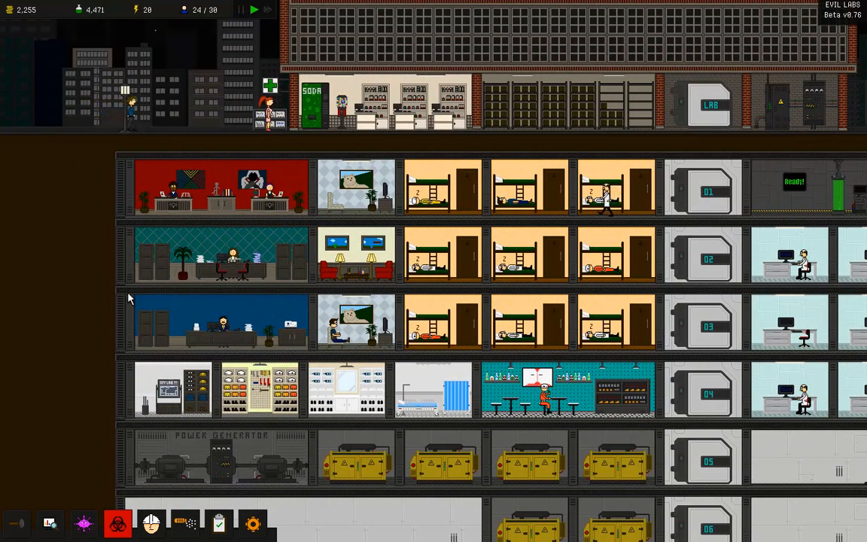
mouse_move(17, 523)
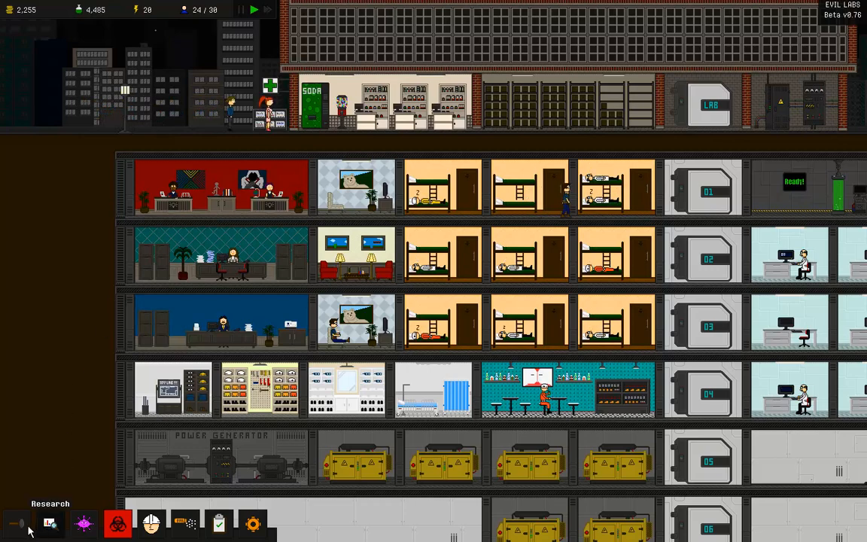
click(50, 523)
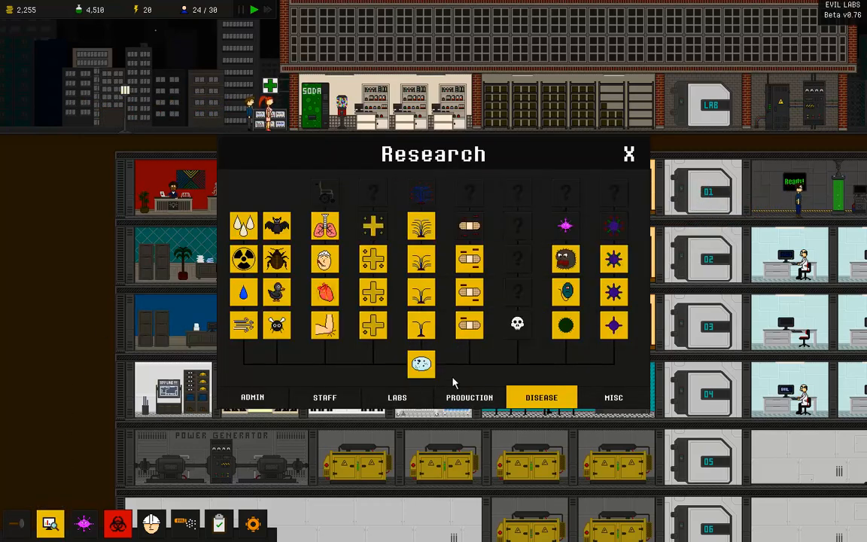
Step: Browse the Production, Staff and Admin research tabs in turn
click(469, 397)
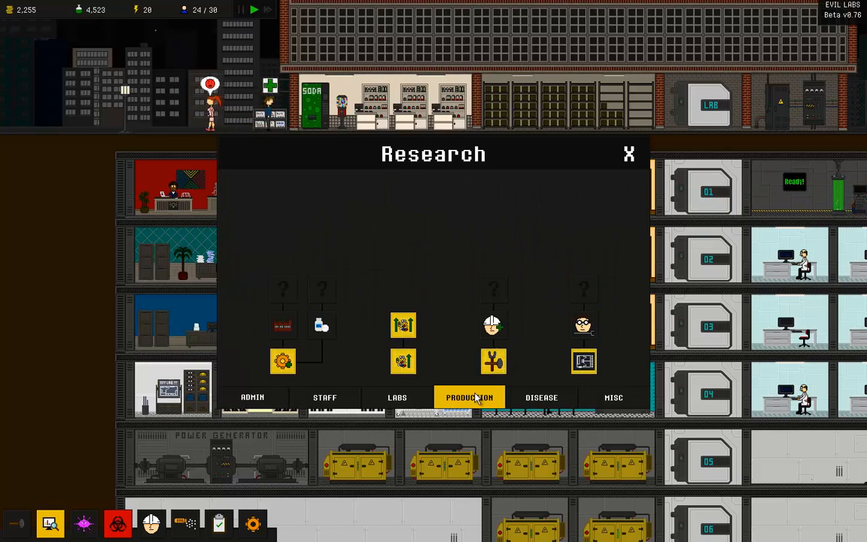
click(324, 397)
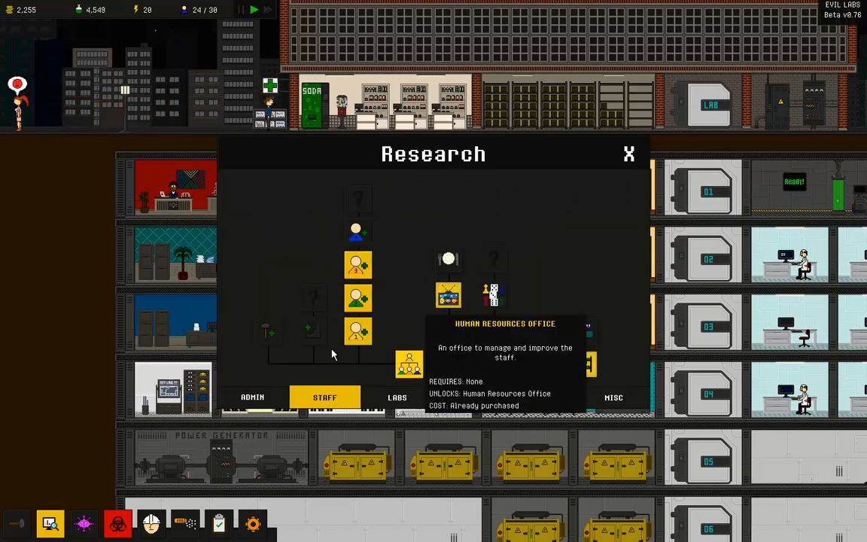
click(253, 396)
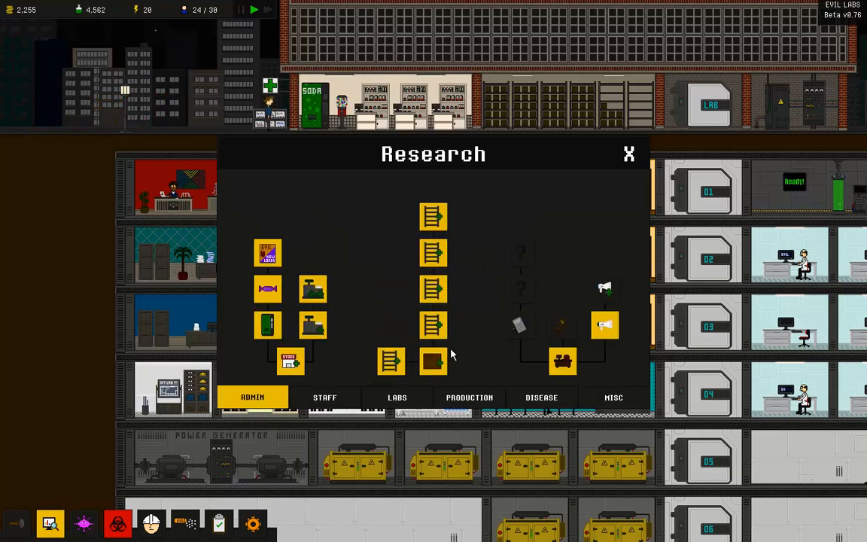
mouse_move(605, 290)
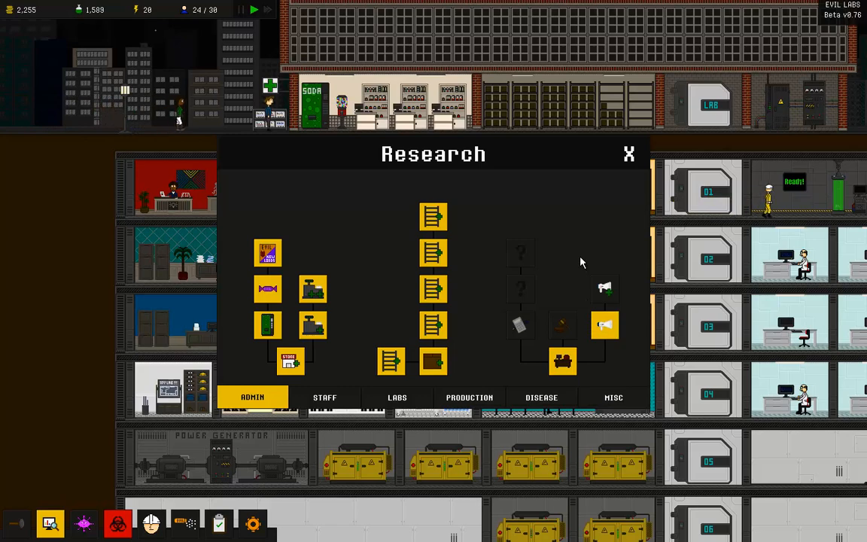
mouse_move(605, 289)
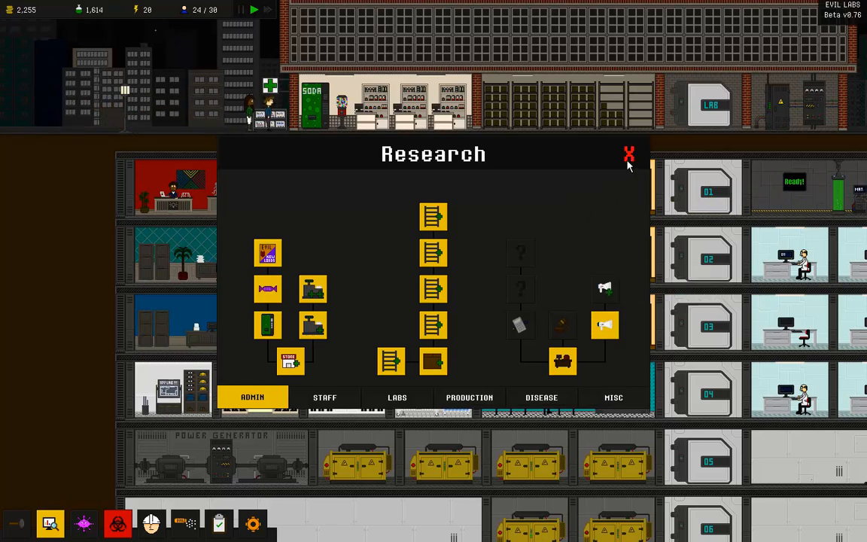
Step: Close the research tree and view the third-floor TV room's upgrade options
click(630, 155)
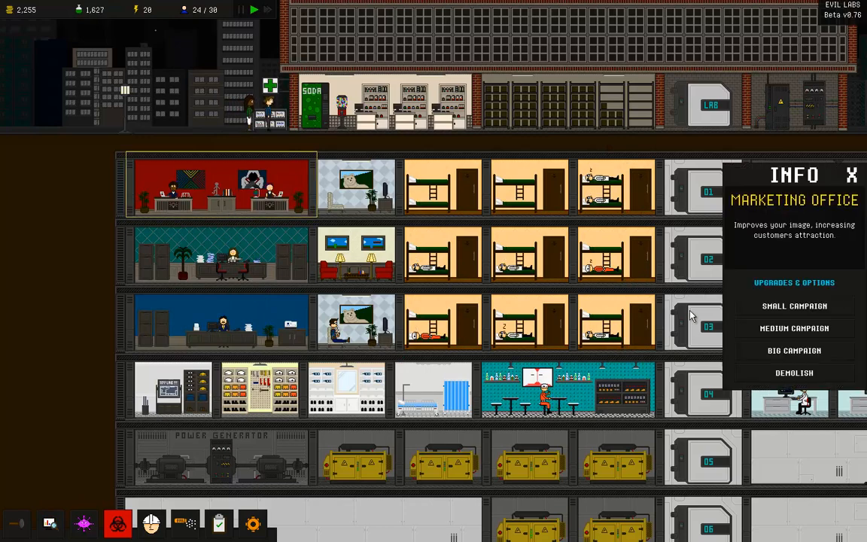
mouse_move(794, 306)
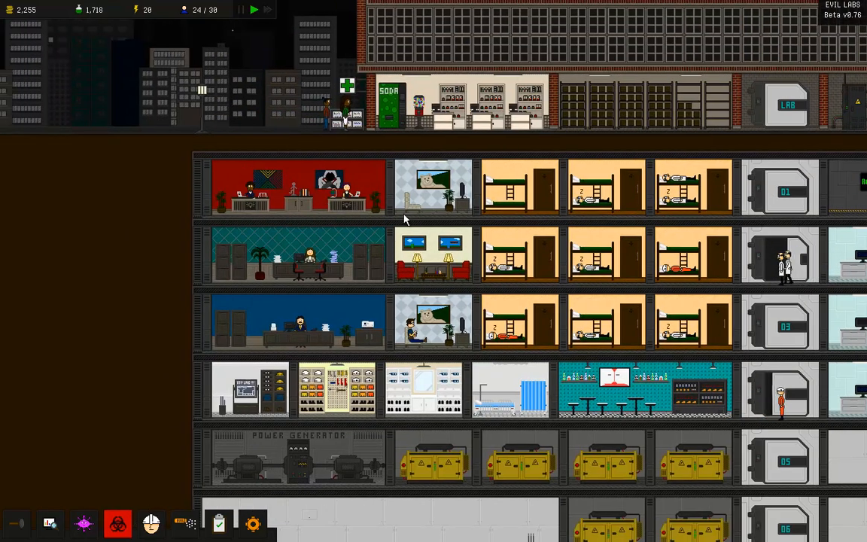
click(396, 321)
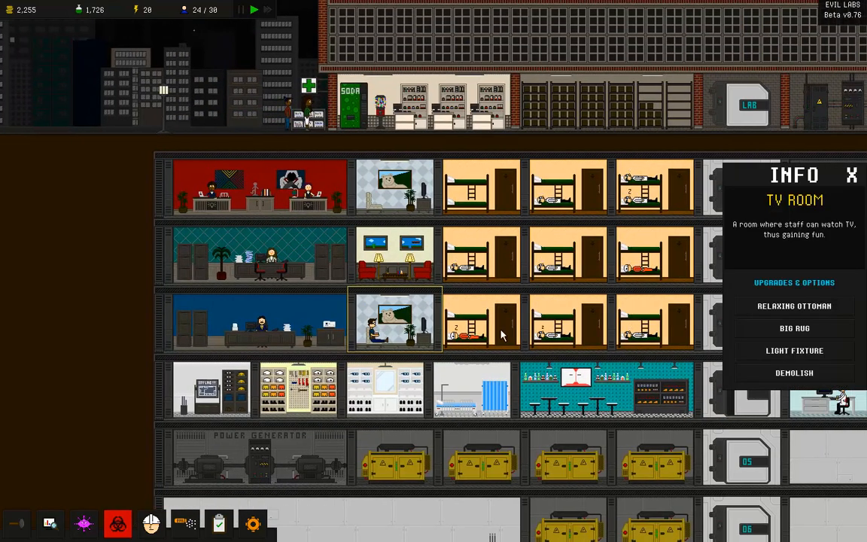
mouse_move(795, 350)
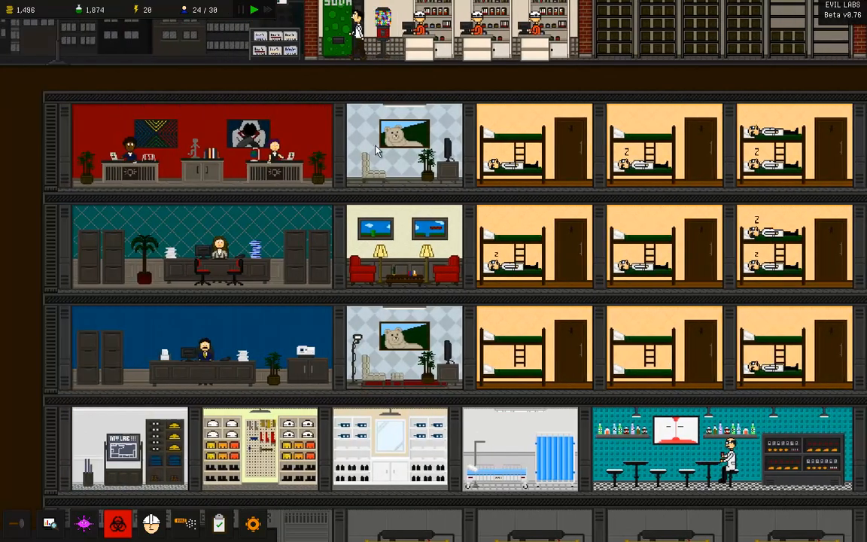
Step: Add the Big Rug and Relaxing Ottoman to the top-floor TV room, then close its details
click(404, 143)
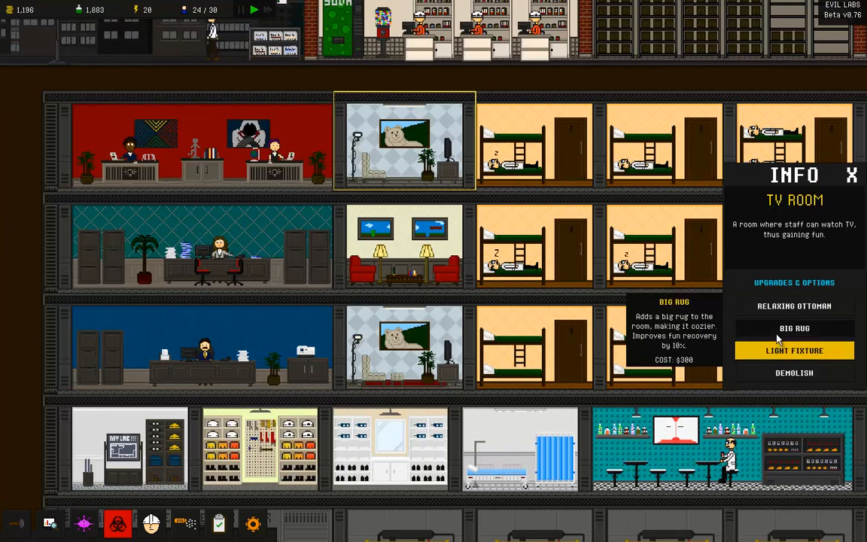
click(795, 327)
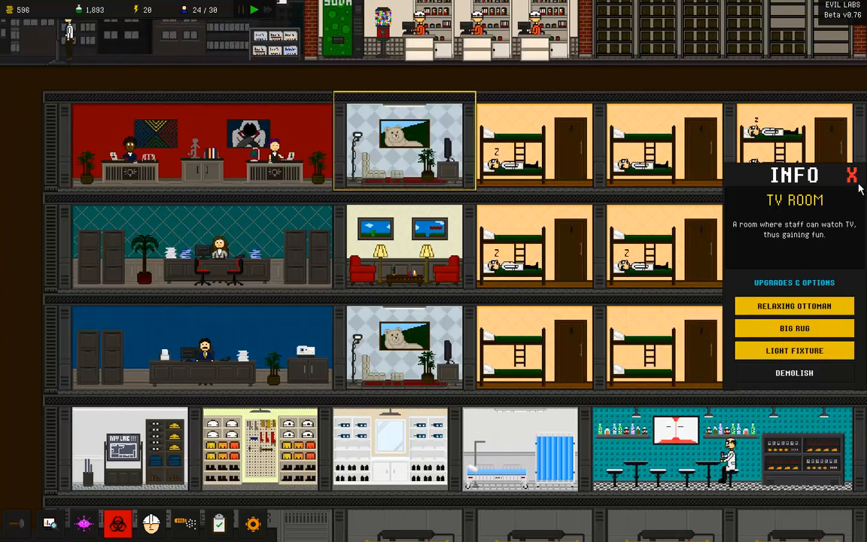
click(852, 175)
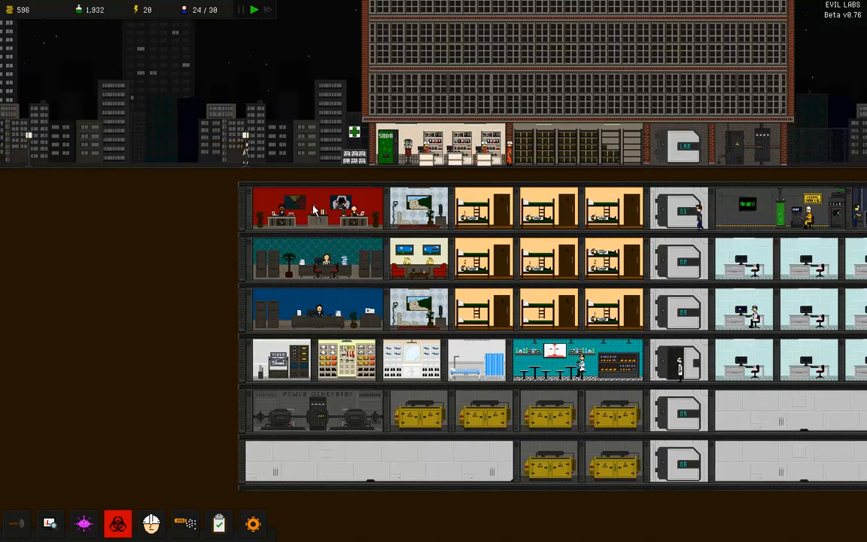
click(316, 207)
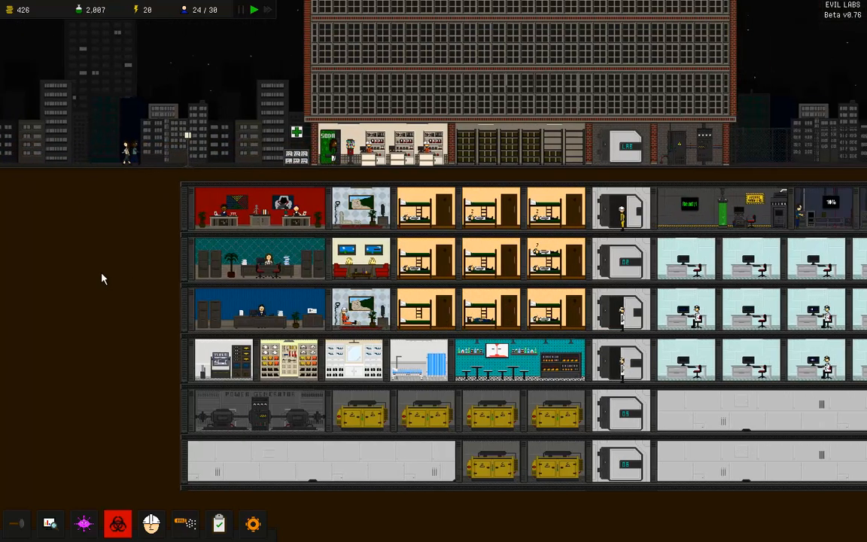
scroll(left, 3)
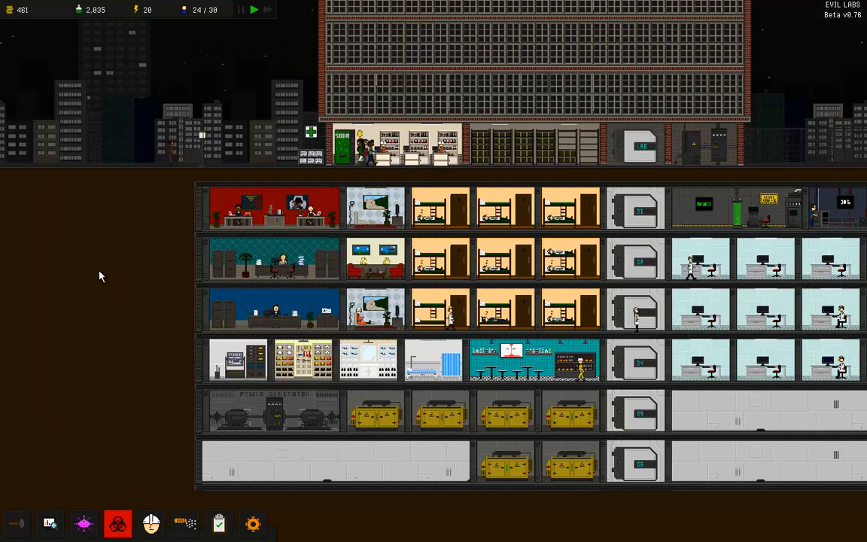
mouse_move(96, 271)
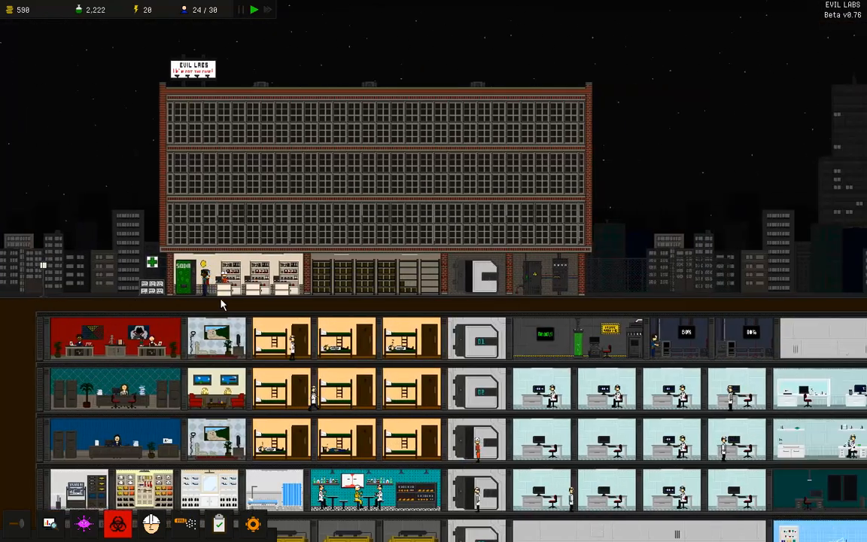
scroll(down, 3)
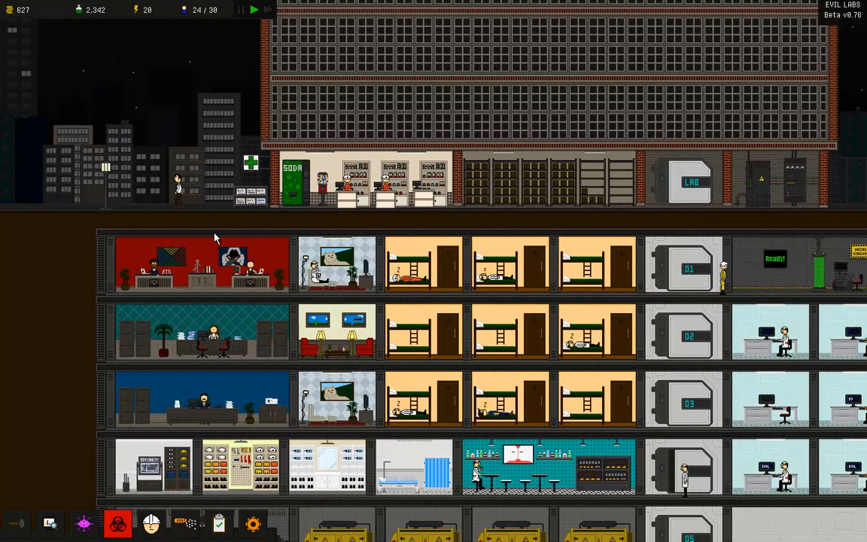
Step: Open the research tree, check Staff's Walk Speed I, then view the Misc page
click(49, 522)
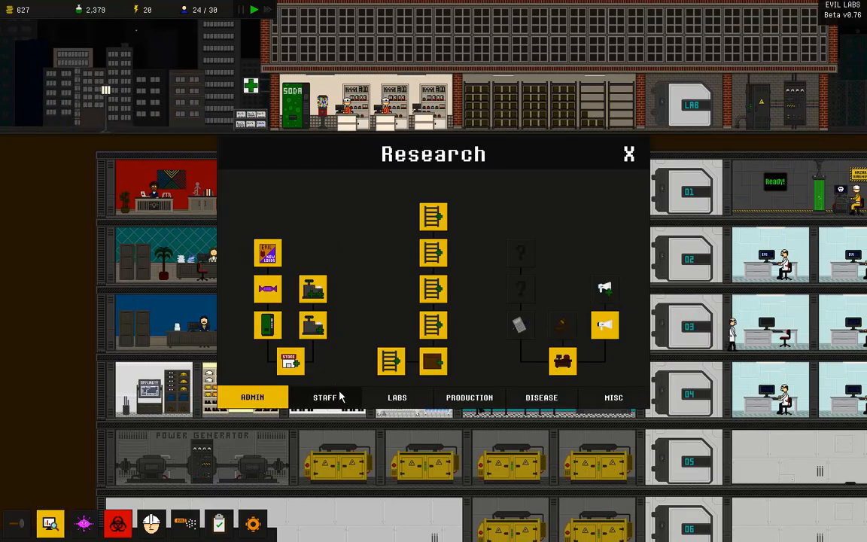
click(324, 397)
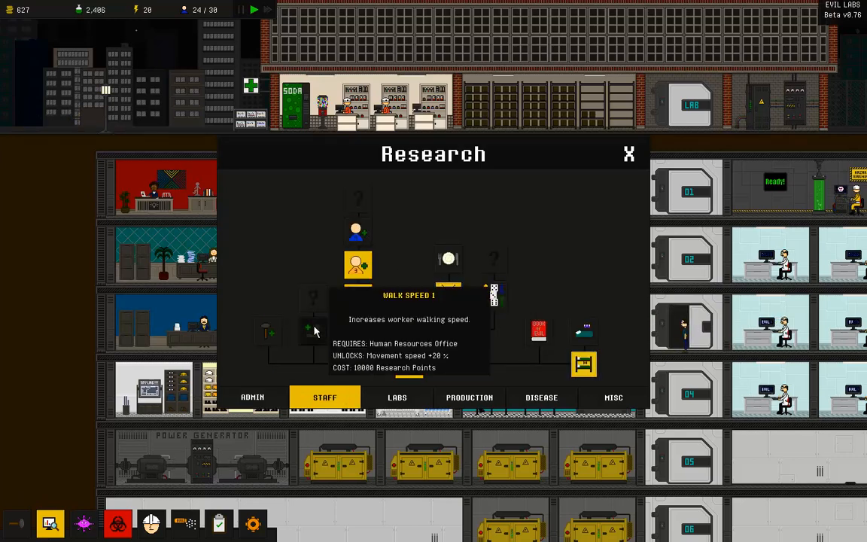
click(397, 398)
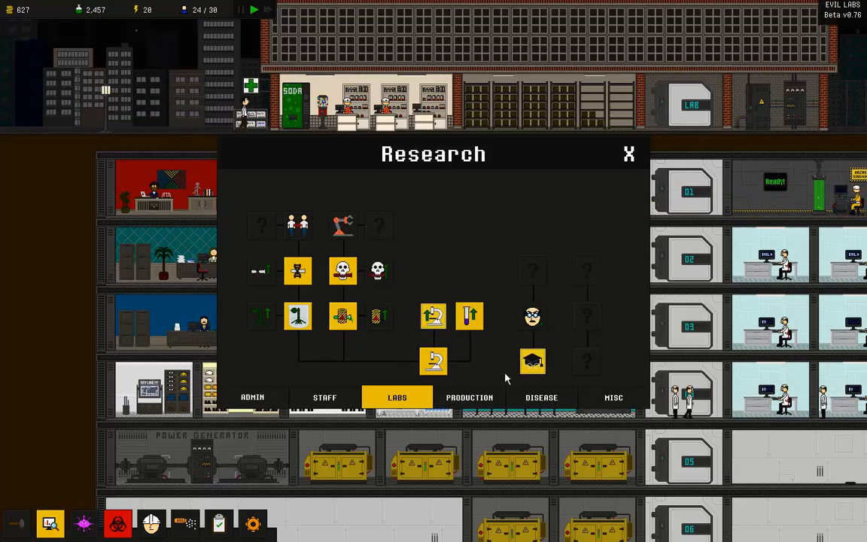
click(614, 397)
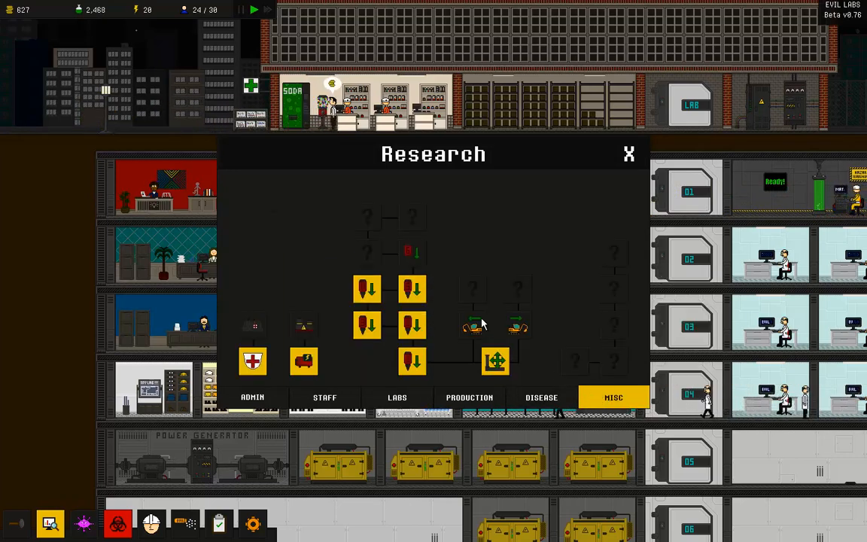
mouse_move(412, 253)
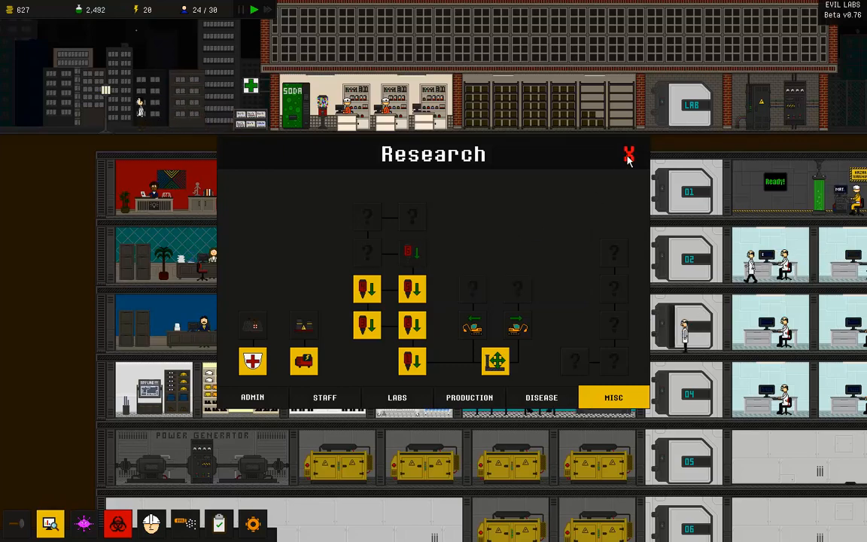
Step: Close the research tree and look over the base's bunk-bed rooms
click(629, 154)
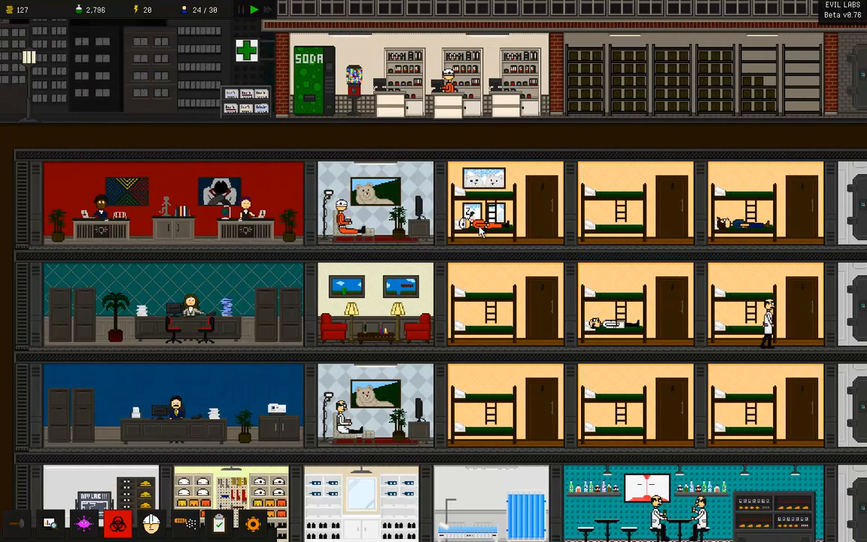
click(481, 226)
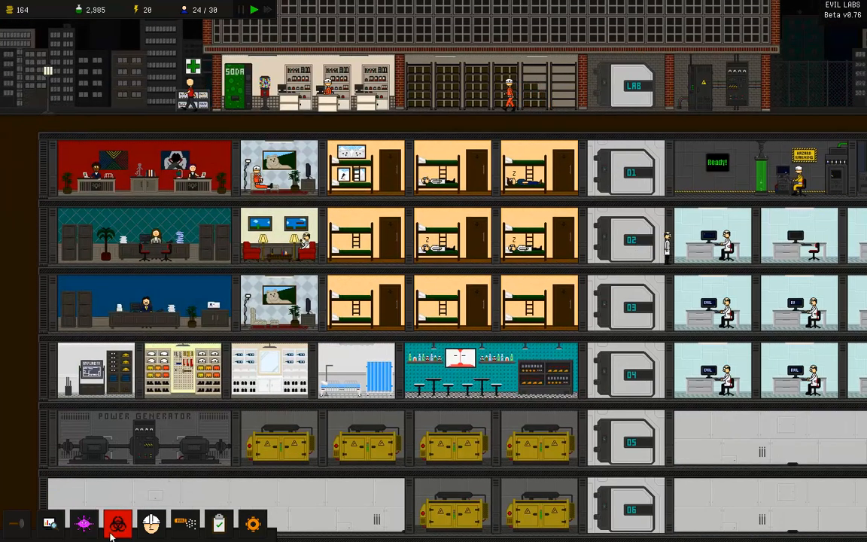
Step: Browse Disease Development symptoms and extras, buying the first Cure Chance upgrade
click(83, 524)
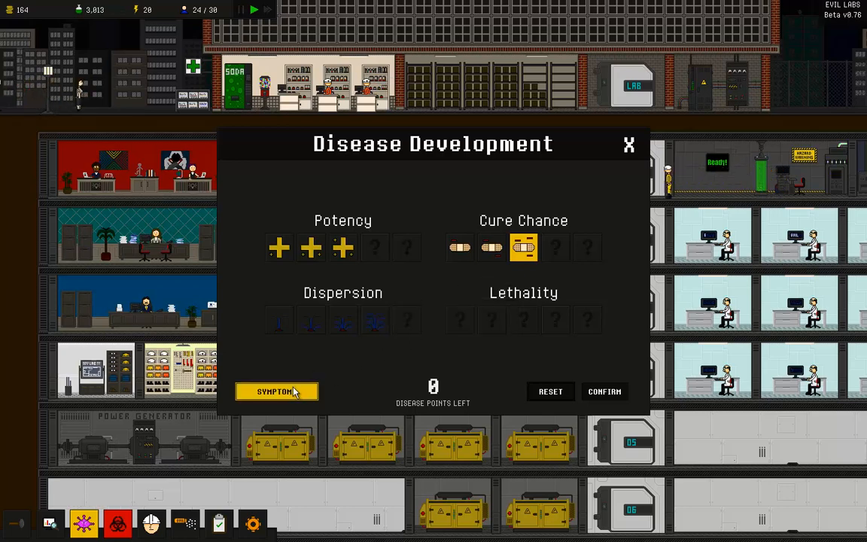
click(276, 391)
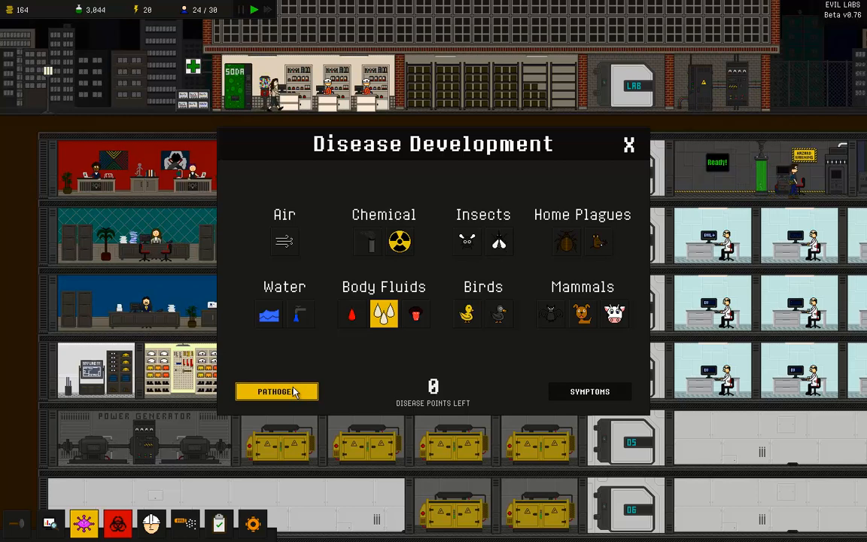
mouse_move(415, 315)
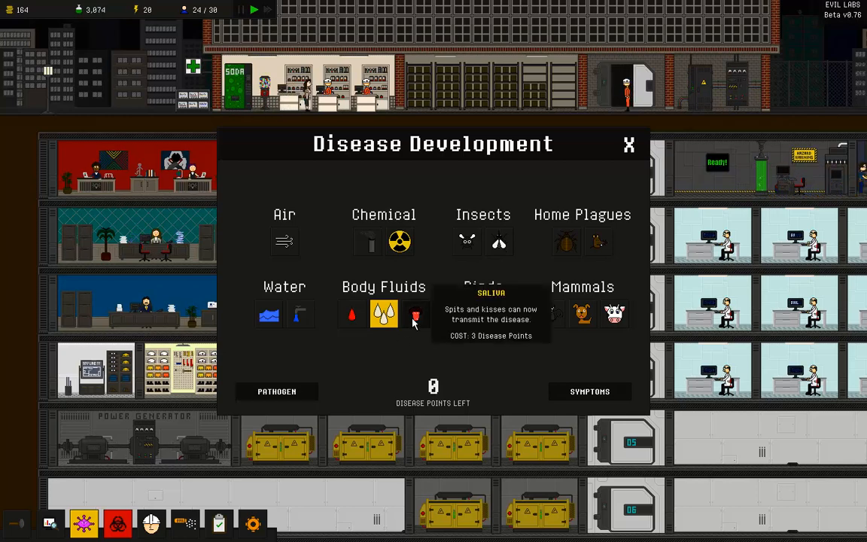
click(589, 392)
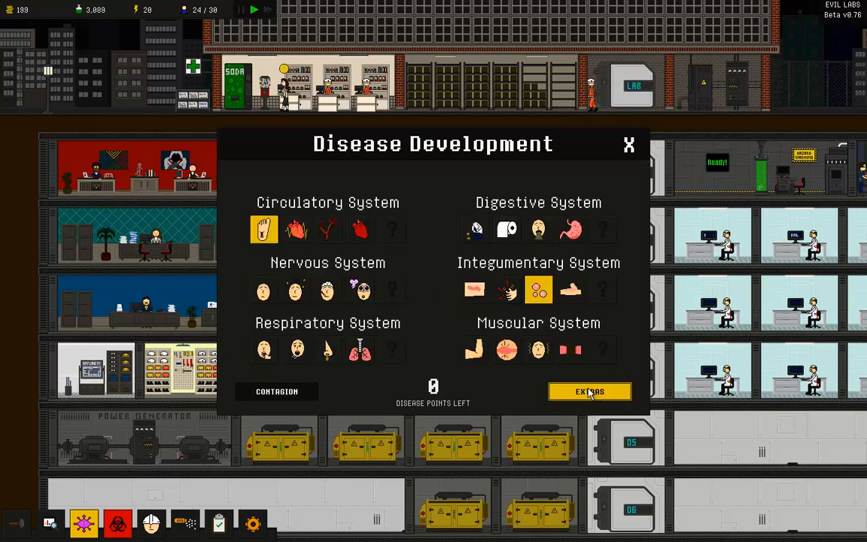
click(590, 391)
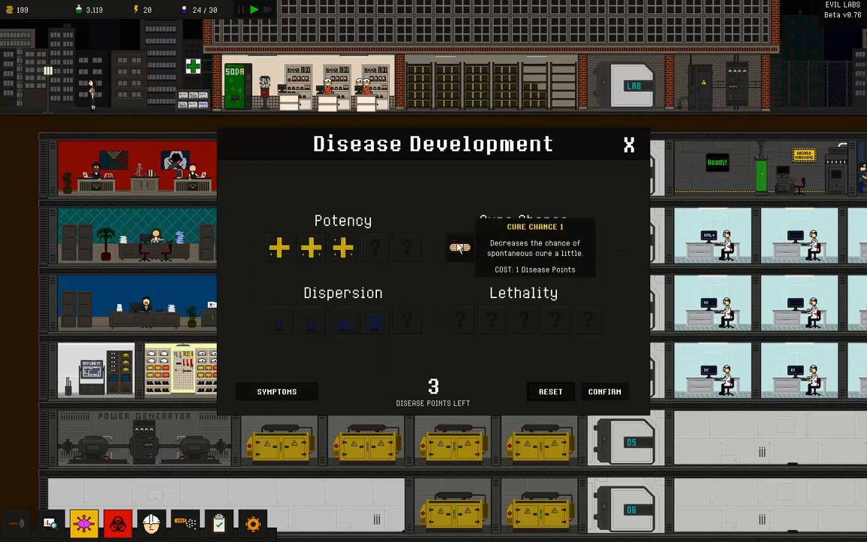
click(461, 248)
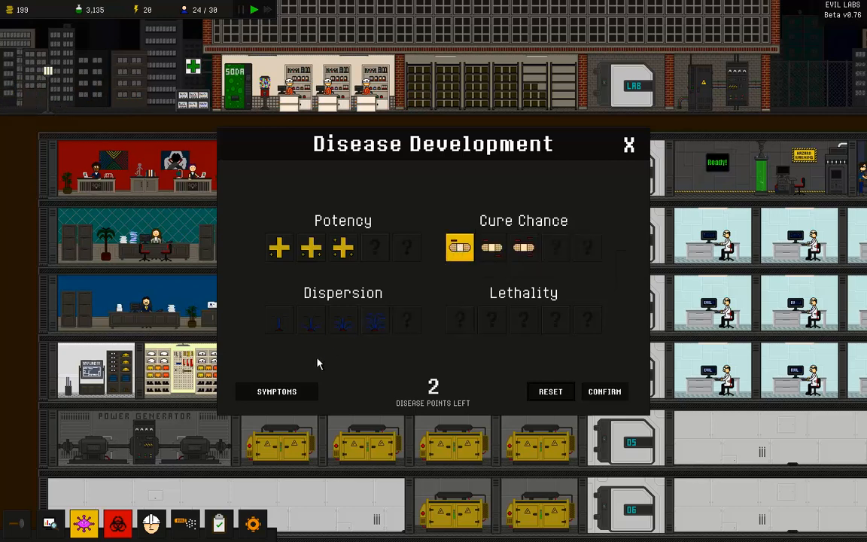
click(276, 391)
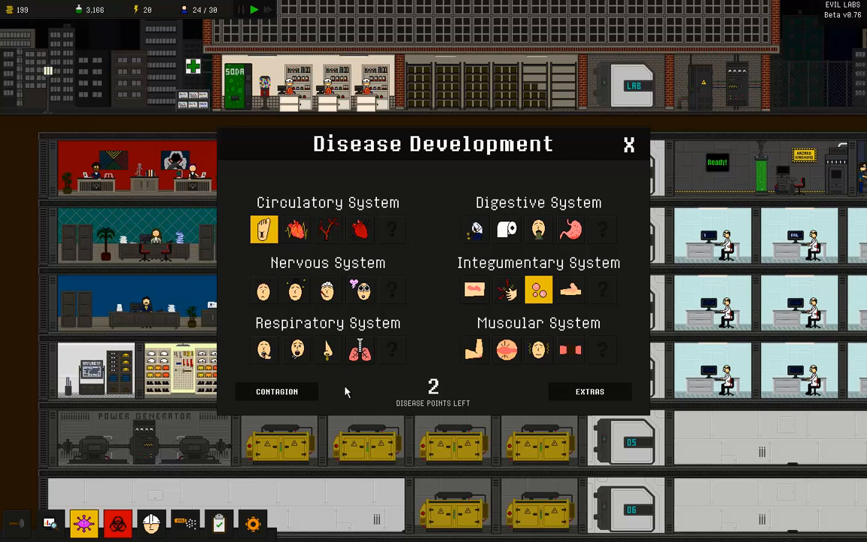
click(276, 392)
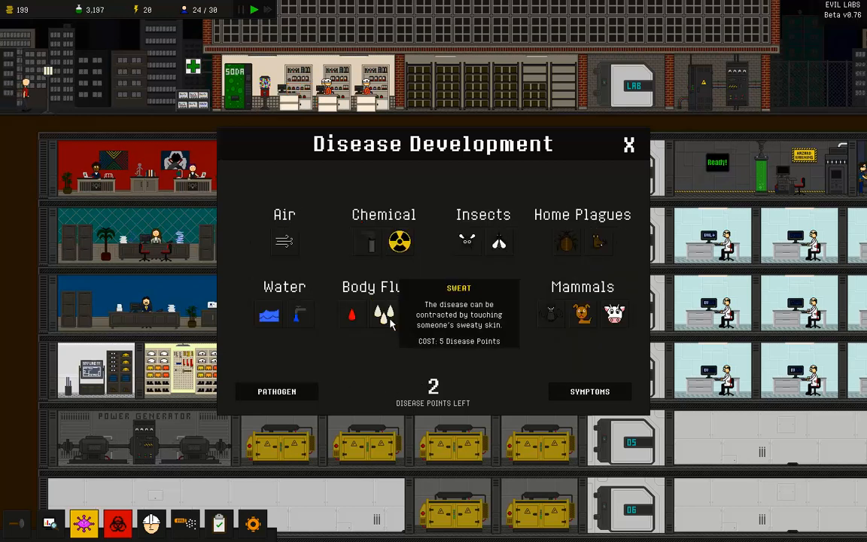
Step: Select saliva, air and fresh water as contagion routes, spending all disease points
click(384, 314)
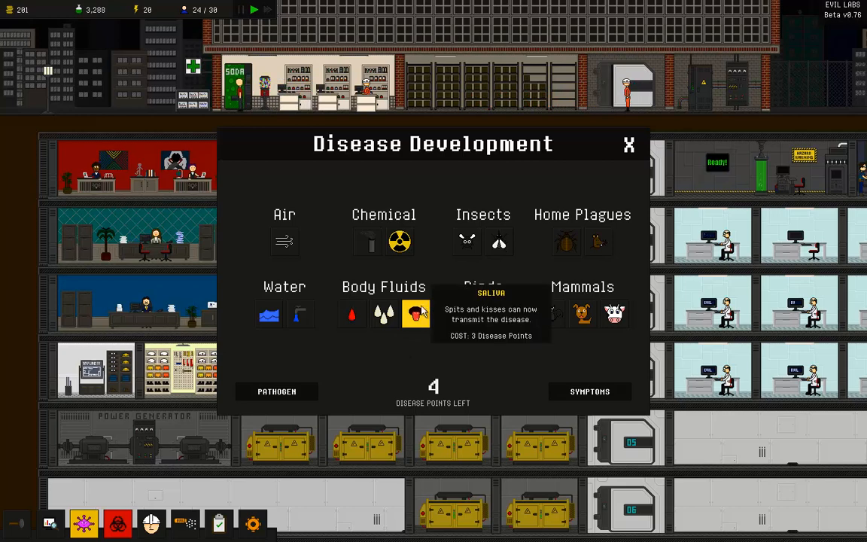
mouse_move(284, 242)
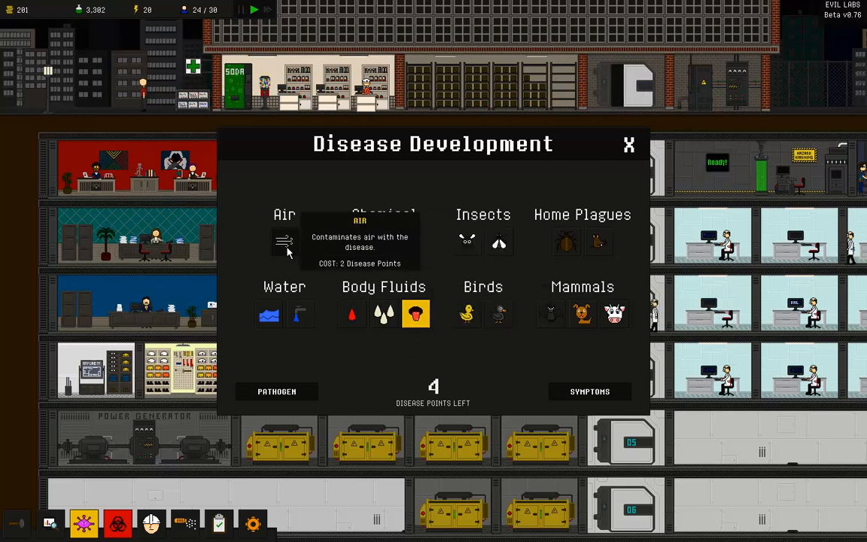
click(285, 241)
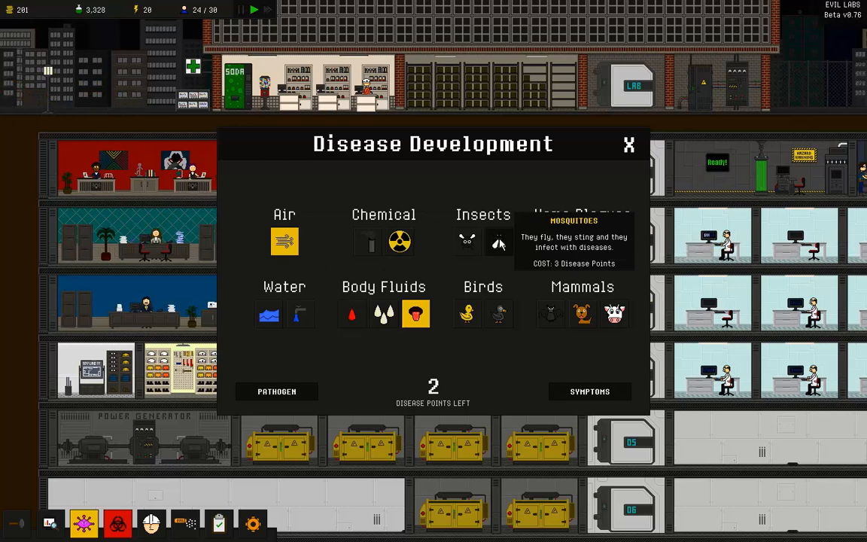
mouse_move(598, 242)
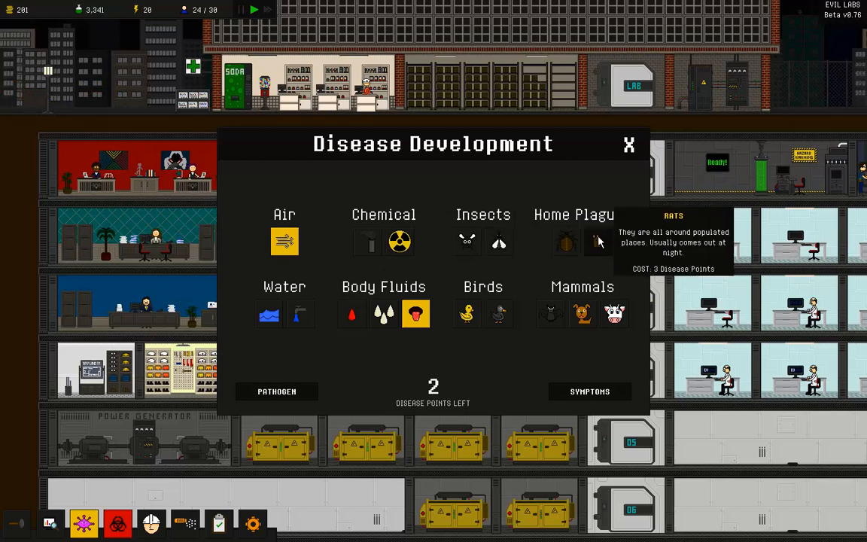
mouse_move(565, 242)
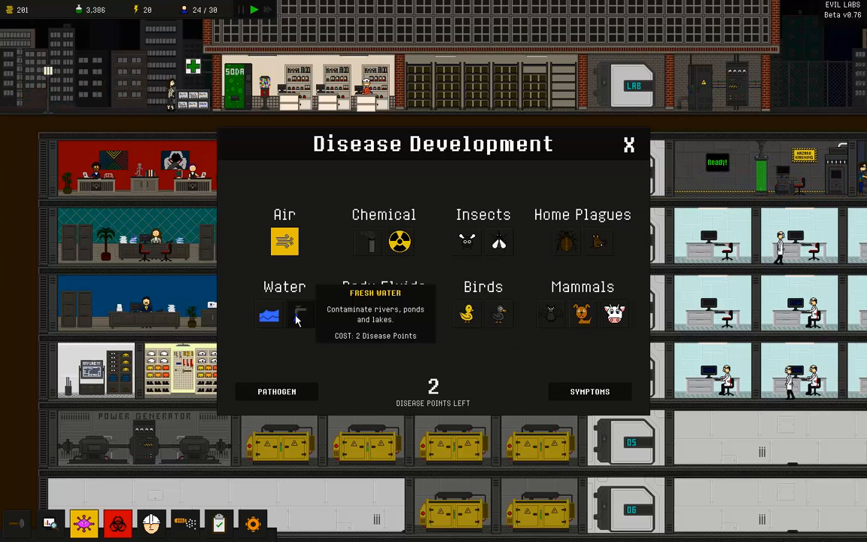
click(300, 315)
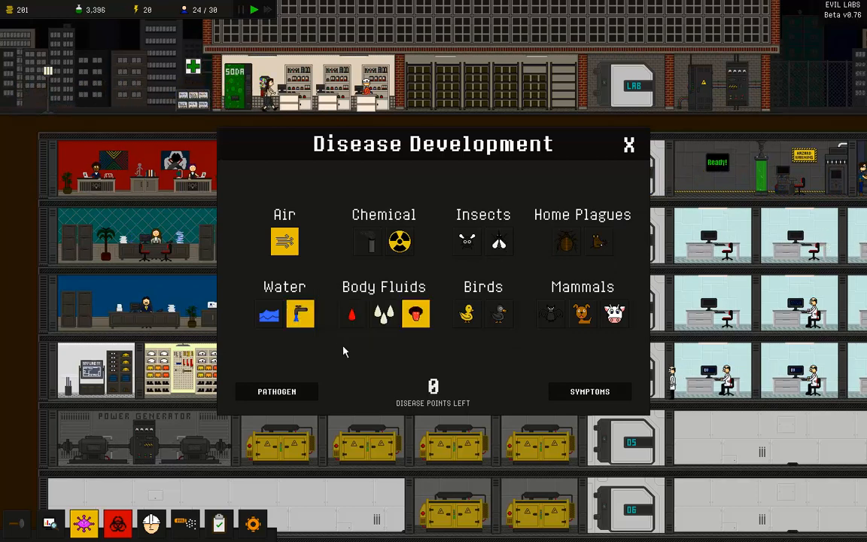
mouse_move(369, 357)
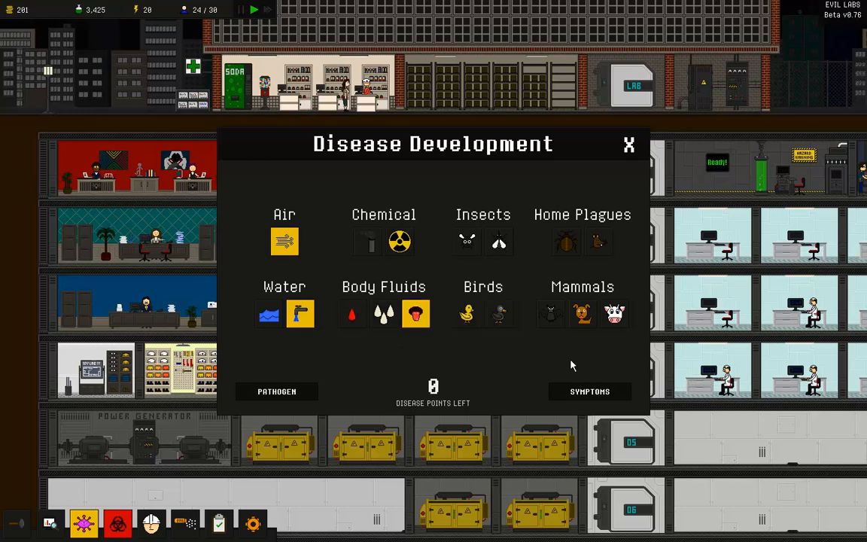
Step: Choose protozoa as the disease pathogen
click(276, 391)
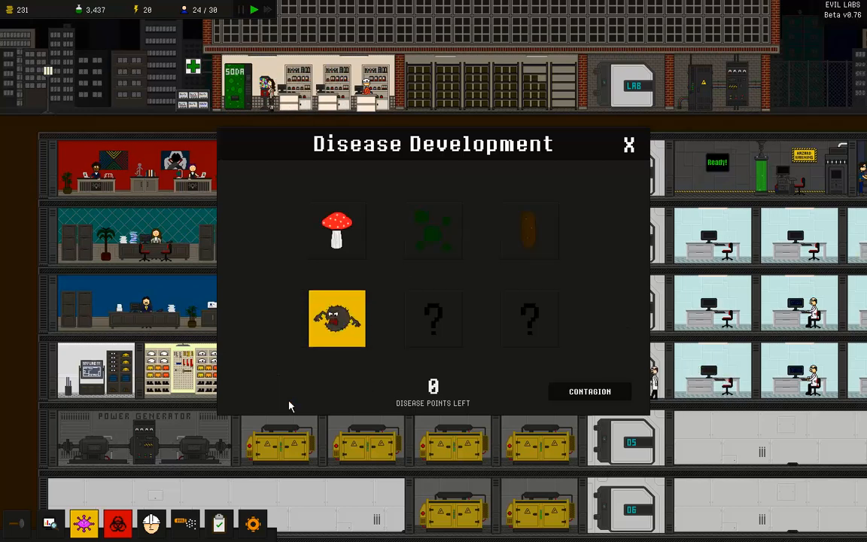
mouse_move(530, 230)
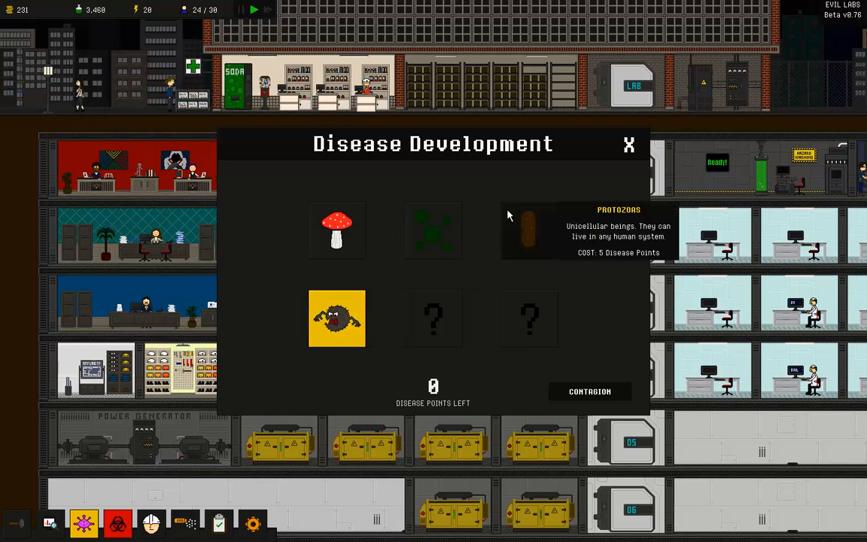
mouse_move(337, 318)
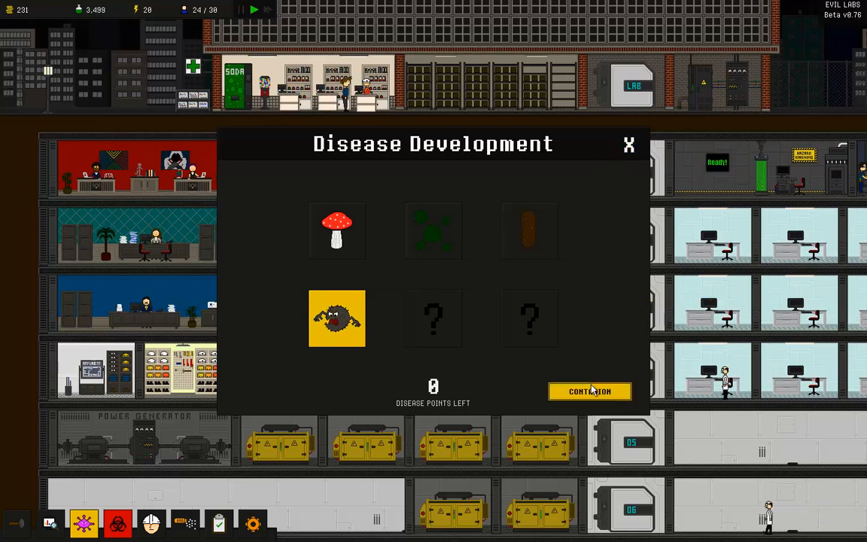
click(590, 390)
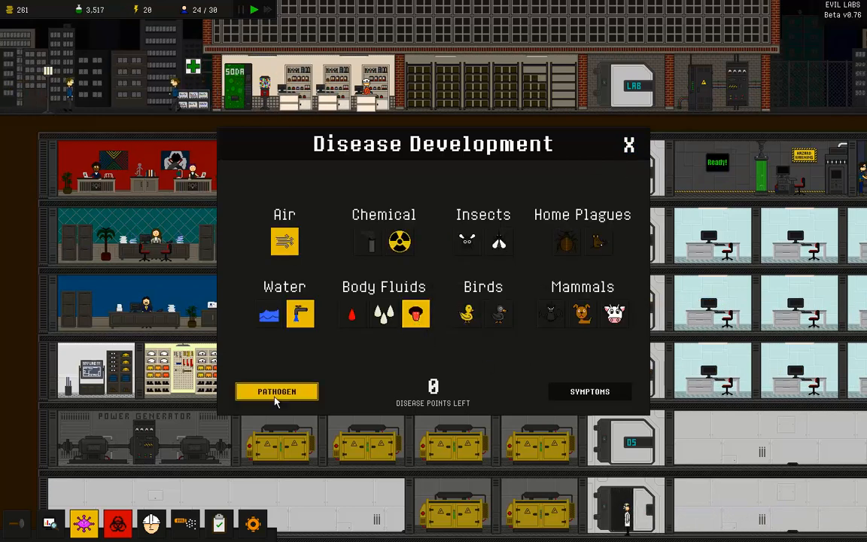
click(276, 392)
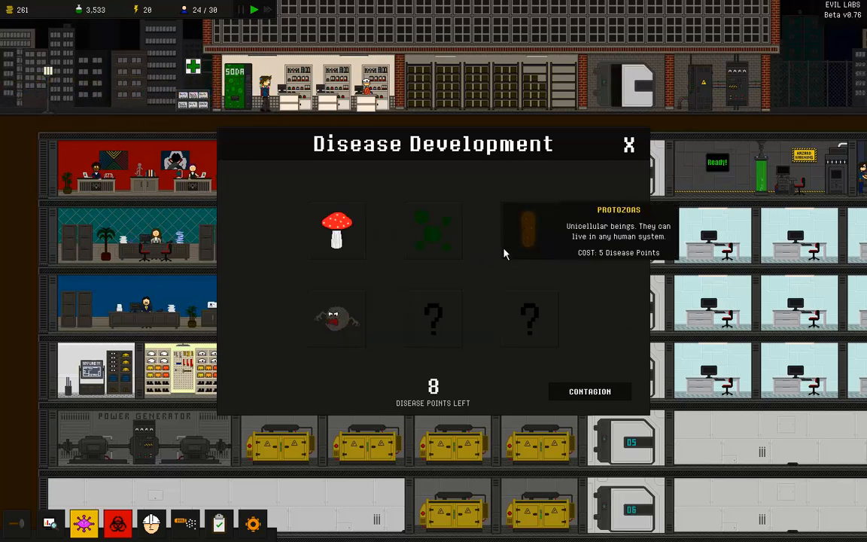
click(529, 229)
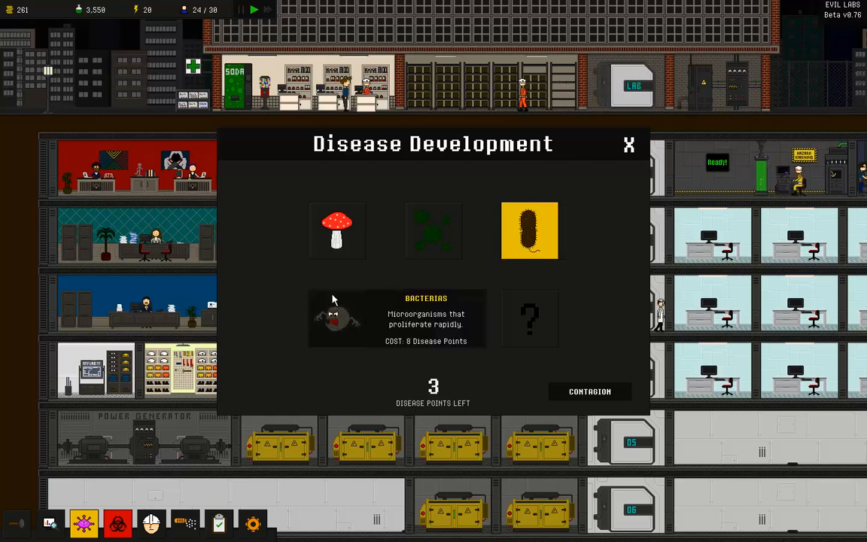
mouse_move(567, 222)
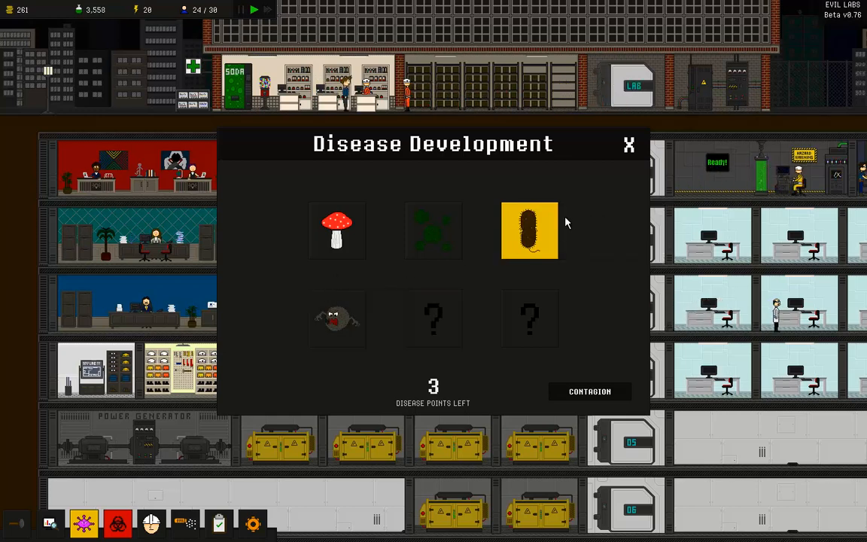
mouse_move(337, 229)
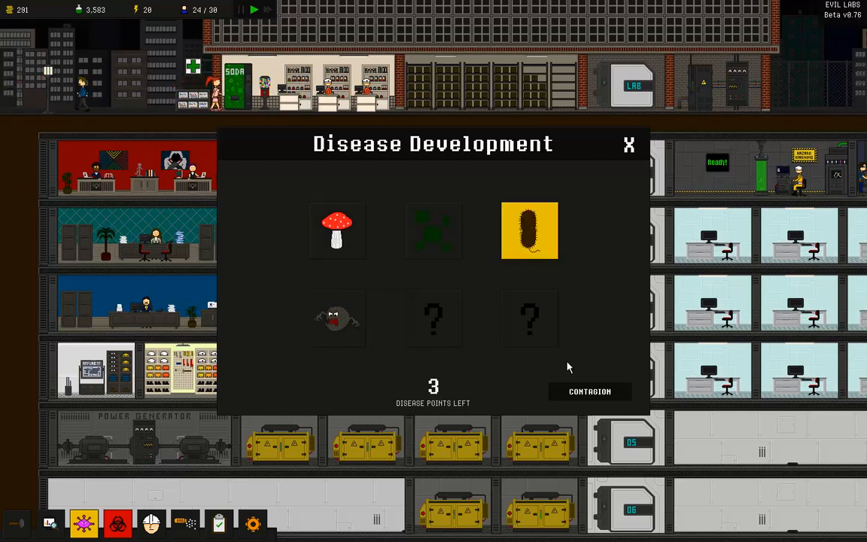
Step: Add mosquitoes as a disease carrier and go to the symptoms options
click(591, 390)
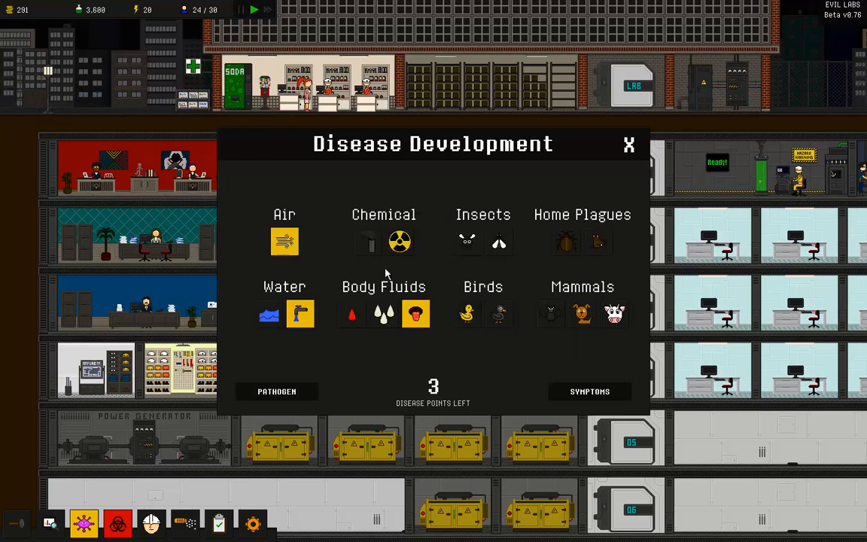
mouse_move(285, 241)
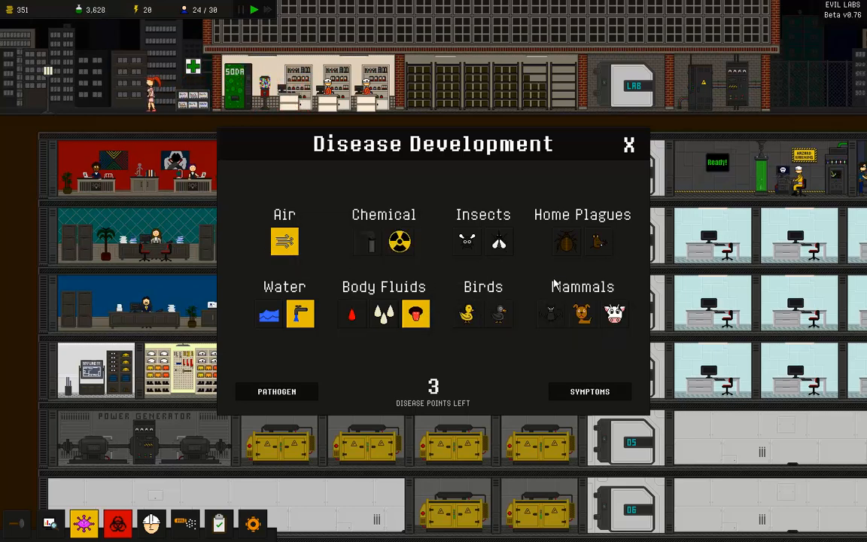
mouse_move(582, 314)
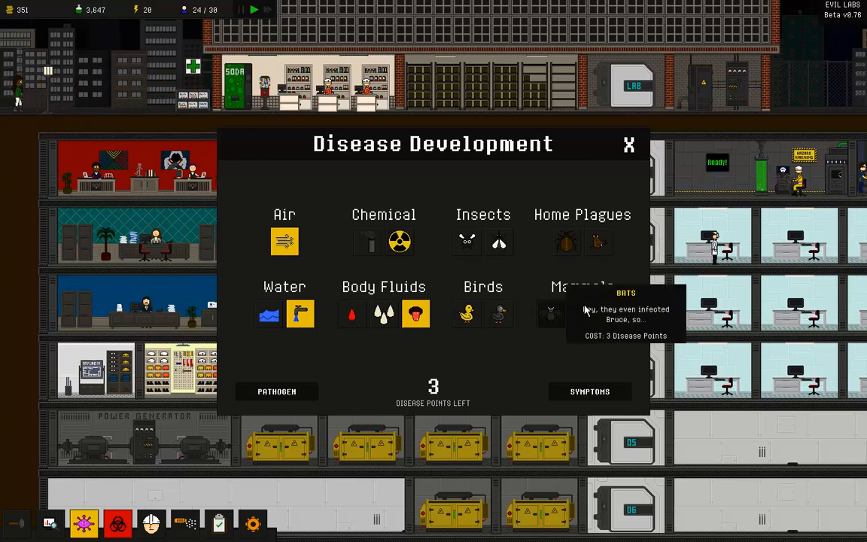
mouse_move(567, 242)
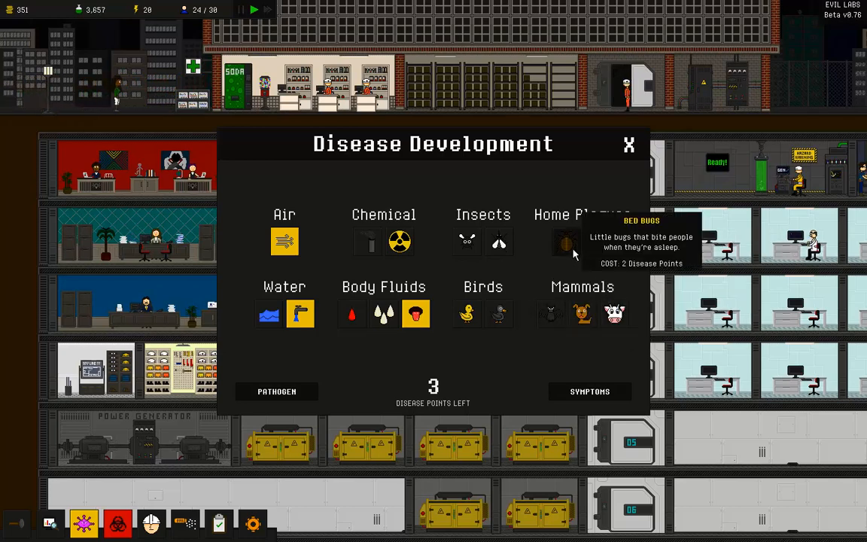
mouse_move(597, 243)
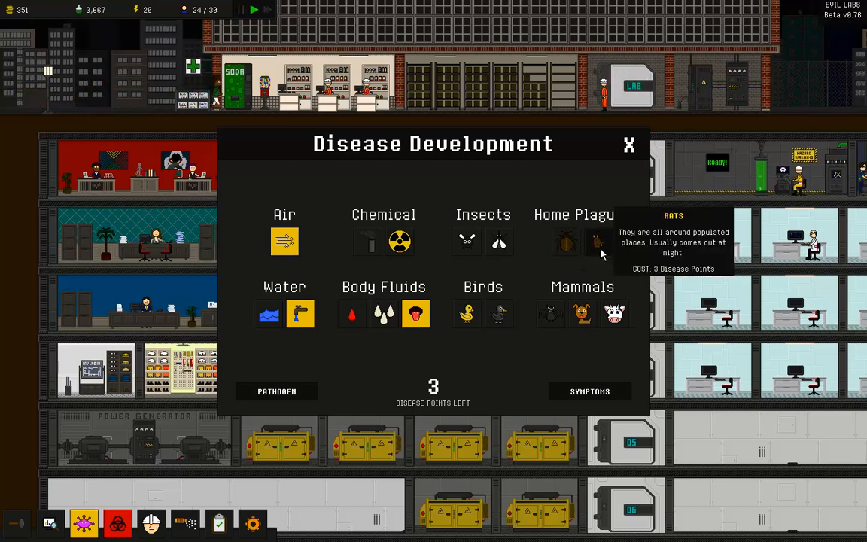
mouse_move(500, 242)
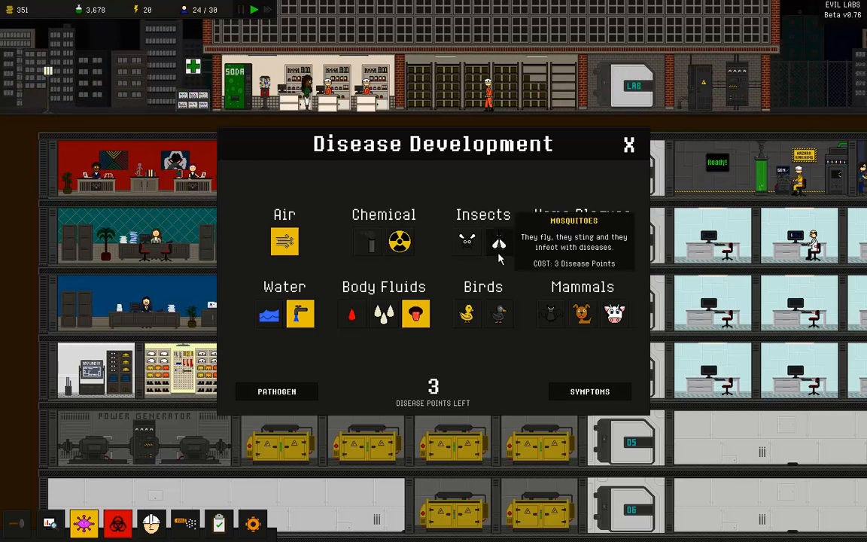
click(500, 241)
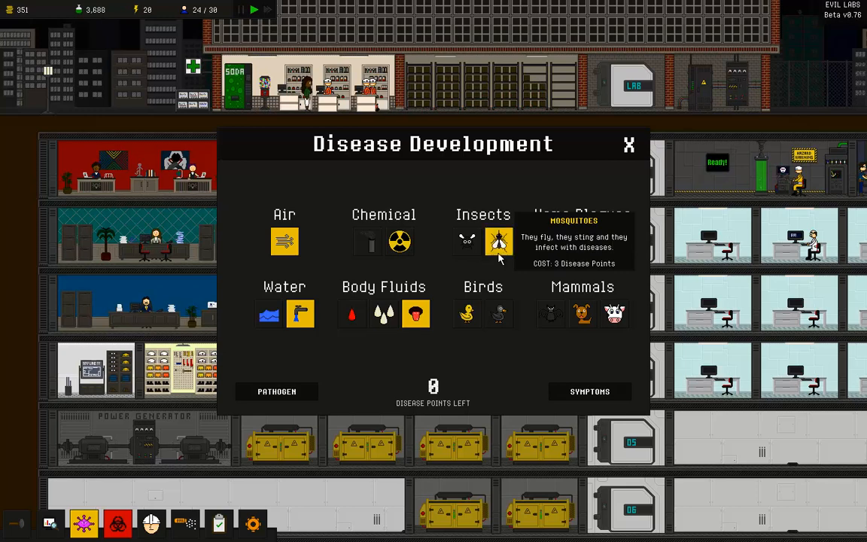
click(589, 392)
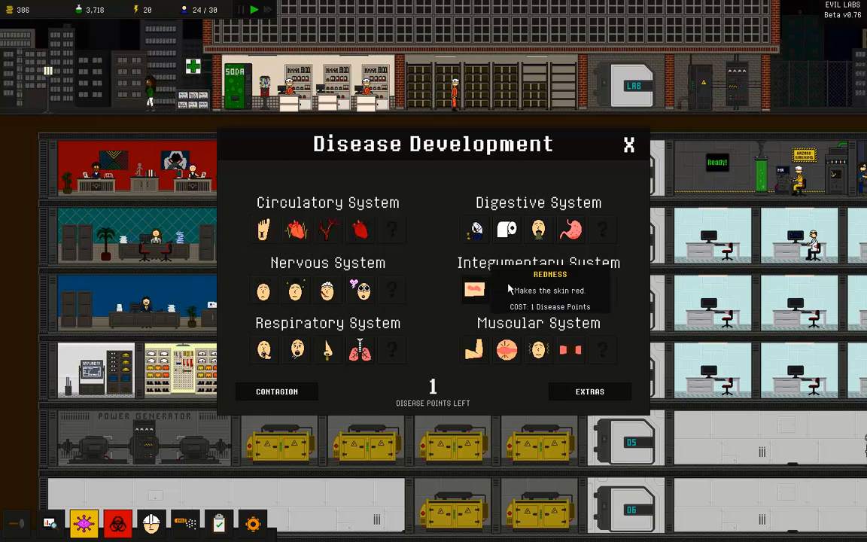
Step: Add the Tingling, Diarrhea and Palpitation symptoms to the disease
click(474, 290)
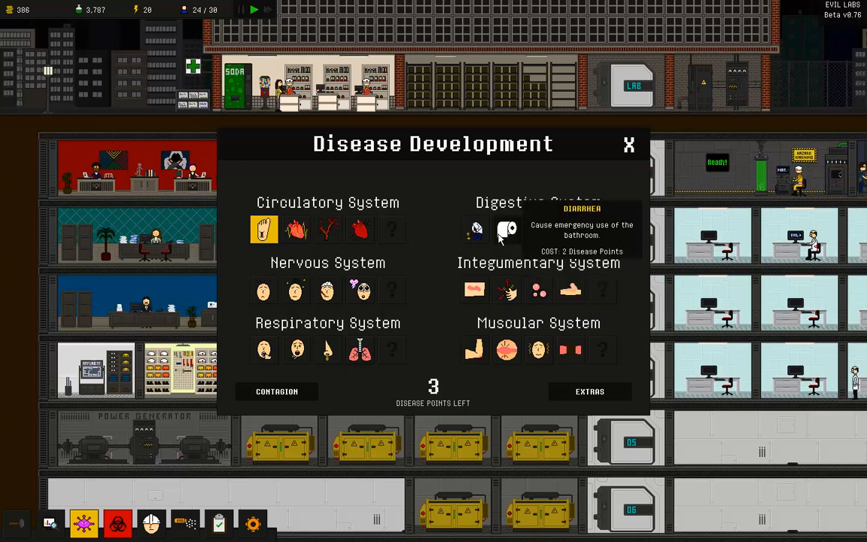
click(507, 230)
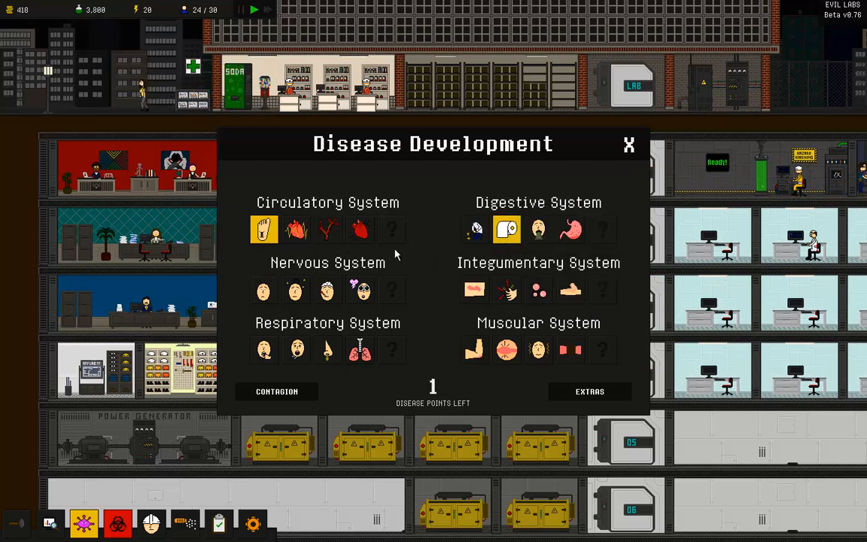
mouse_move(404, 256)
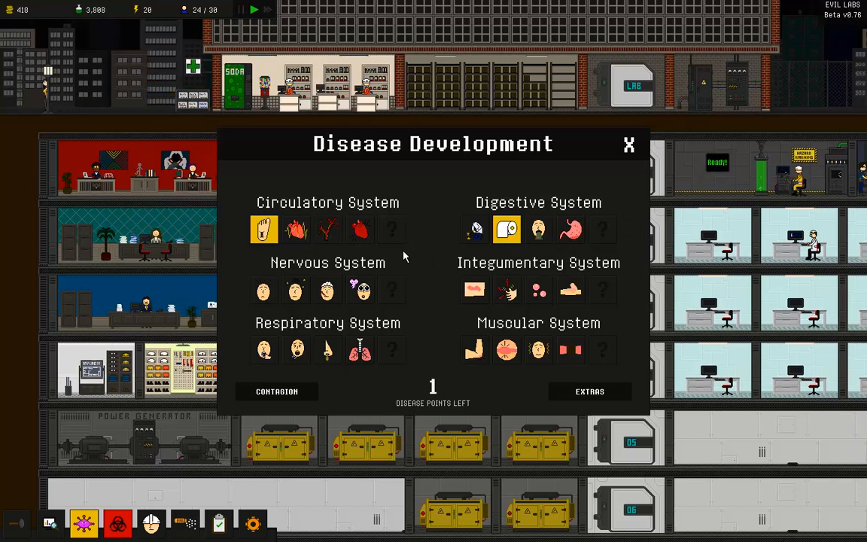
mouse_move(327, 230)
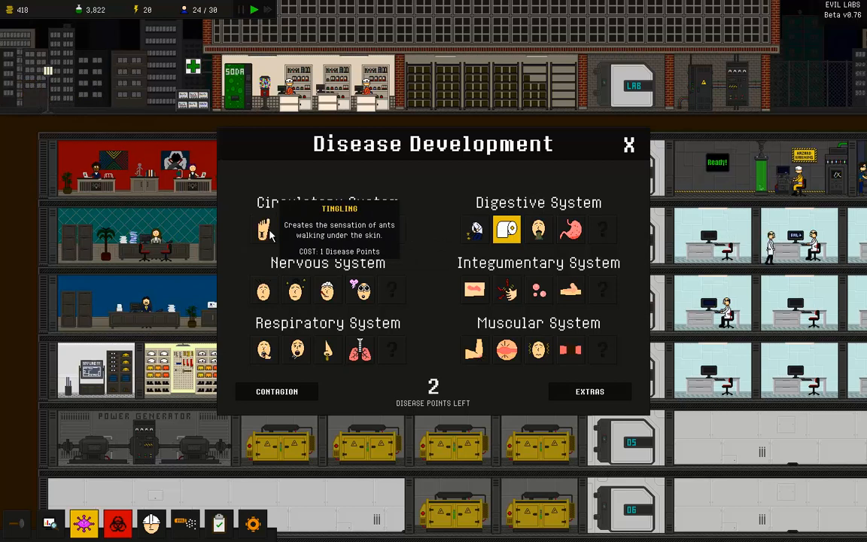
mouse_move(296, 229)
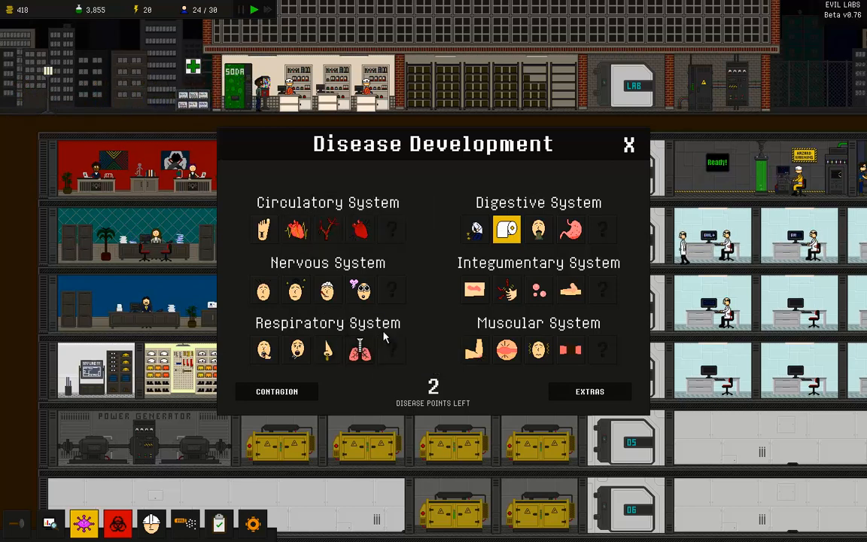
mouse_move(475, 290)
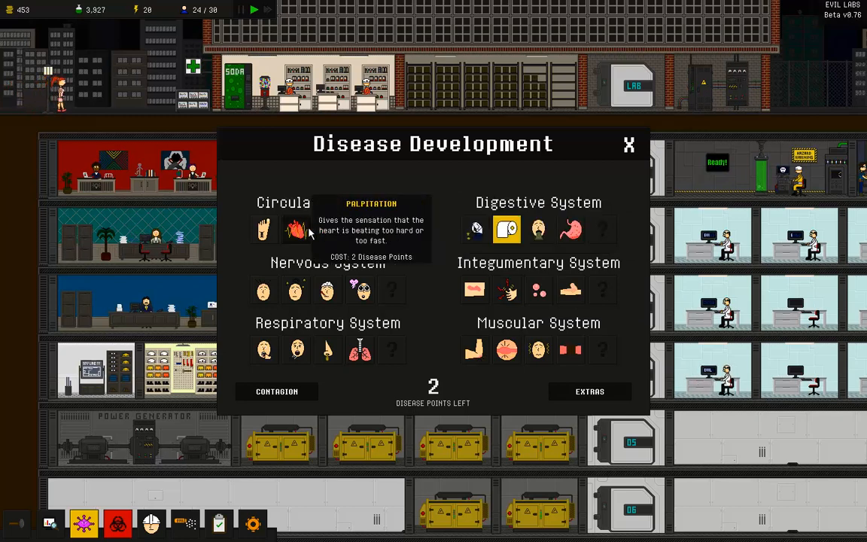
click(589, 392)
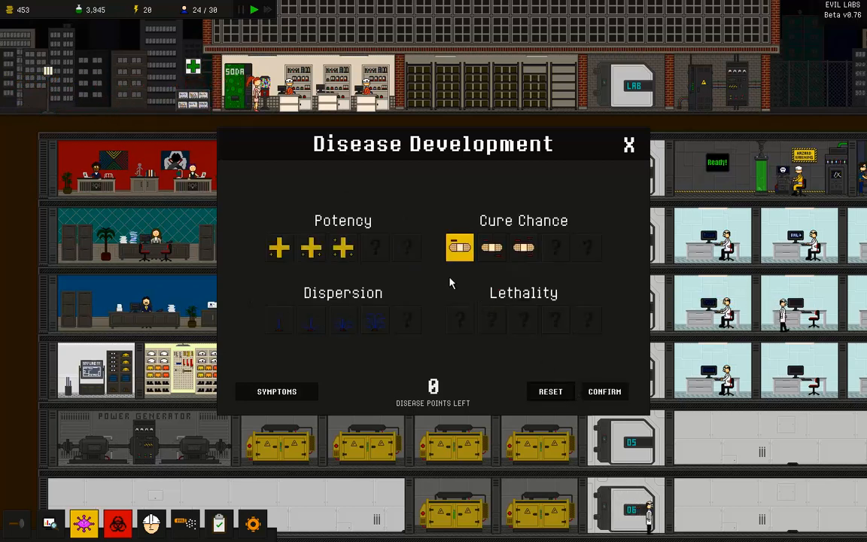
mouse_move(460, 248)
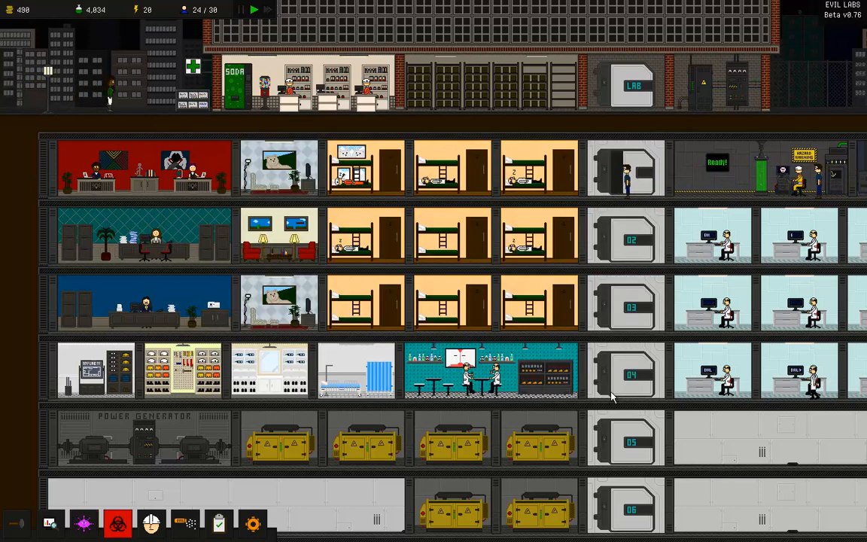
mouse_move(117, 523)
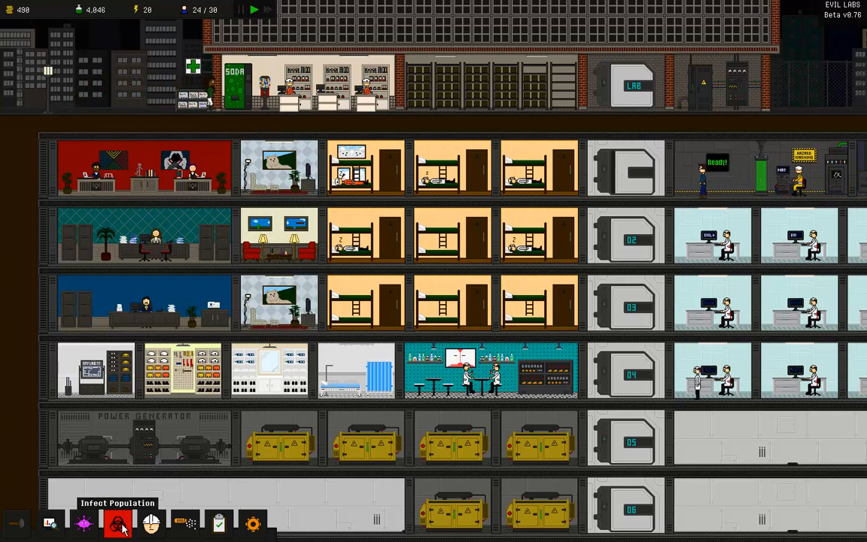
Step: Infect Red Island for 4 infected, then close the infection map
click(117, 524)
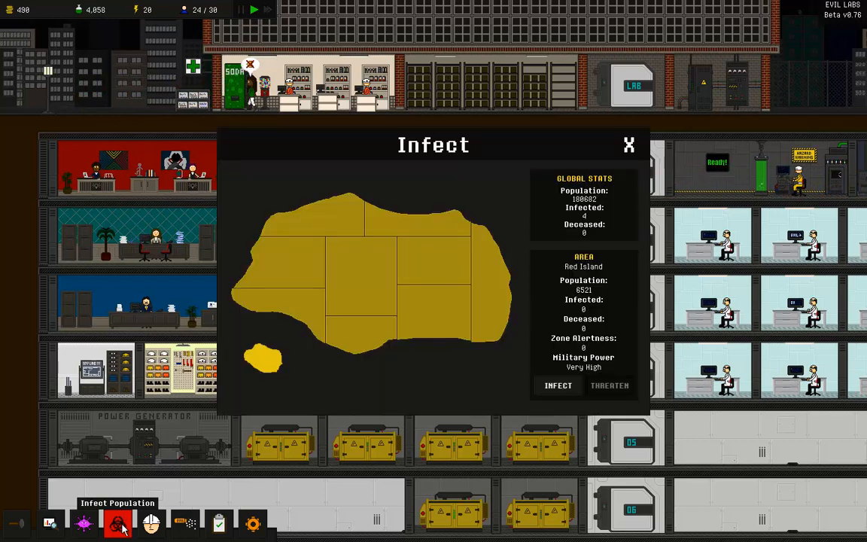
click(264, 360)
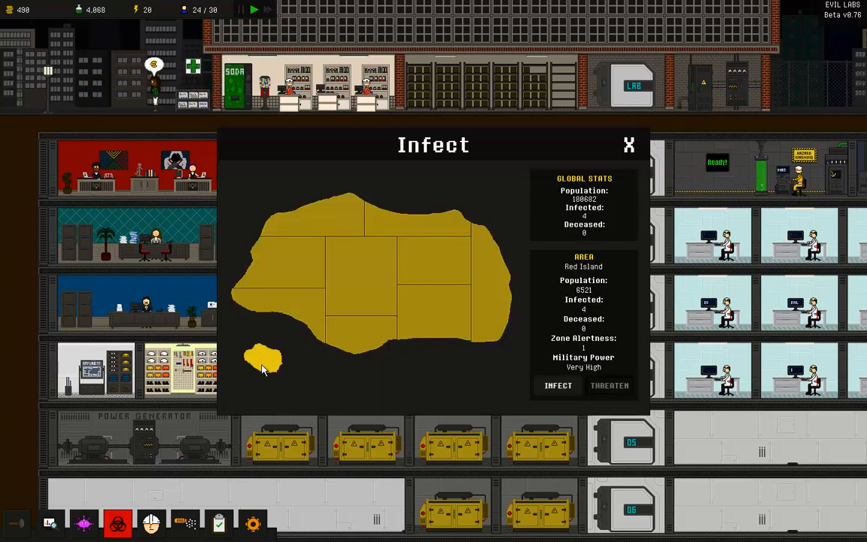
click(433, 271)
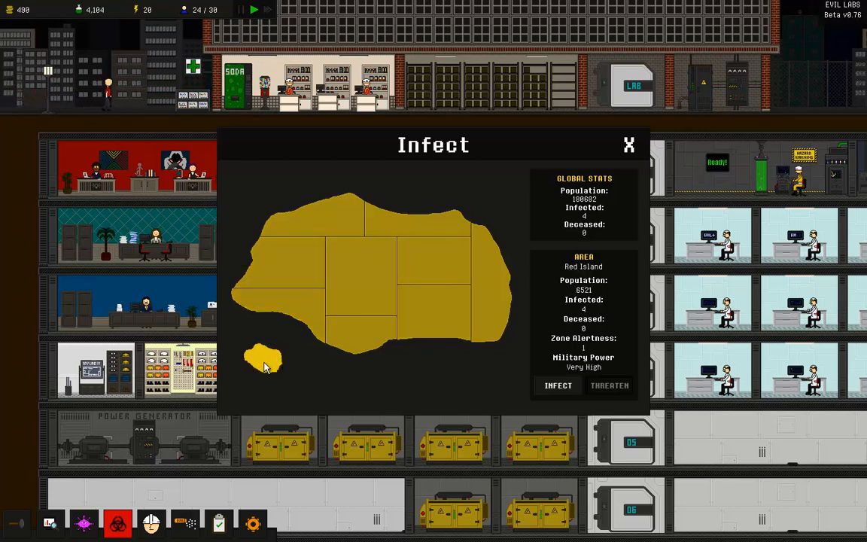
click(630, 145)
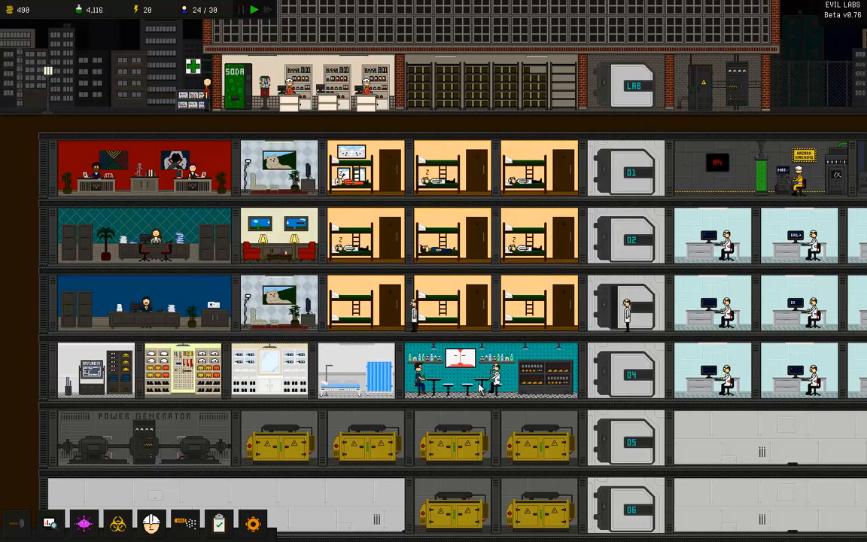
mouse_move(668, 211)
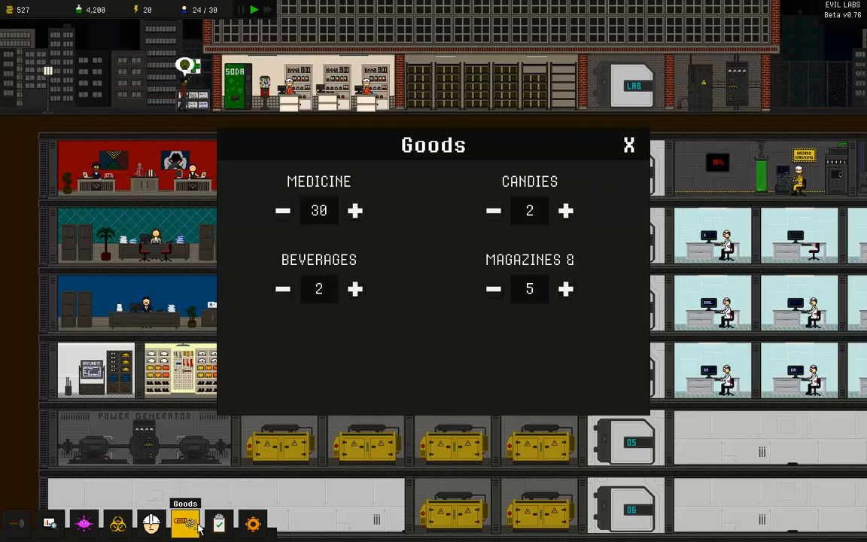
Step: Raise medicine's selling price to 50 and close the goods window
click(355, 211)
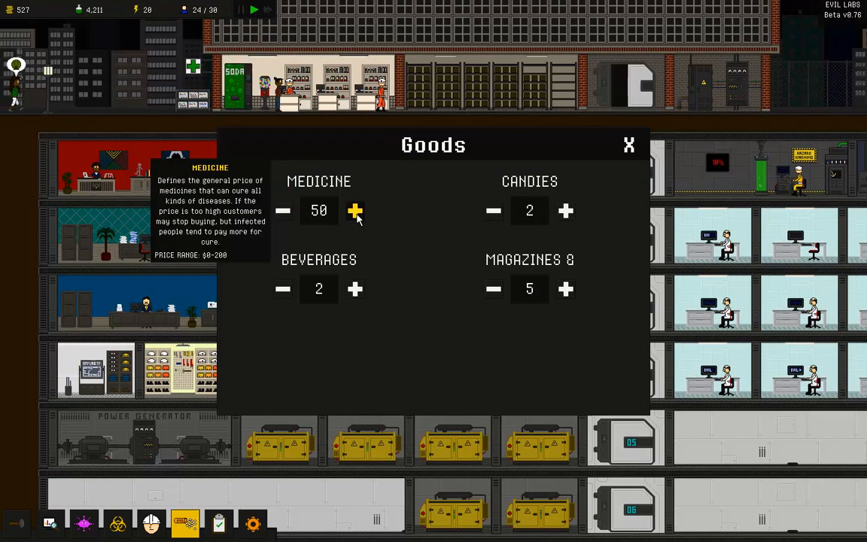
click(629, 144)
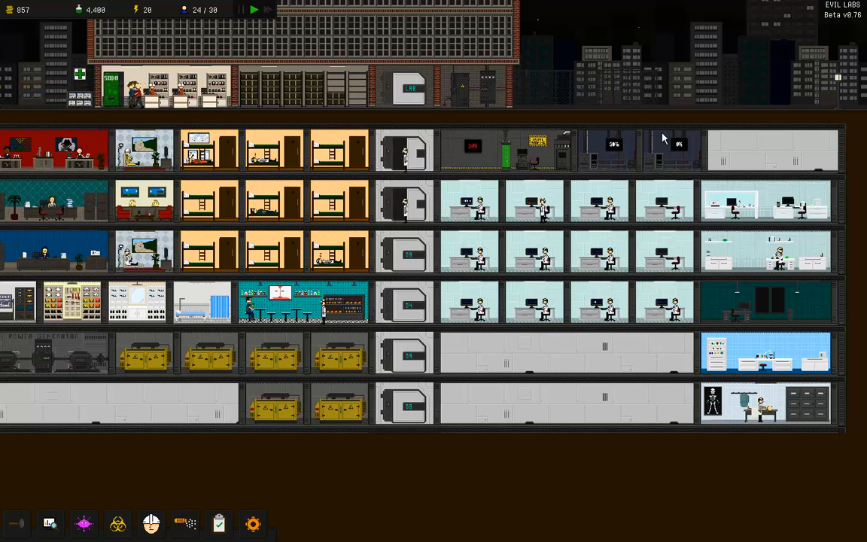
mouse_move(692, 165)
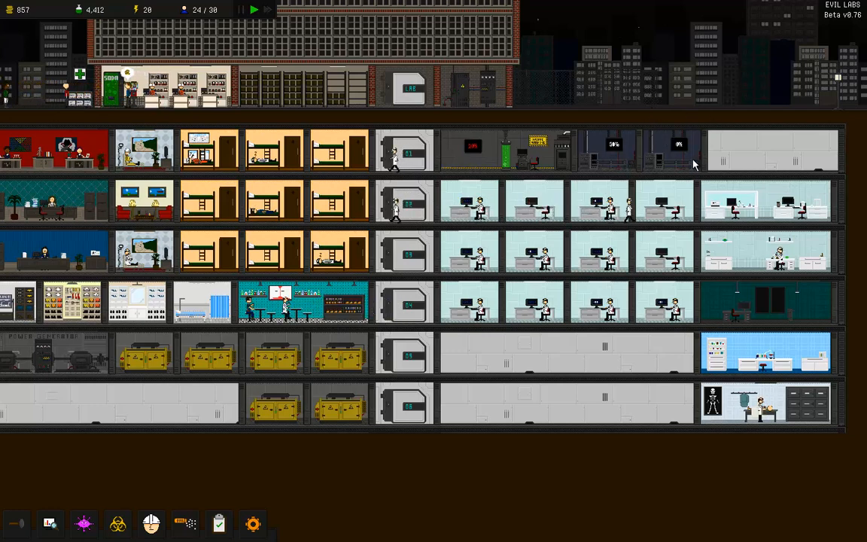
mouse_move(658, 163)
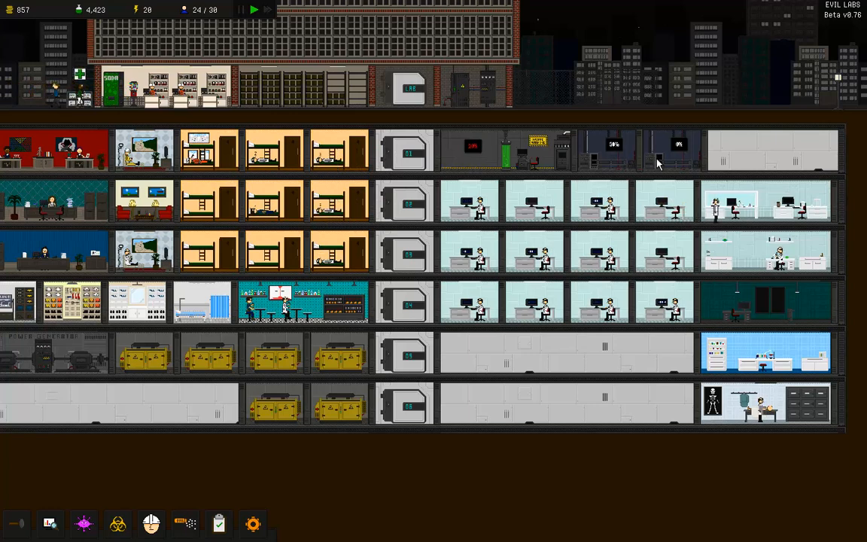
mouse_move(607, 163)
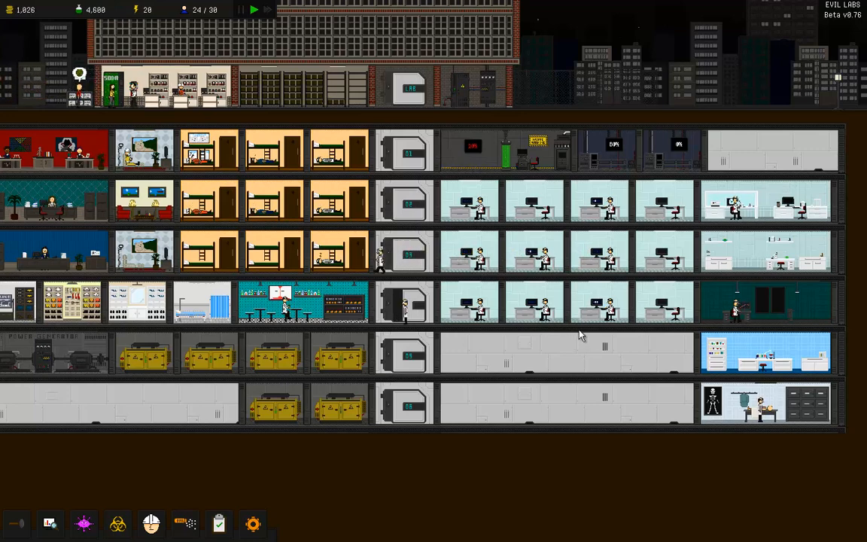
click(598, 252)
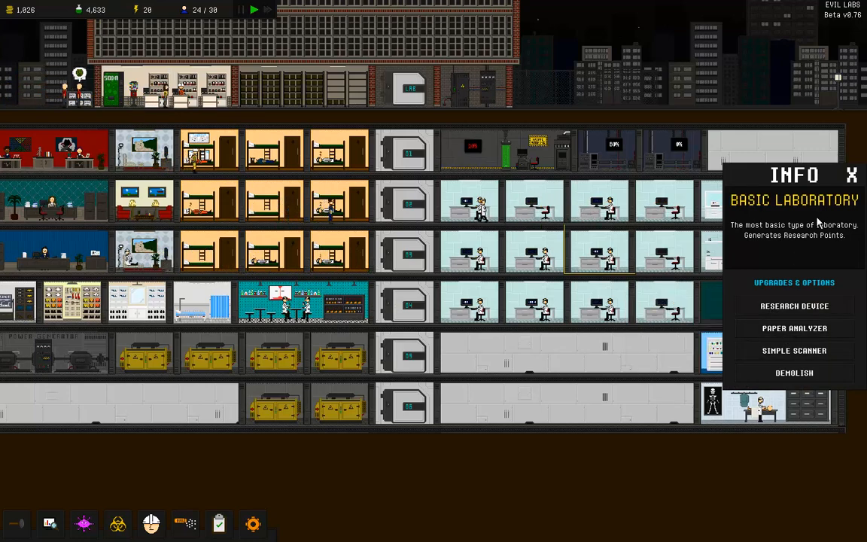
click(853, 175)
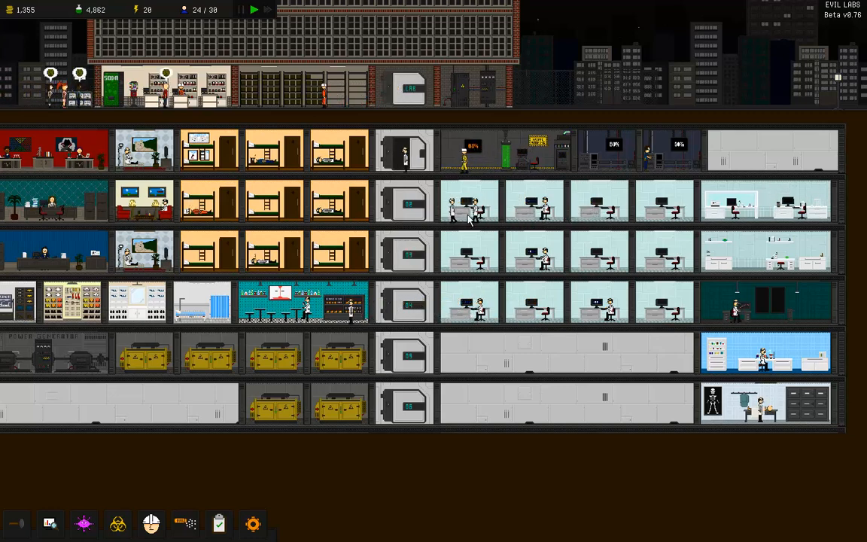
mouse_move(768, 258)
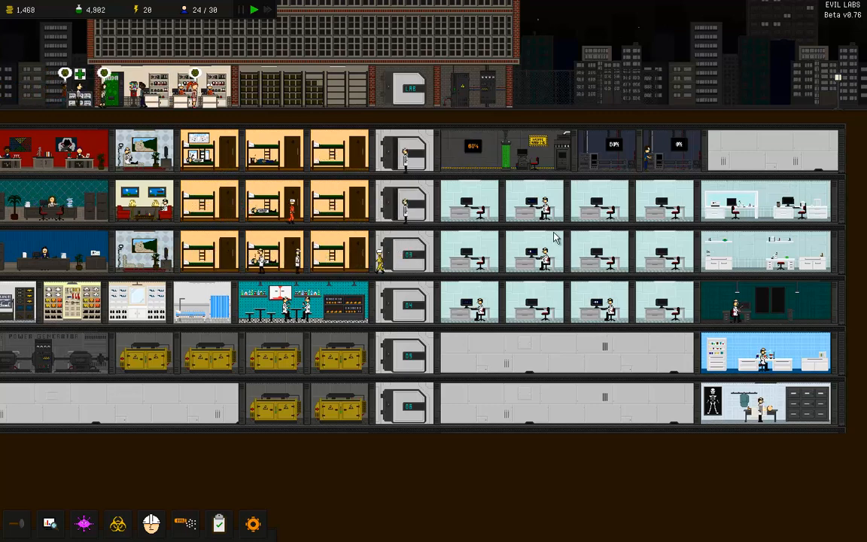
Step: Buy painting upgrades for bunk bedrooms across the top three floors
click(218, 203)
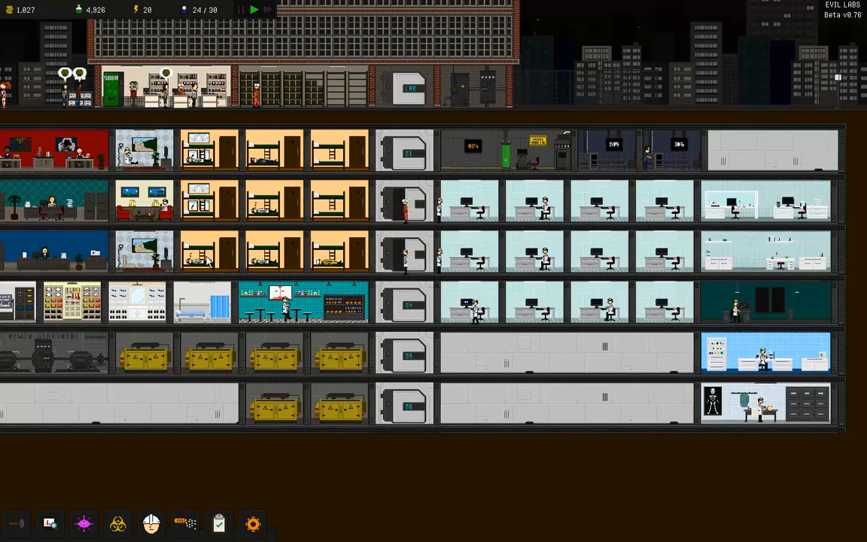
click(663, 309)
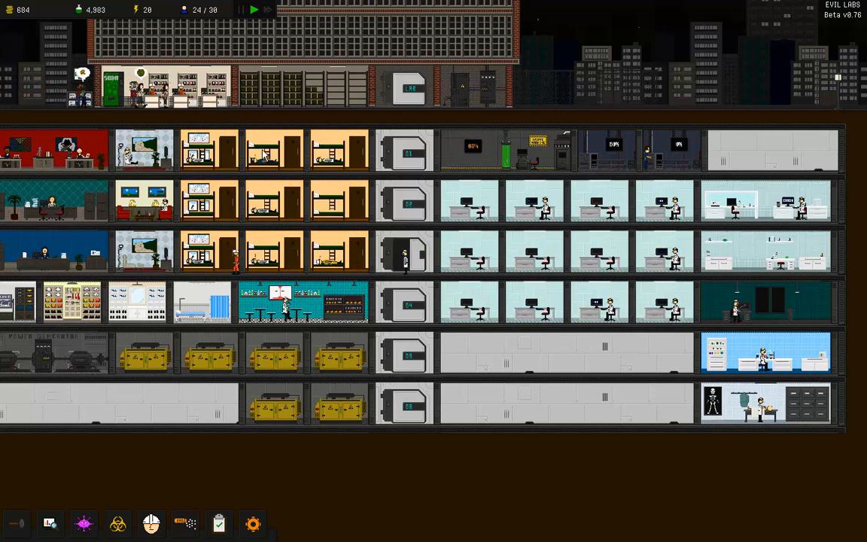
click(275, 151)
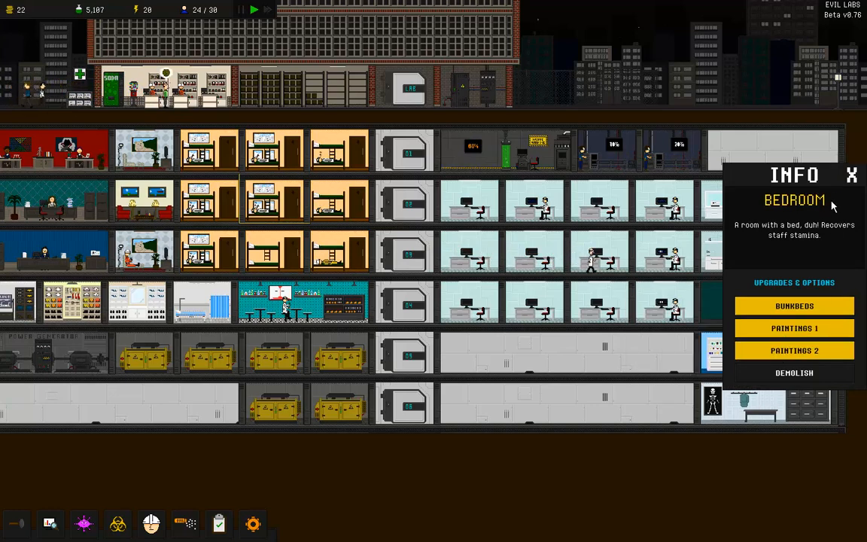
click(853, 175)
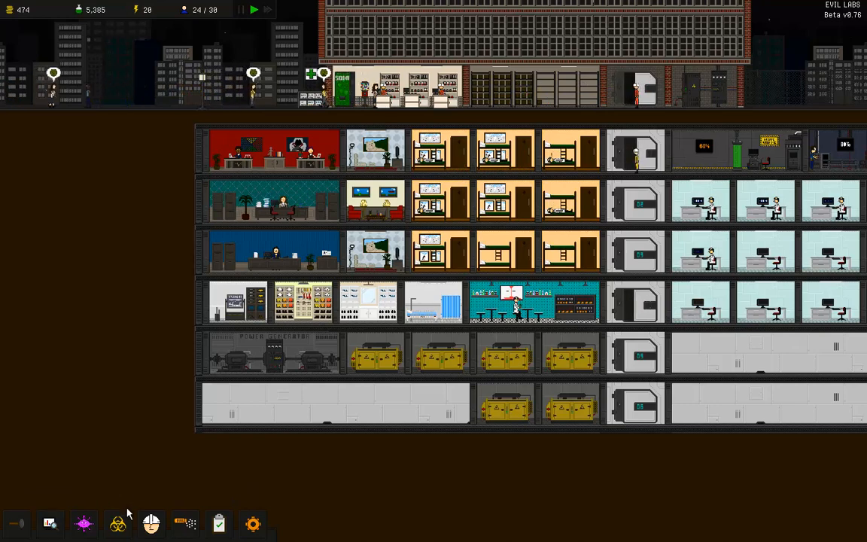
mouse_move(117, 523)
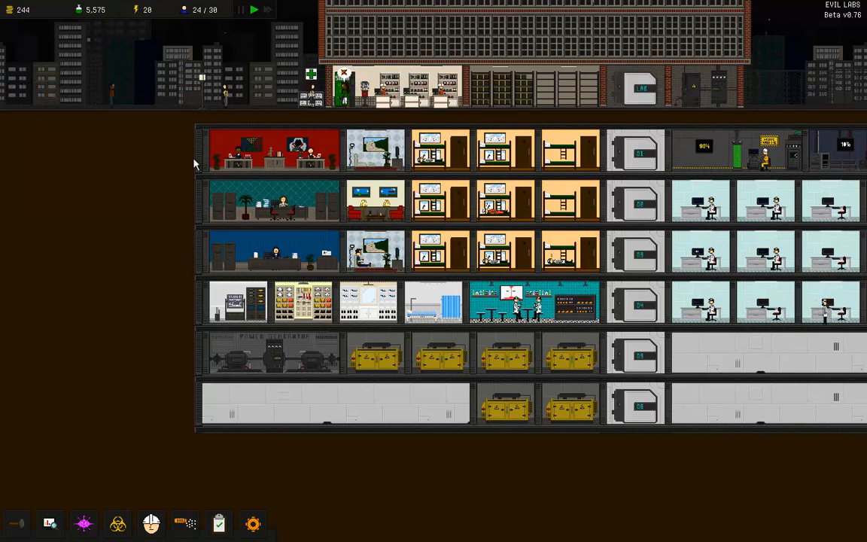
click(16, 523)
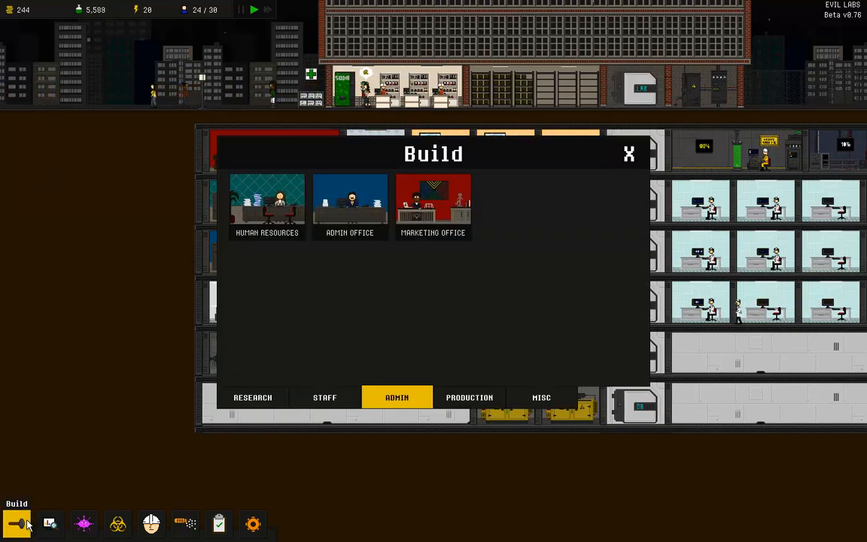
click(252, 397)
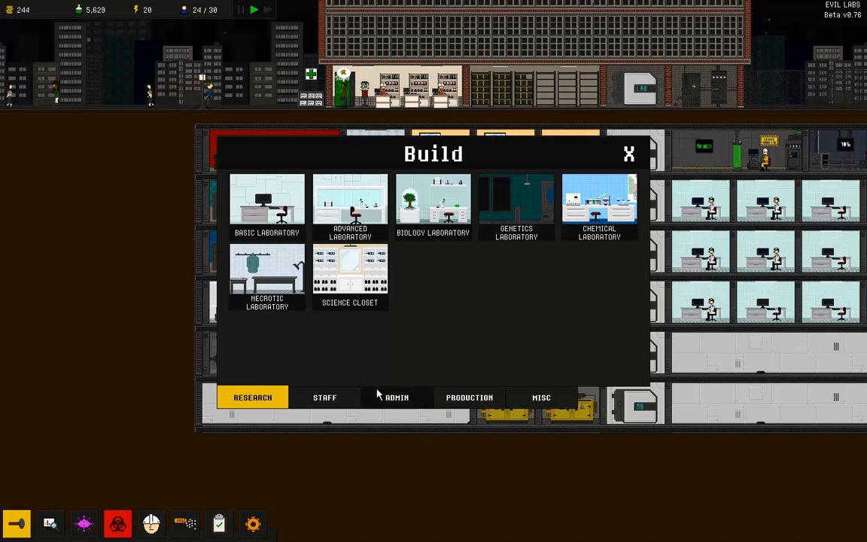
click(396, 397)
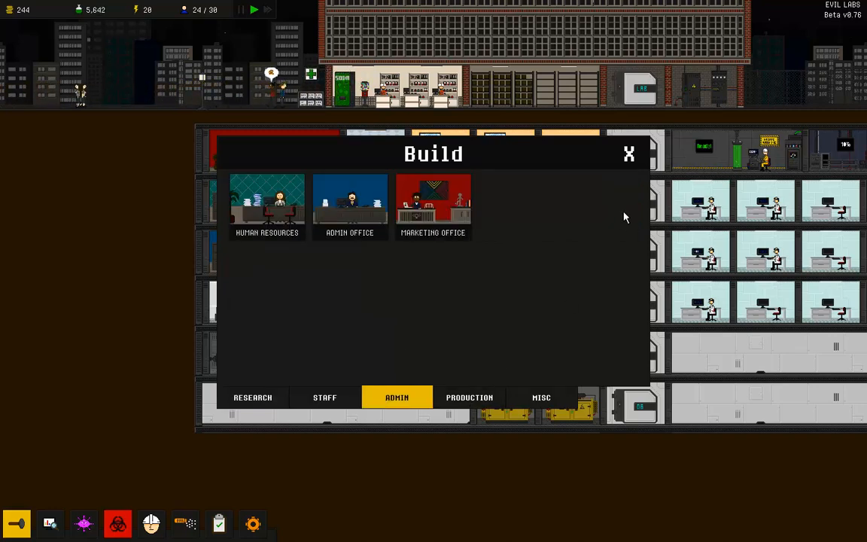
click(542, 398)
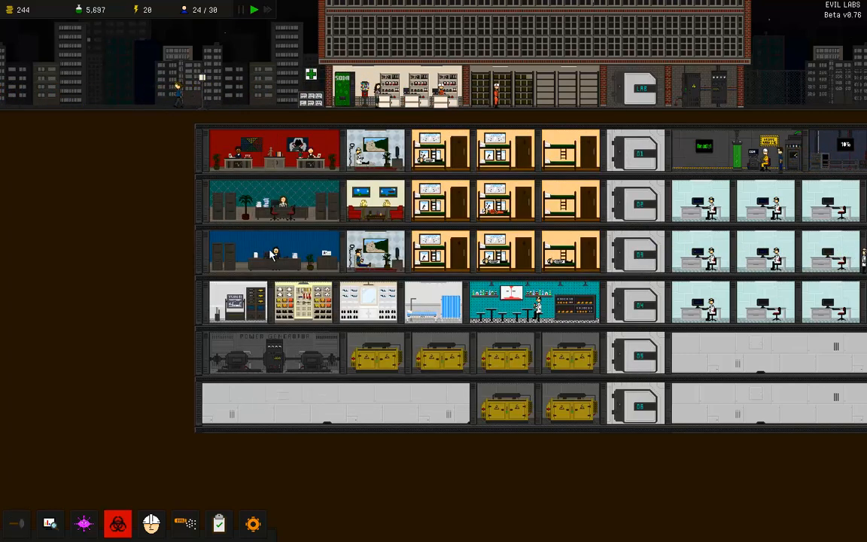
Step: Lower medicine's price back to 30 in the goods panel and close it
click(184, 524)
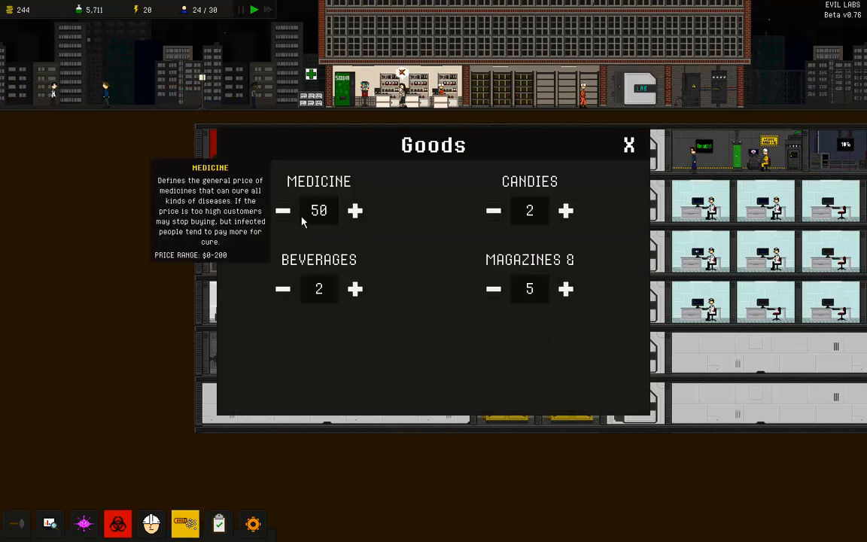
click(283, 210)
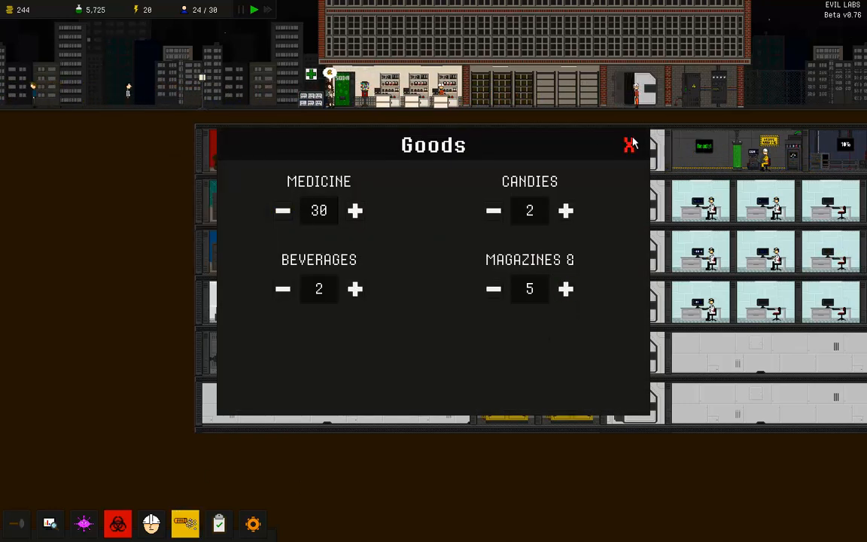
click(631, 145)
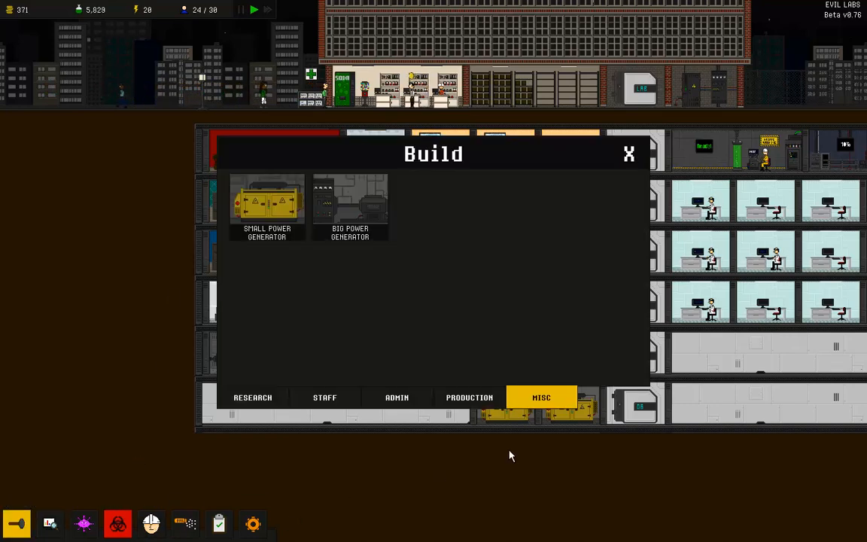
mouse_move(267, 207)
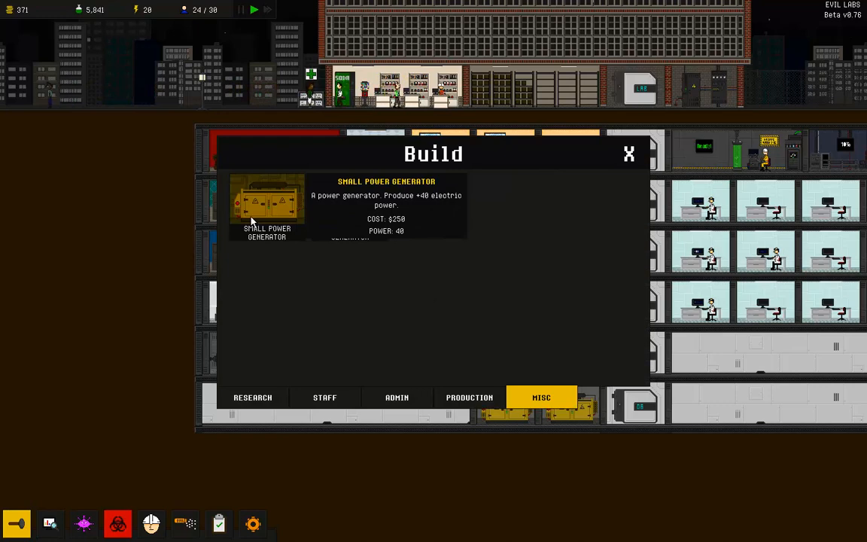
click(268, 203)
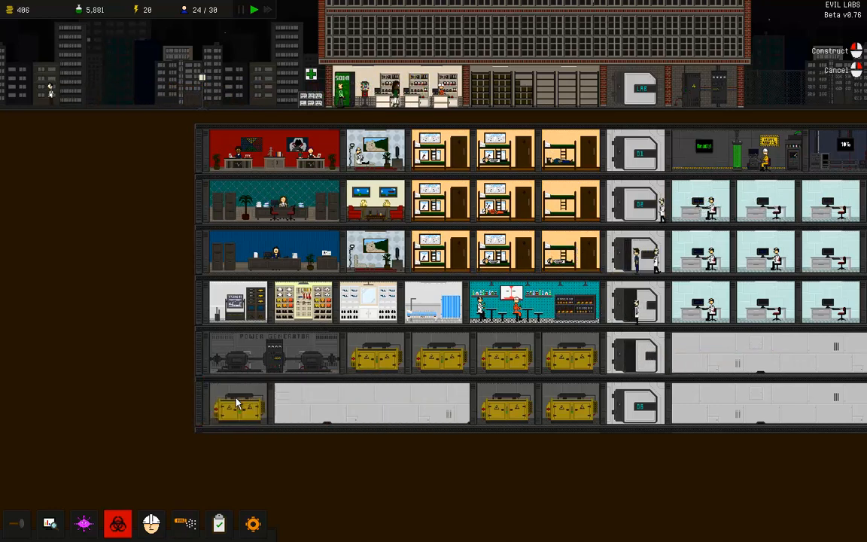
click(236, 403)
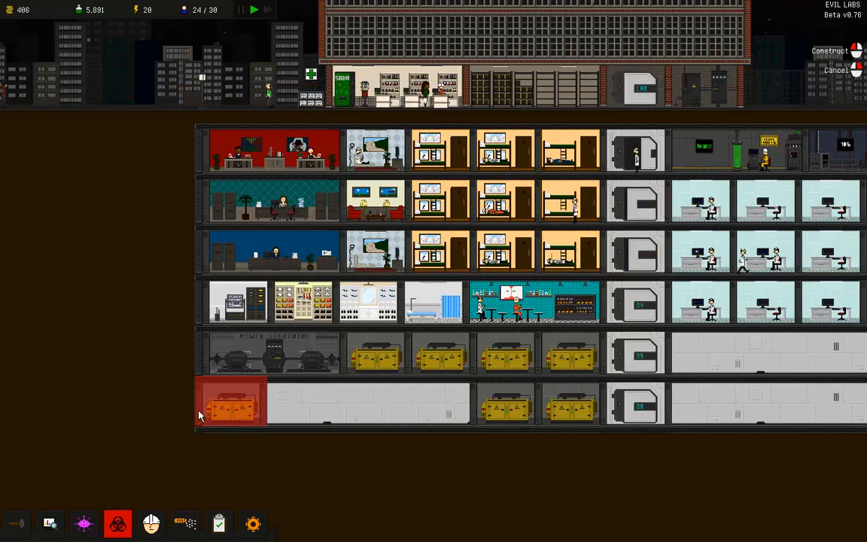
click(230, 403)
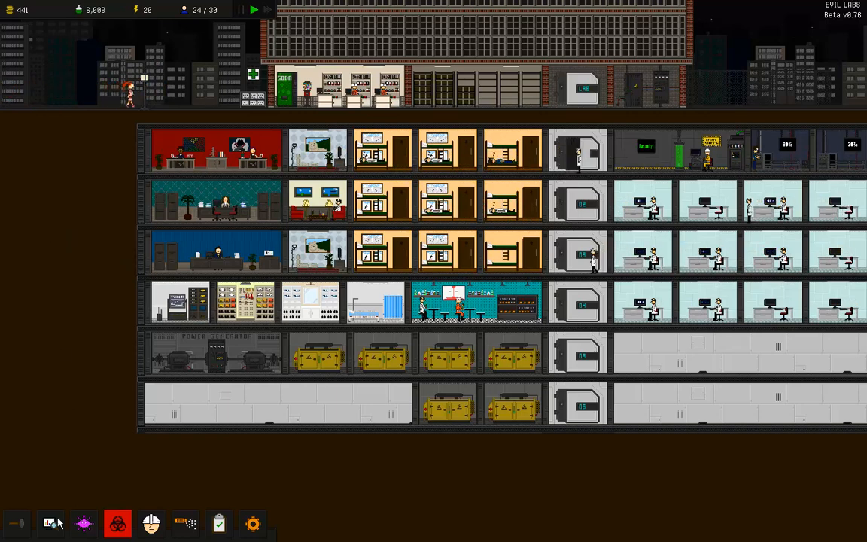
click(51, 523)
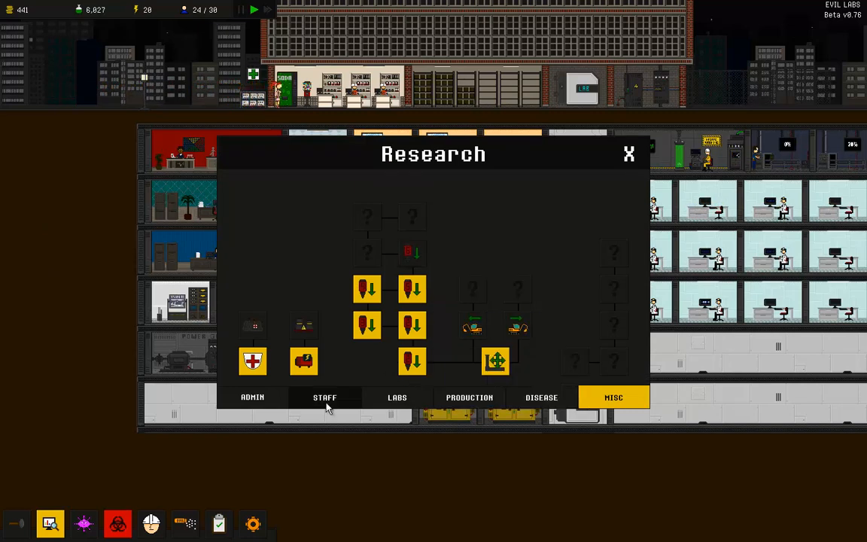
click(541, 397)
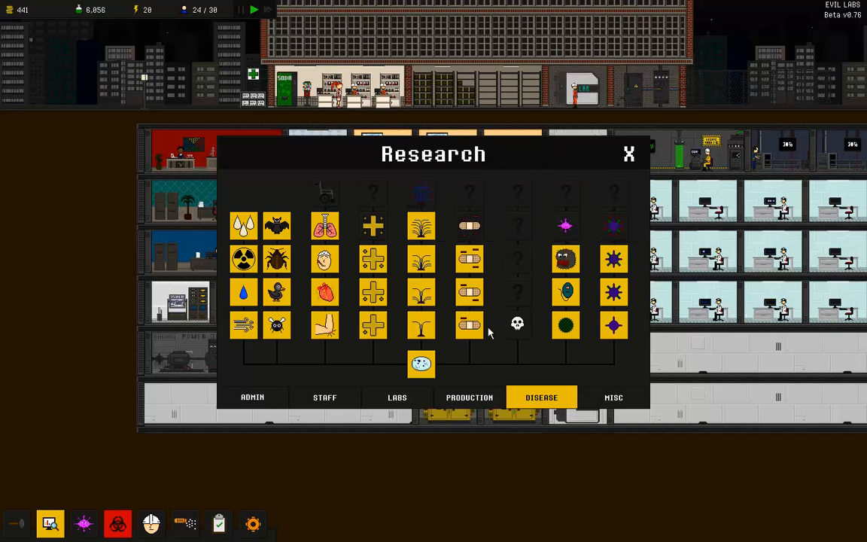
mouse_move(420, 193)
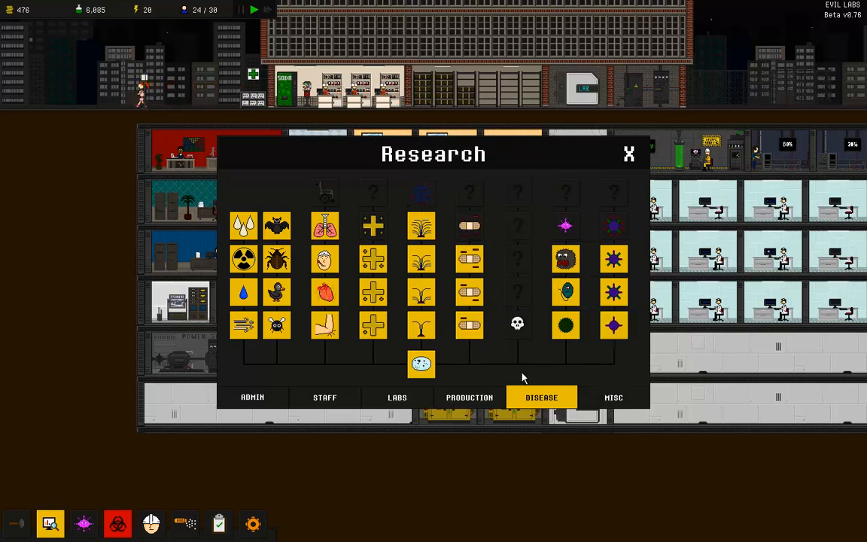
mouse_move(518, 323)
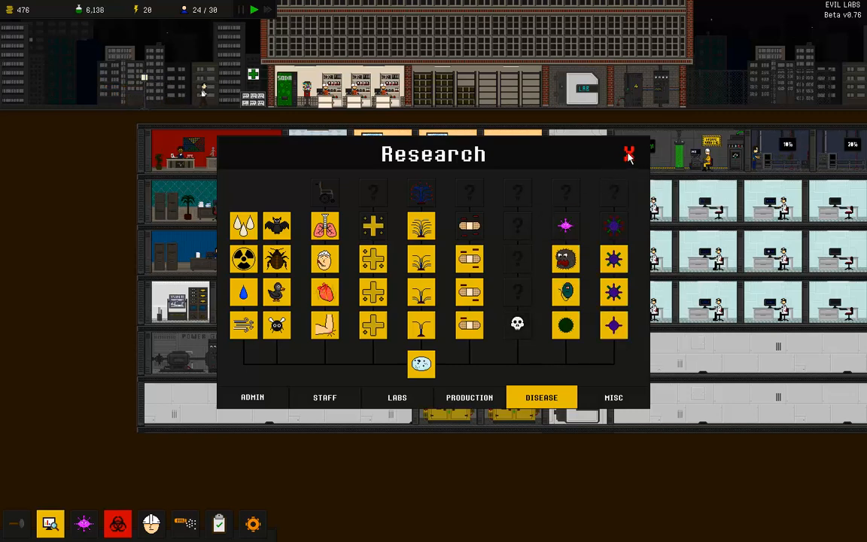
click(629, 153)
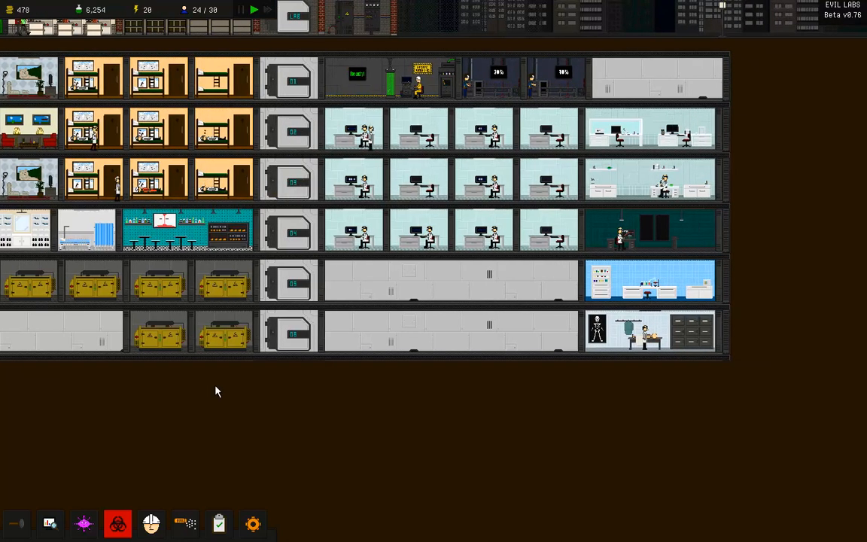
scroll(down, 3)
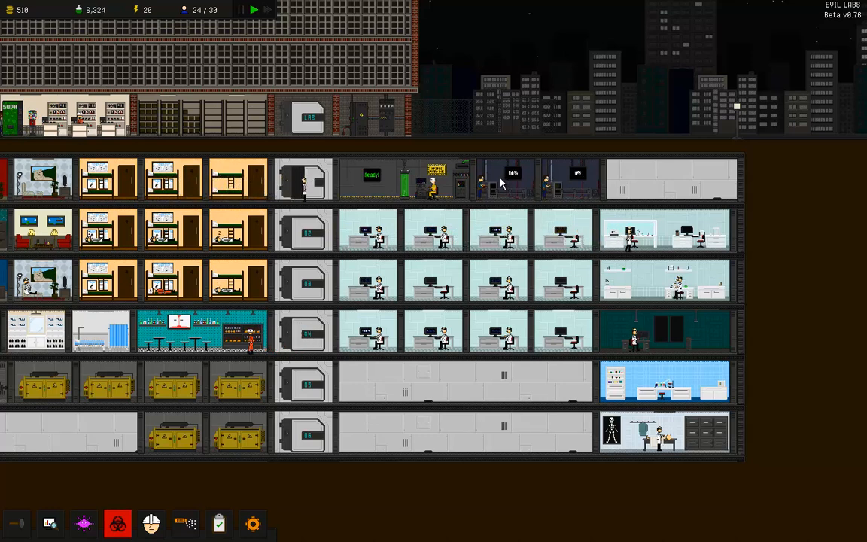
scroll(down, 3)
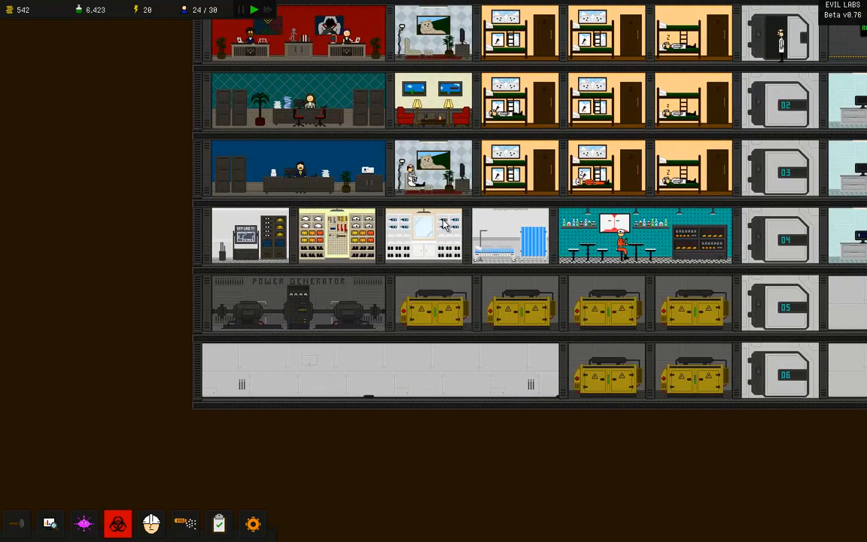
Step: Check the fourth-floor Science Closet's Info panel, then dismiss it
click(425, 235)
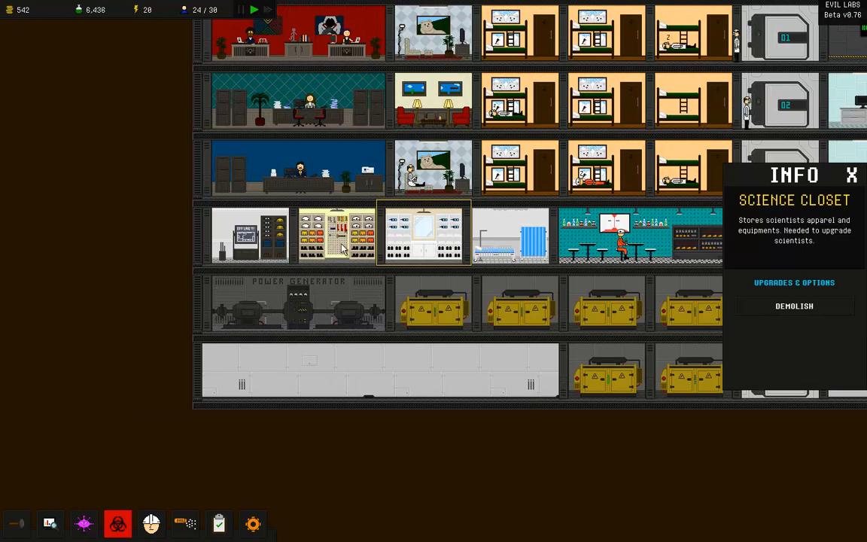
click(251, 233)
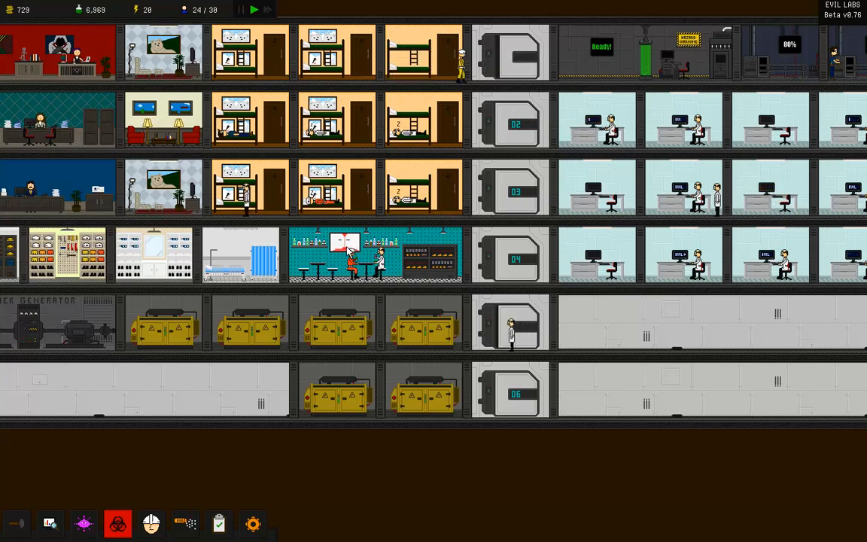
Step: Scroll the base view and open the Research window from the bottom toolbar
scroll(down, 3)
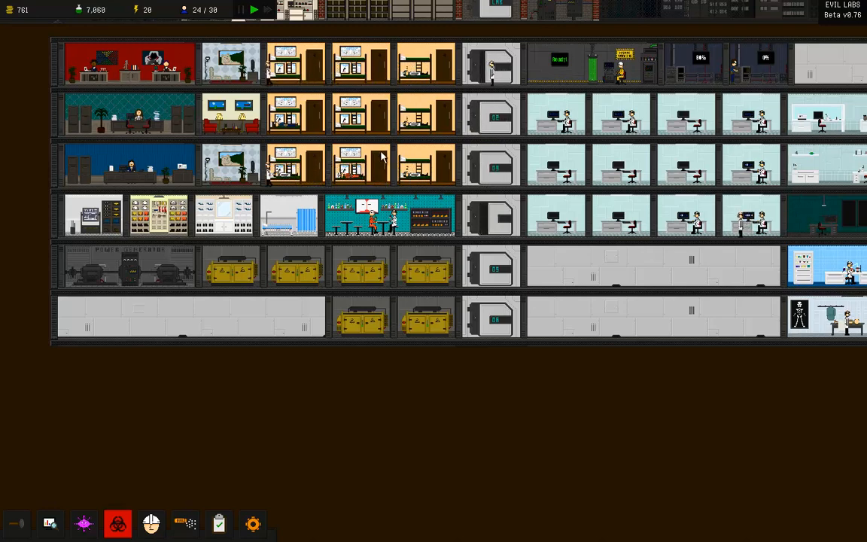
mouse_move(356, 246)
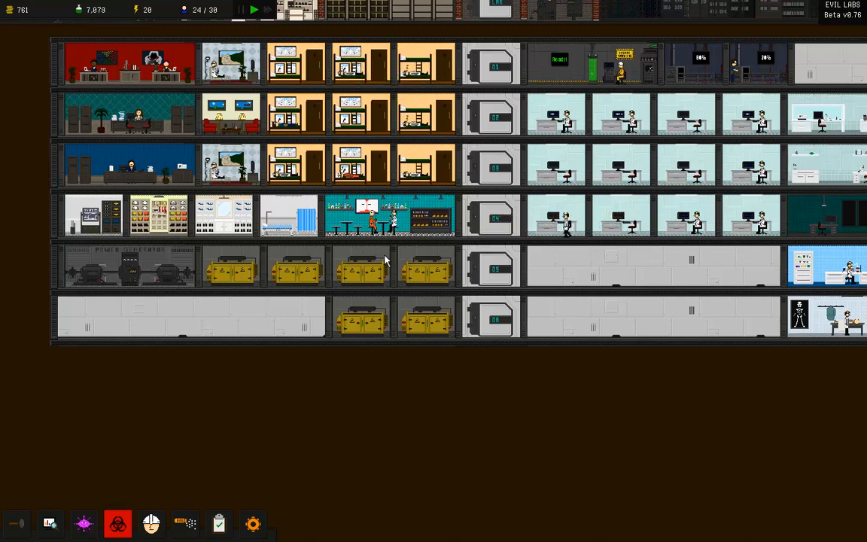
mouse_move(290, 307)
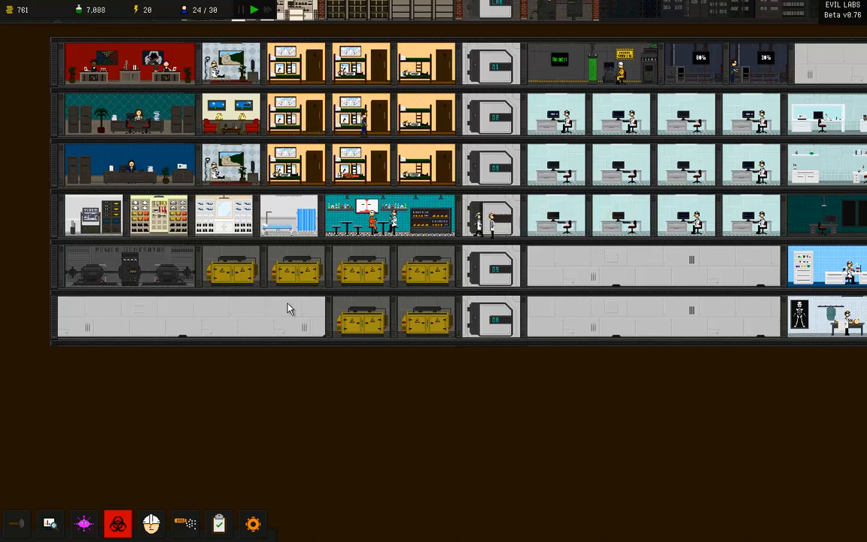
mouse_move(377, 373)
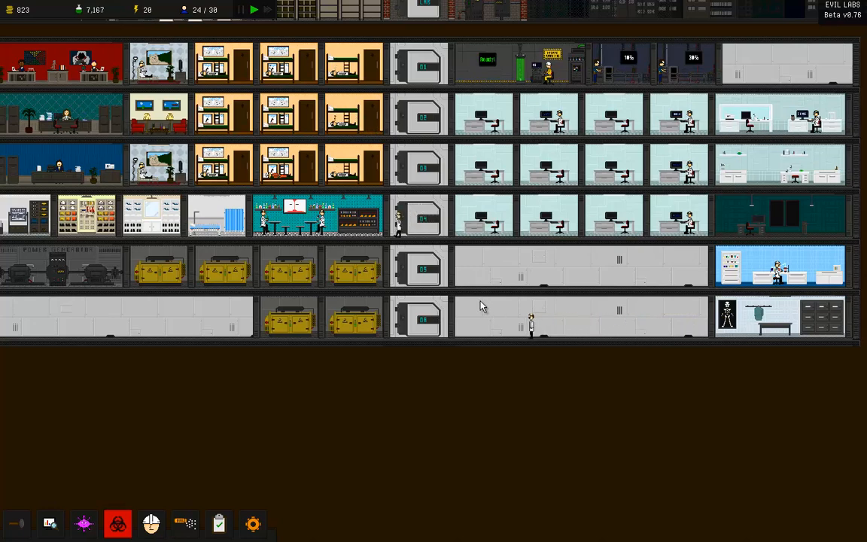
mouse_move(372, 101)
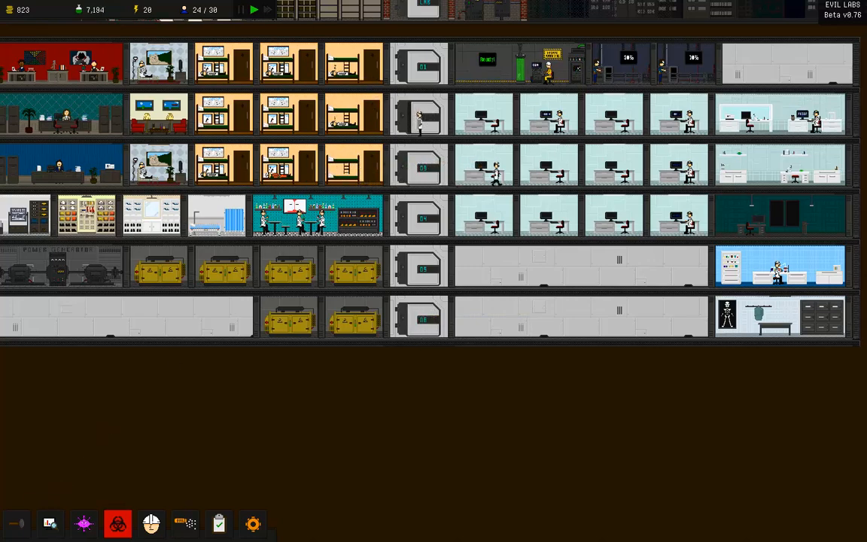
click(49, 524)
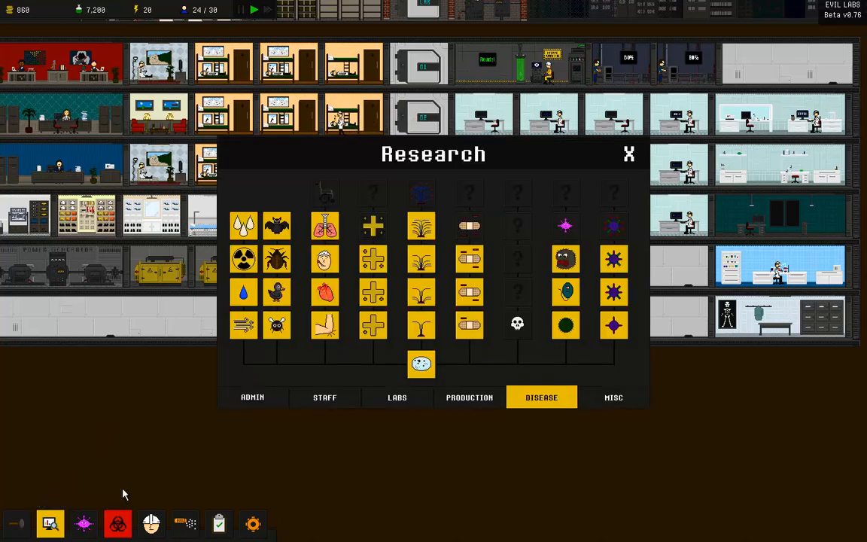
Step: Browse the Admin, Labs, Production and Staff research branches
click(253, 397)
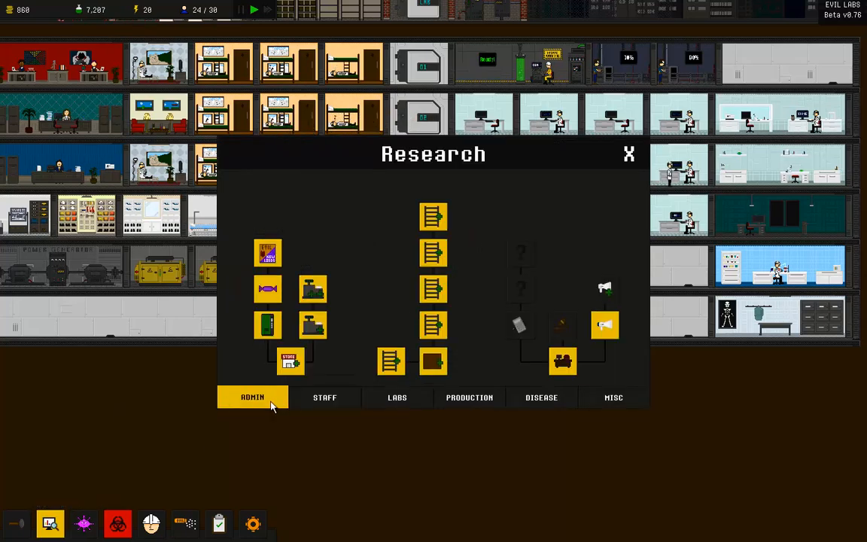
click(397, 397)
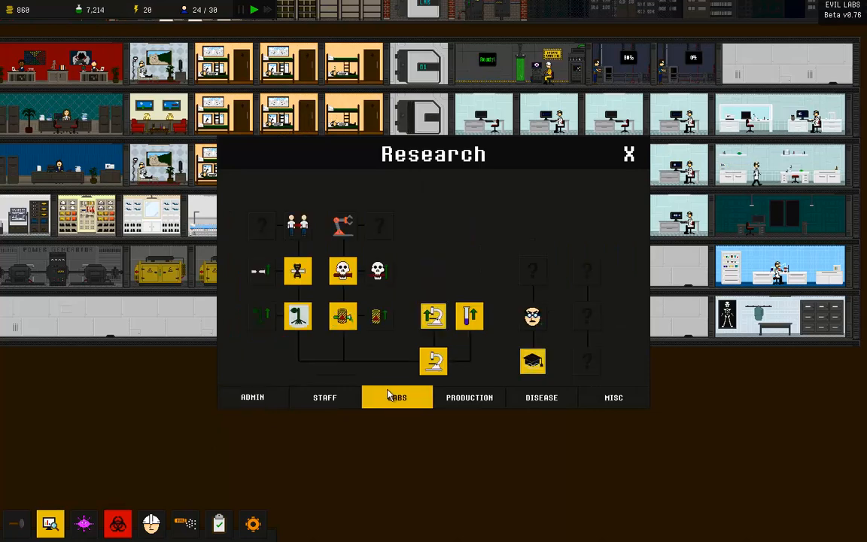
click(469, 397)
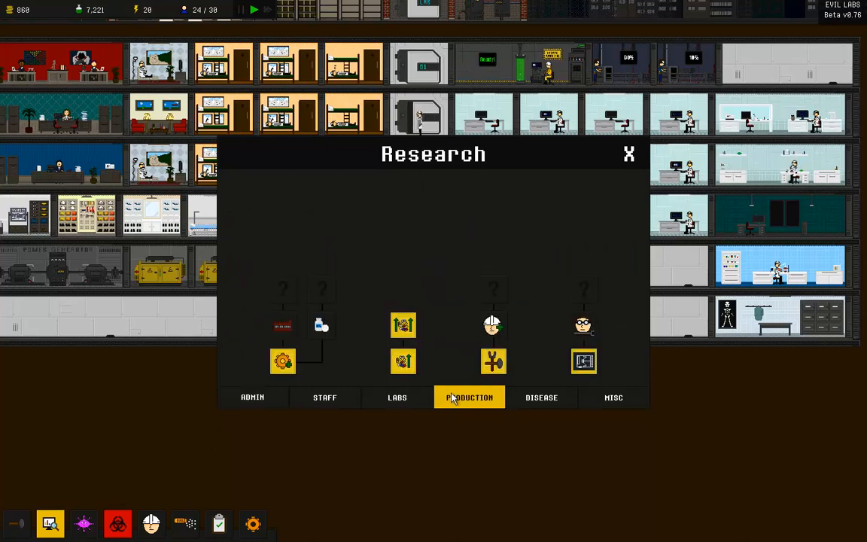
mouse_move(369, 404)
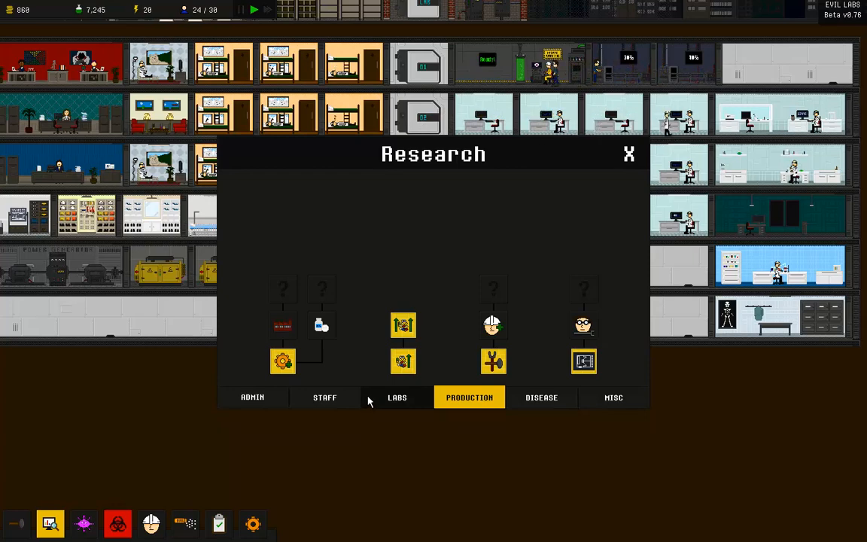
click(324, 396)
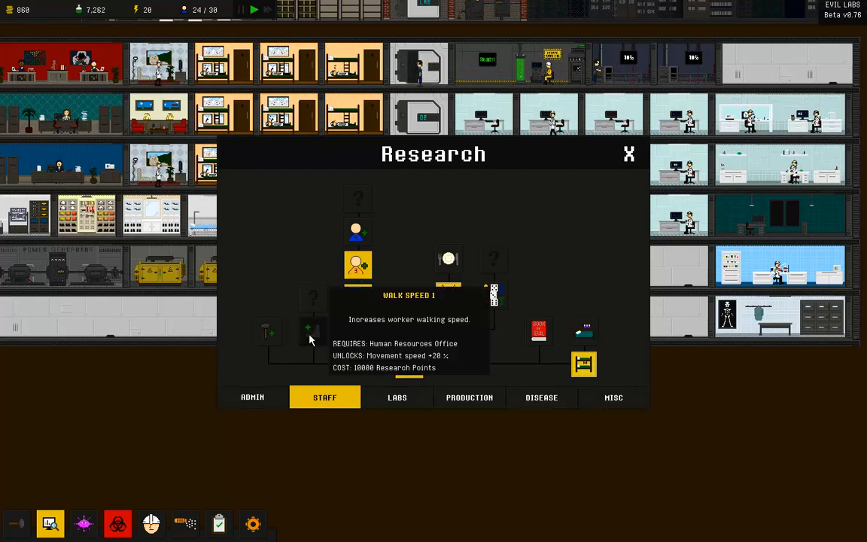
click(252, 397)
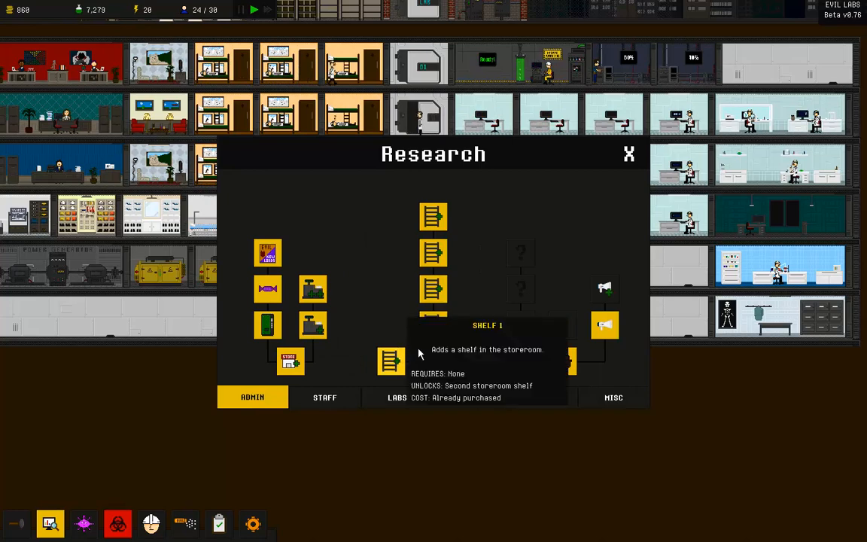
click(469, 397)
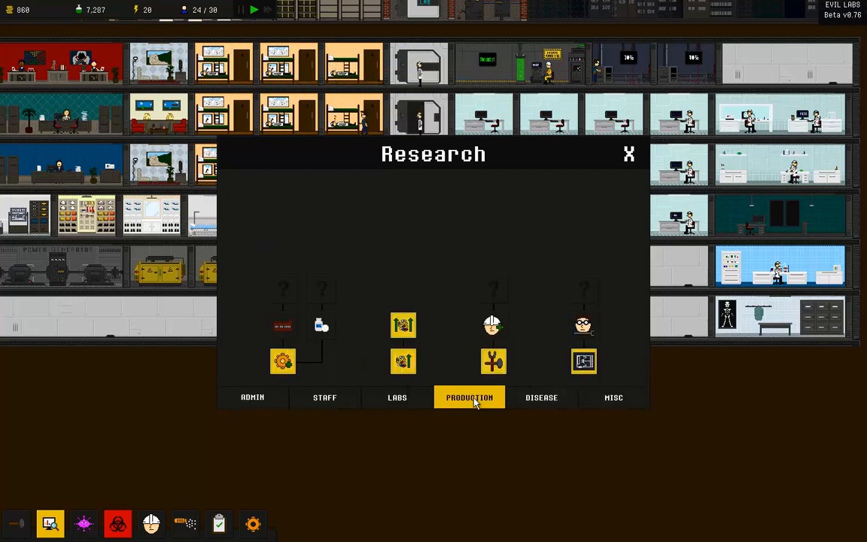
click(396, 397)
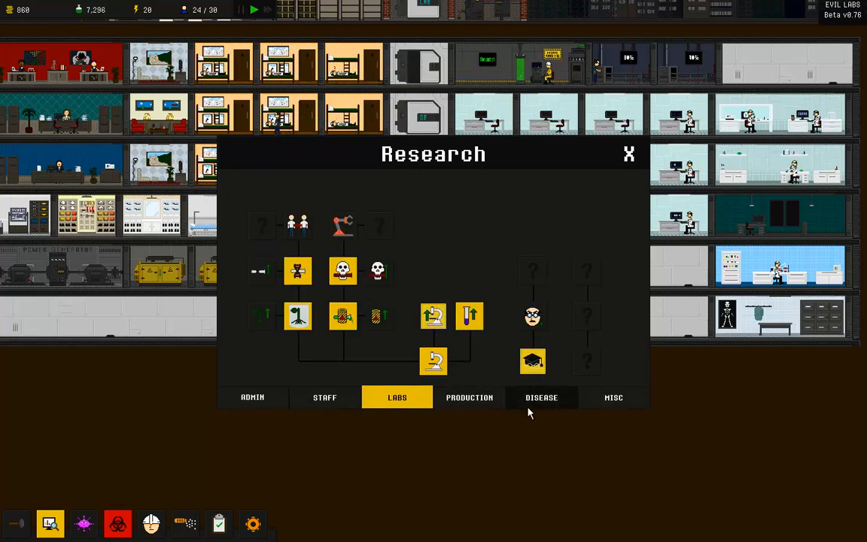
Step: Review the Disease, Production and Misc branches, then close the research tree
click(542, 397)
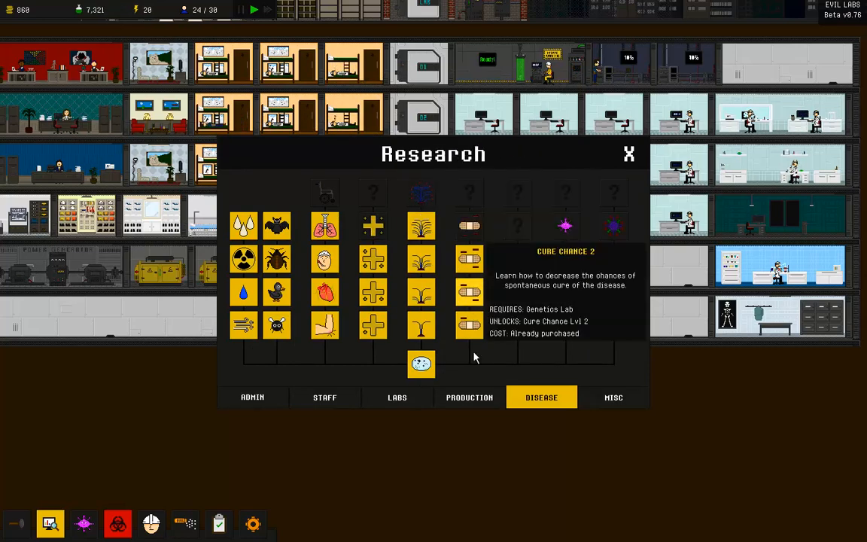
click(469, 397)
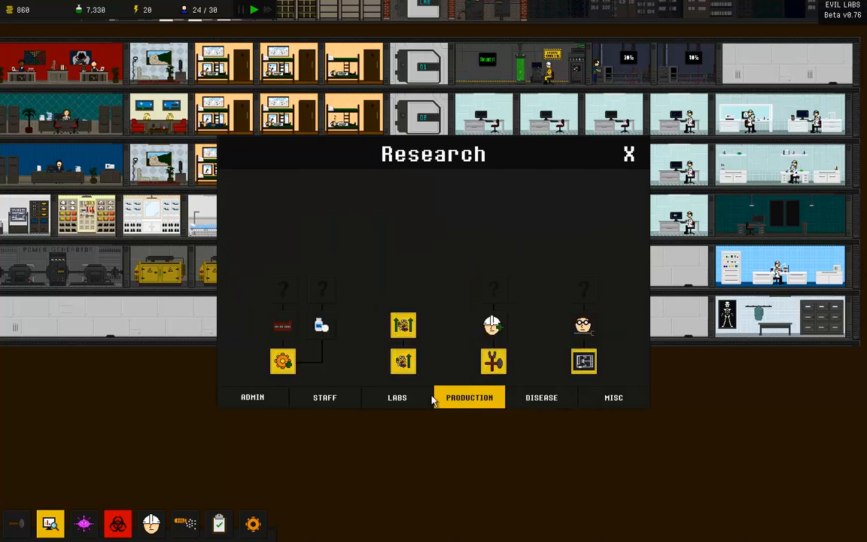
click(614, 397)
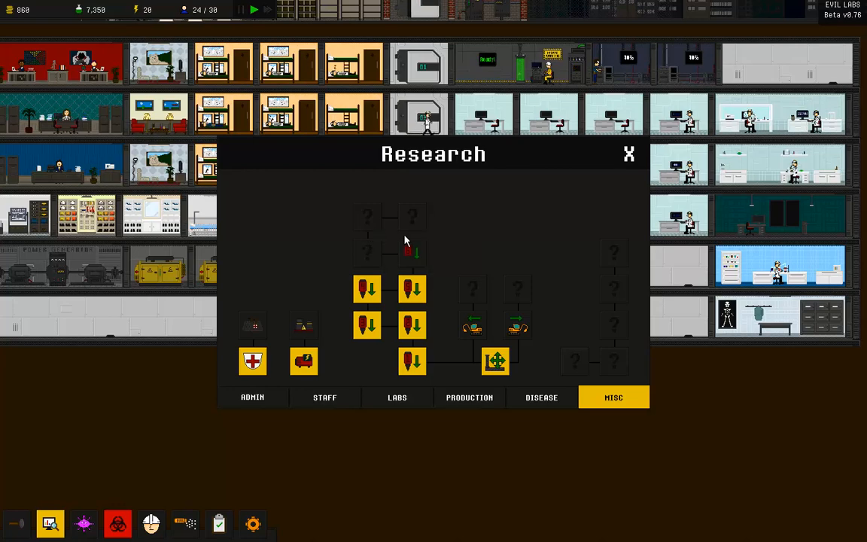
mouse_move(532, 224)
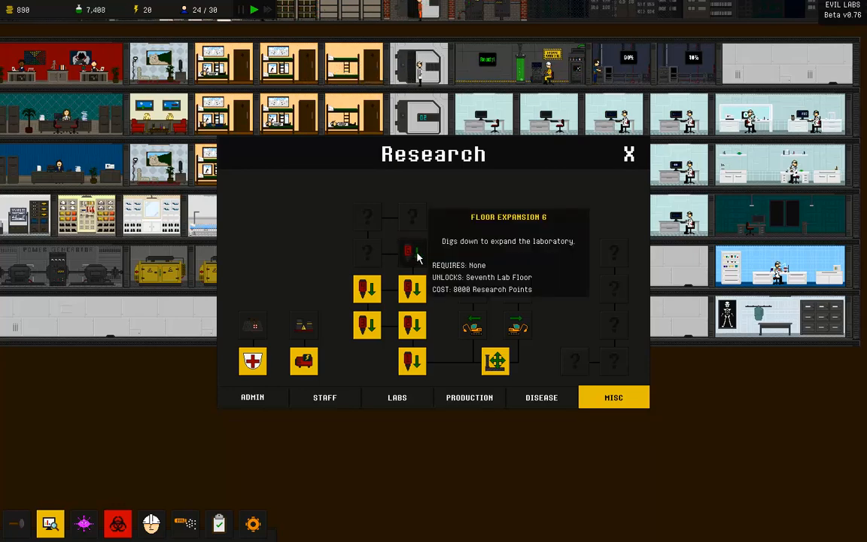
click(629, 154)
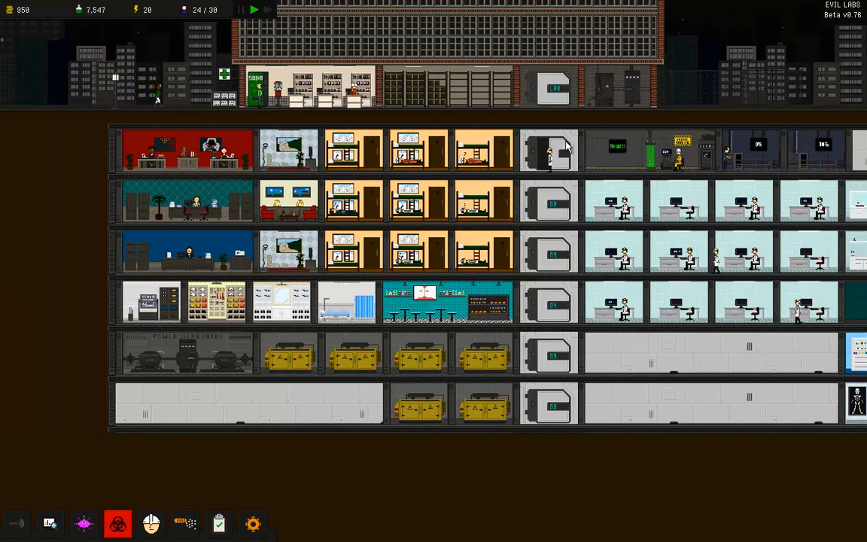
Step: Scroll to a bedroom, open its Info panel and buy the Bunkbeds upgrade
scroll(right, 3)
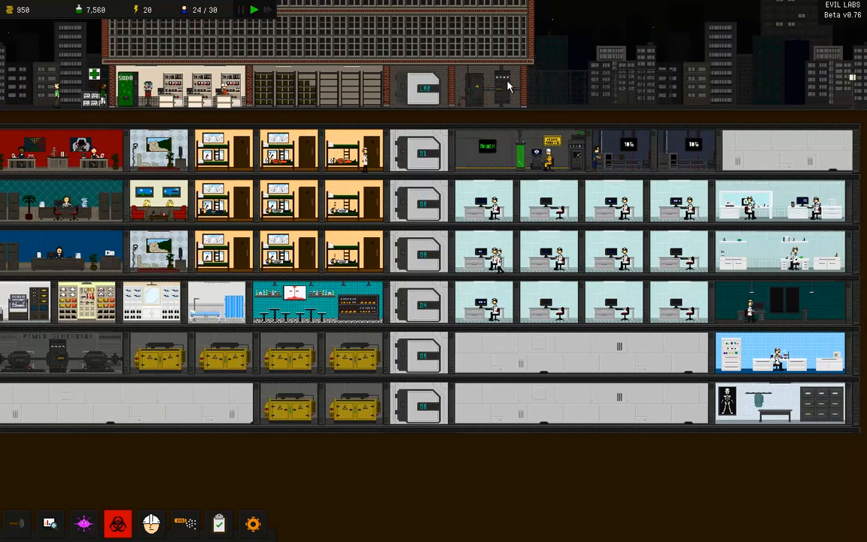
mouse_move(286, 103)
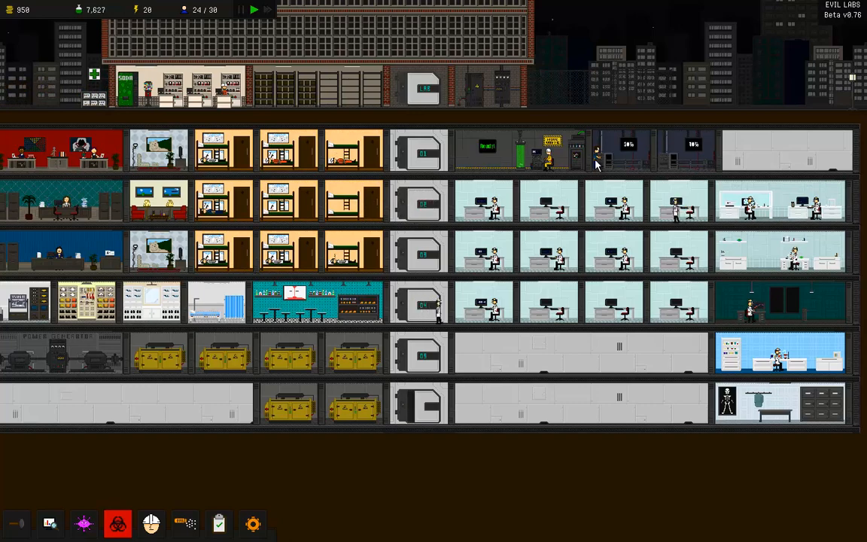
click(597, 154)
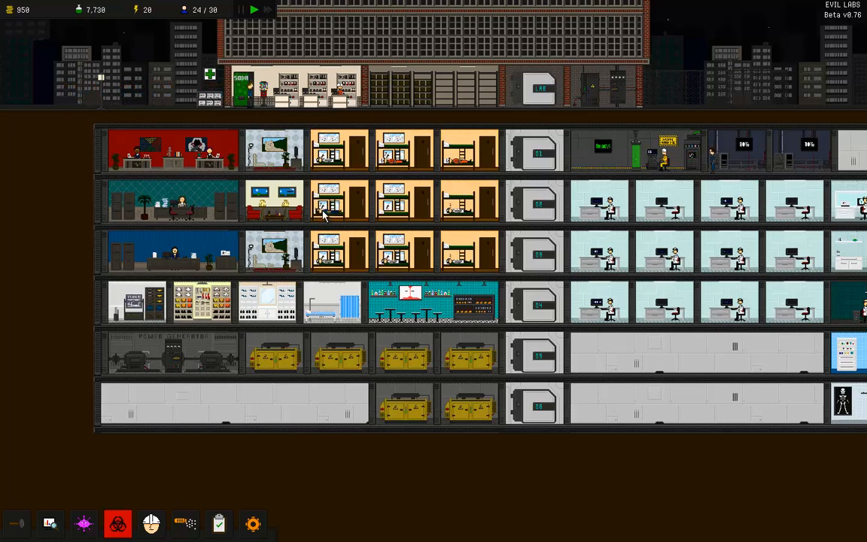
click(324, 216)
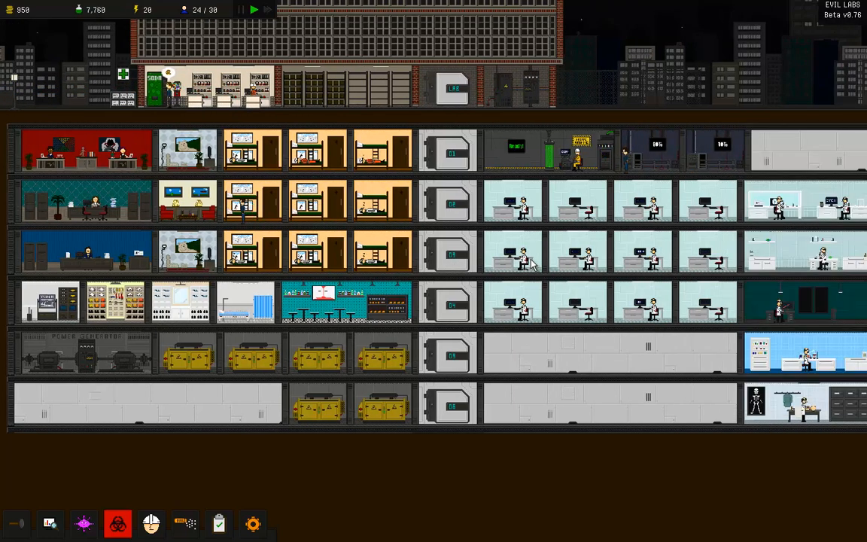
click(530, 263)
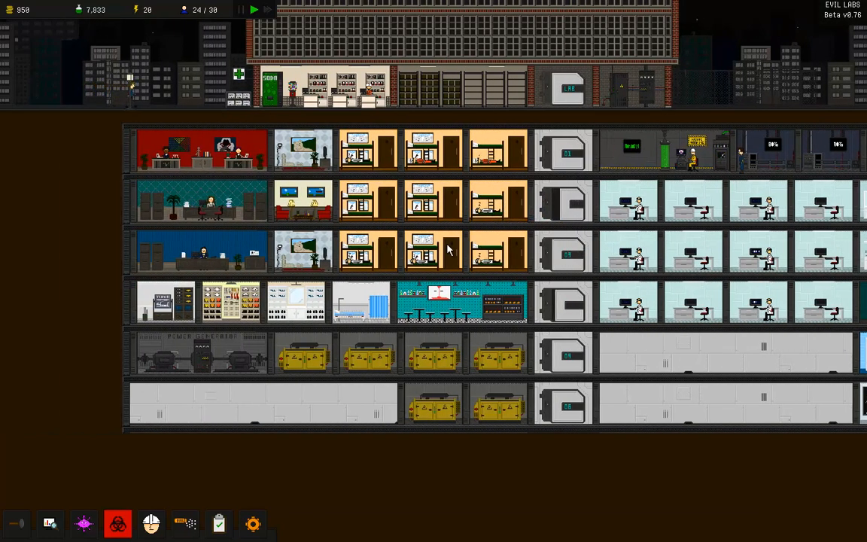
scroll(up, 3)
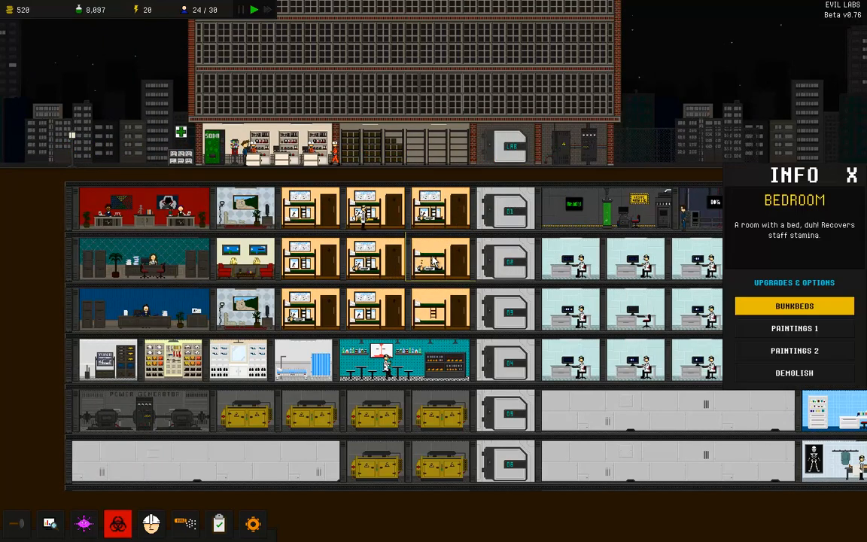
Step: Buy the bedroom's Paintings upgrades and close the Bedroom Info panel
click(795, 306)
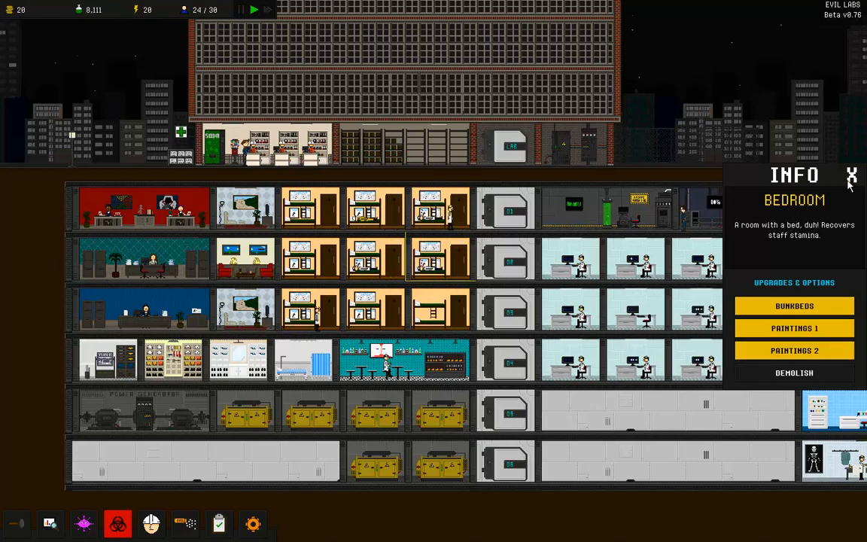
click(852, 176)
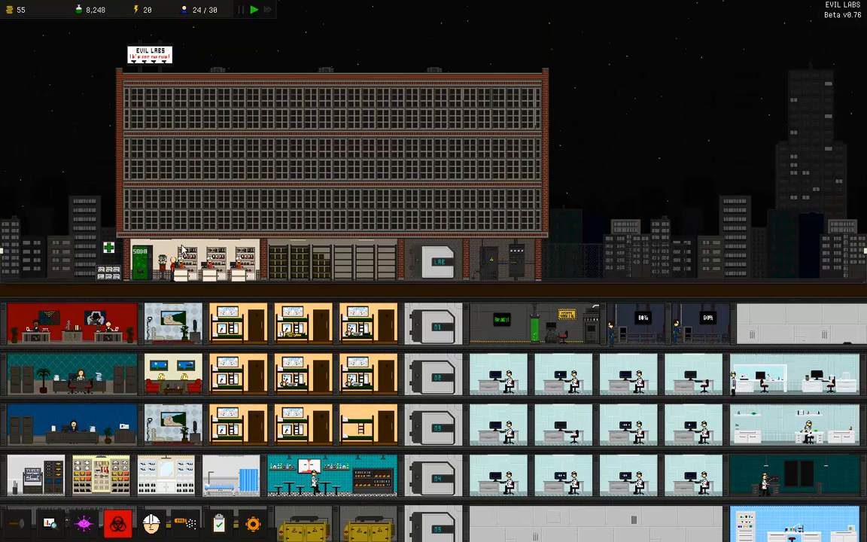
mouse_move(243, 218)
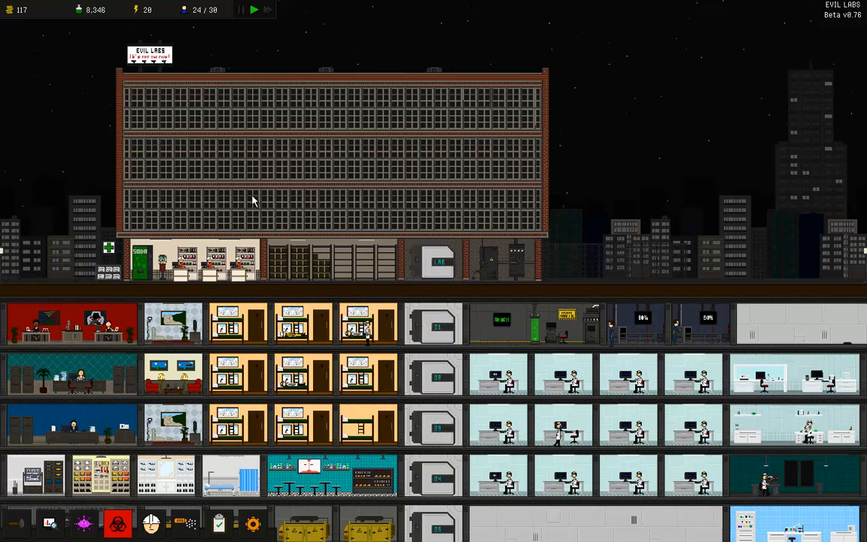
mouse_move(489, 109)
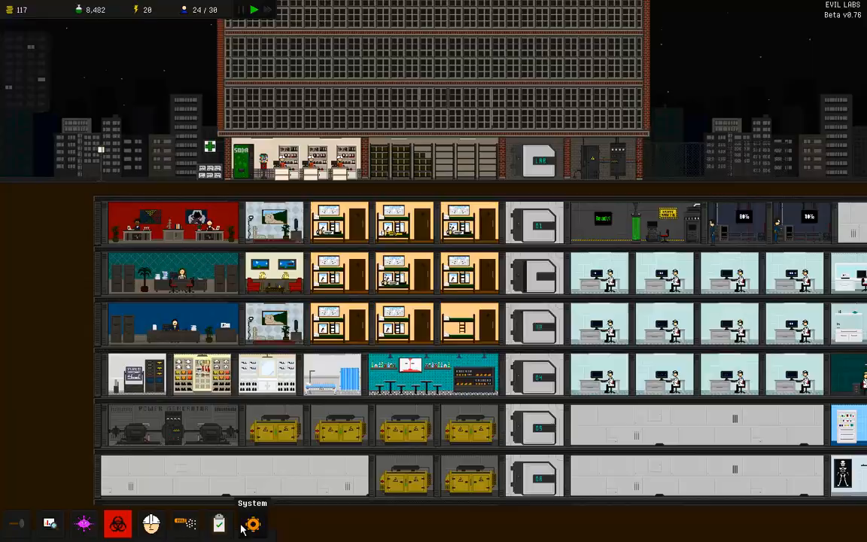
Step: Save the game to slot 2 'lode' via System > Save/Load, then choose Exit
click(252, 523)
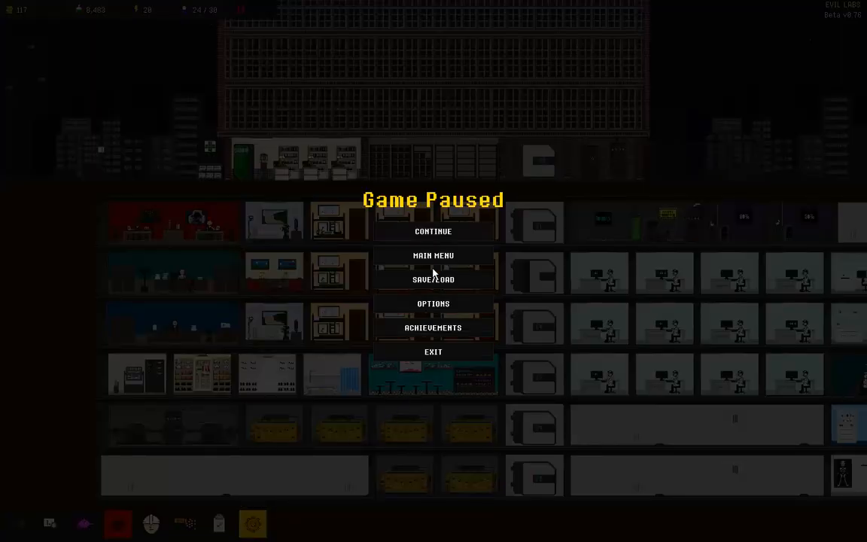
click(434, 280)
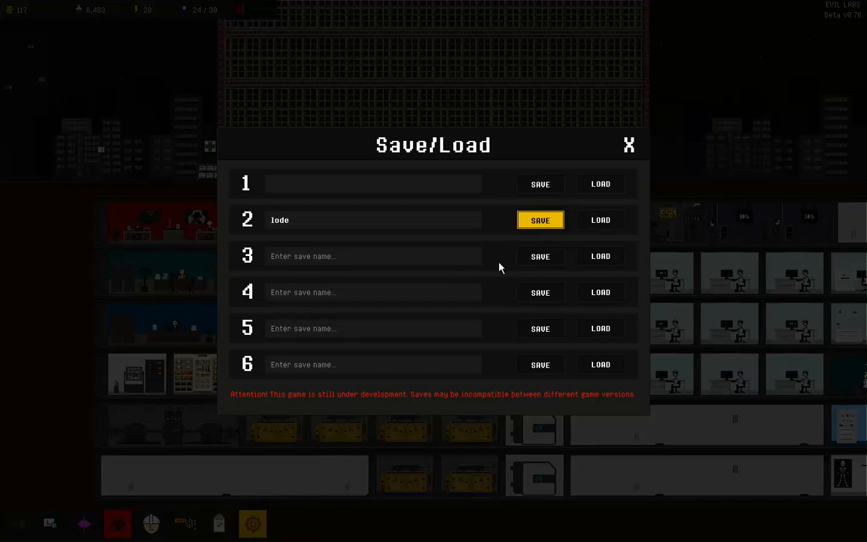
click(630, 145)
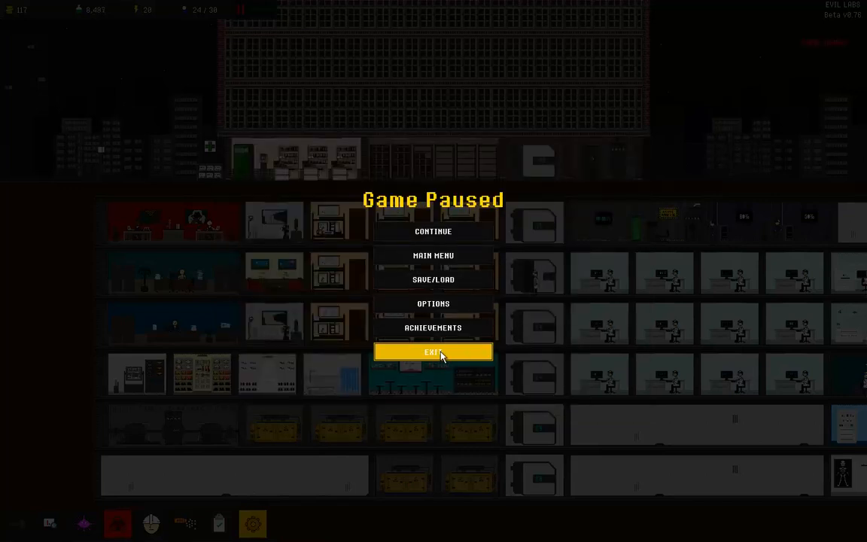
click(433, 352)
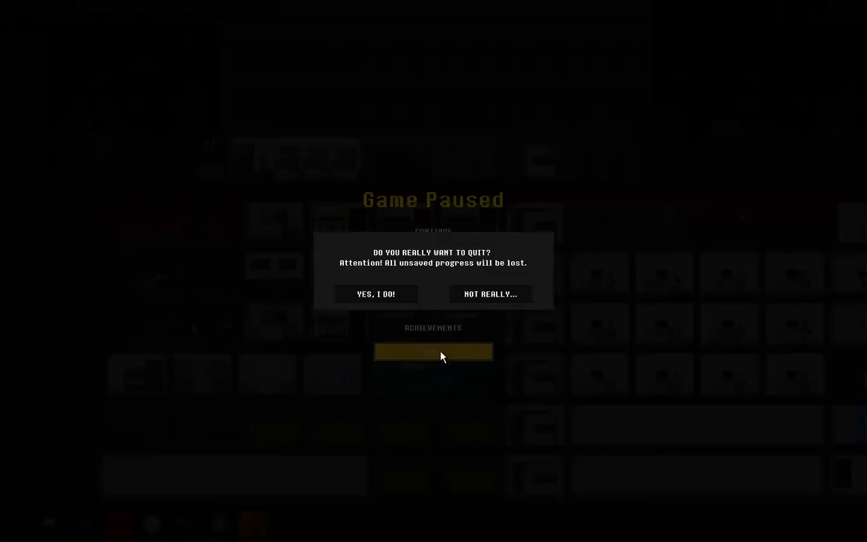